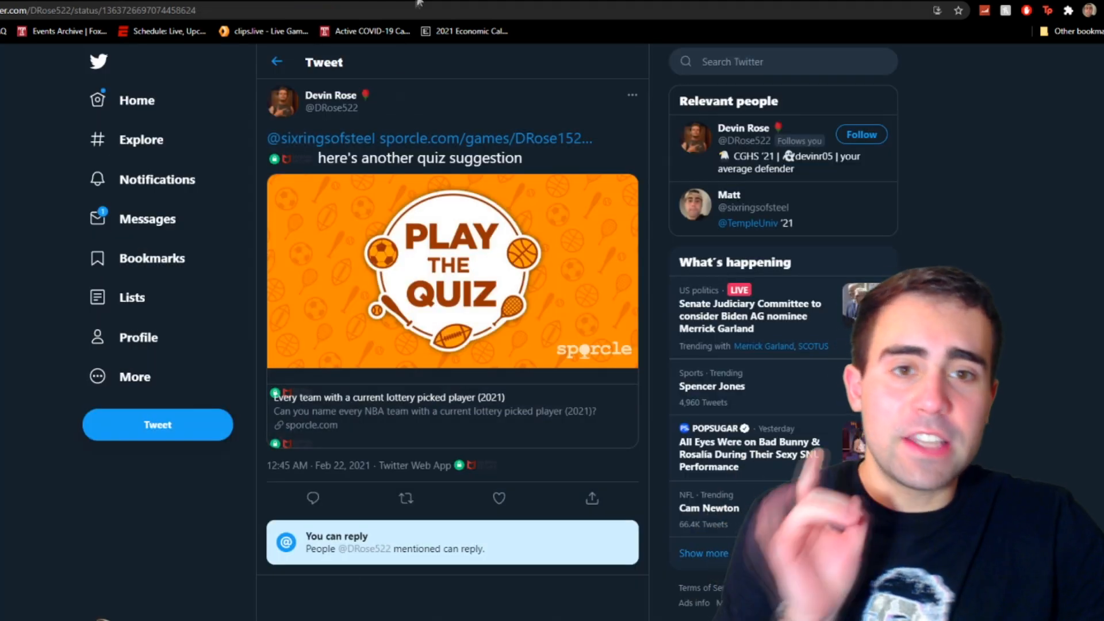
- Open the Sporcle NBA lottery-pick quiz from the tweet's link
left_click(451, 271)
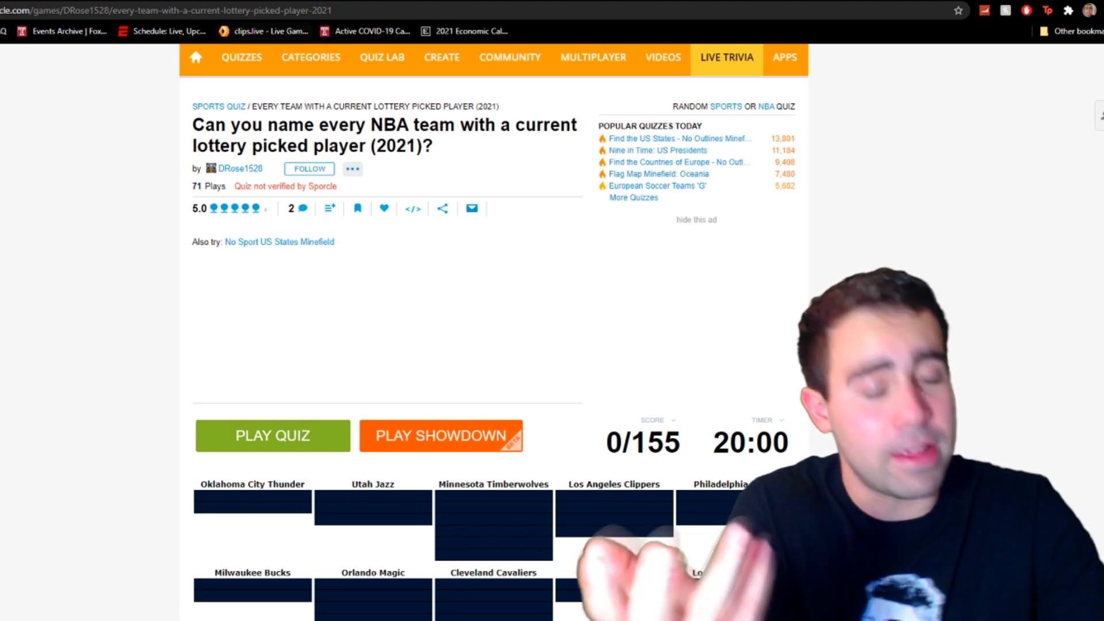
- Scroll down to the quiz and start it so the 20-minute timer runs
scroll("down", 3)
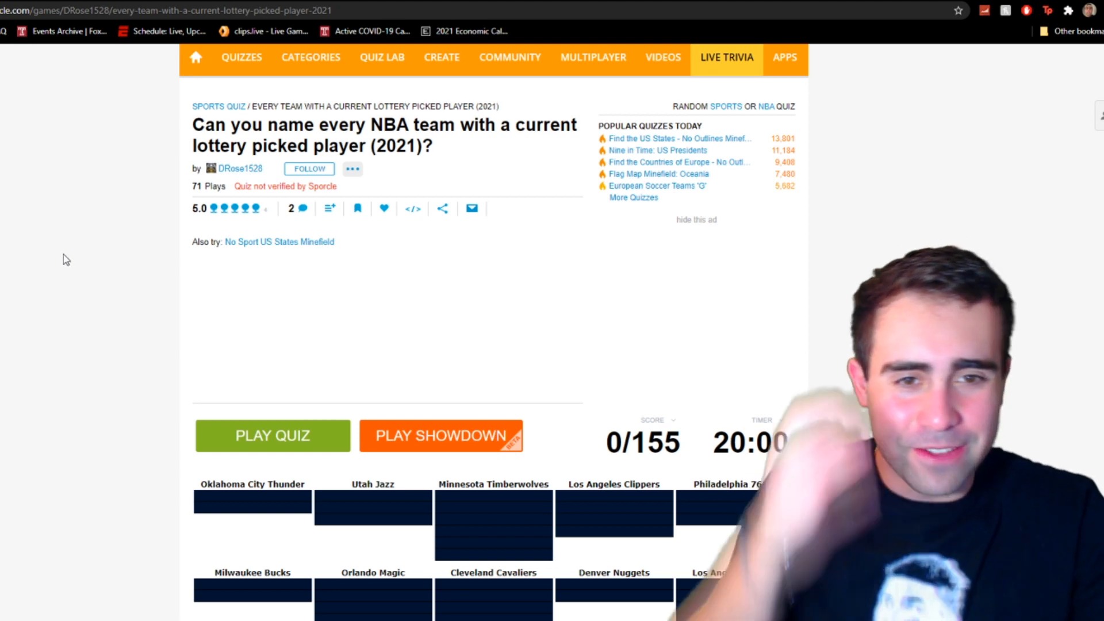
scroll("down", 3)
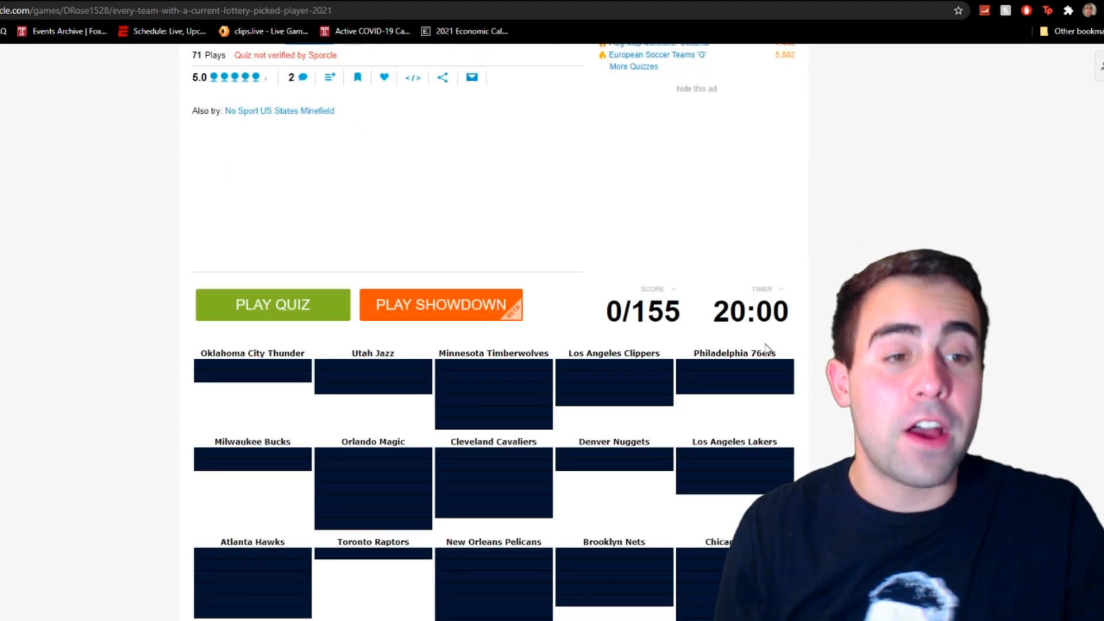
scroll("down", 3)
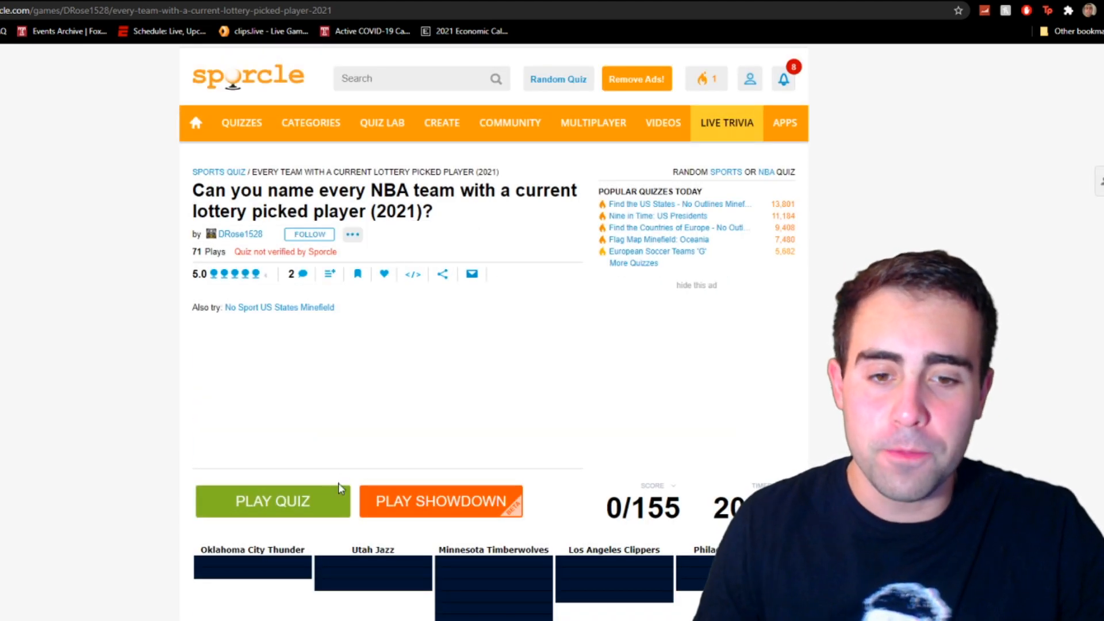
scroll("down", 3)
type("gi")
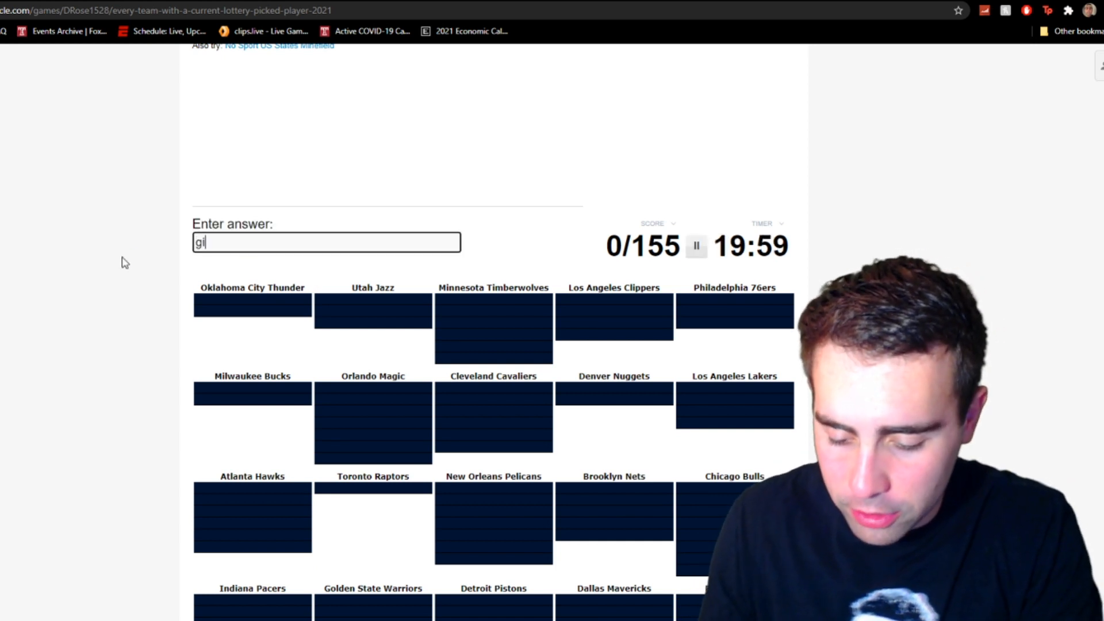
- Enter Shai Gilgeous-Alexander, Al Horford, Mike Conley and Ricky Rubio
key("Backspace")
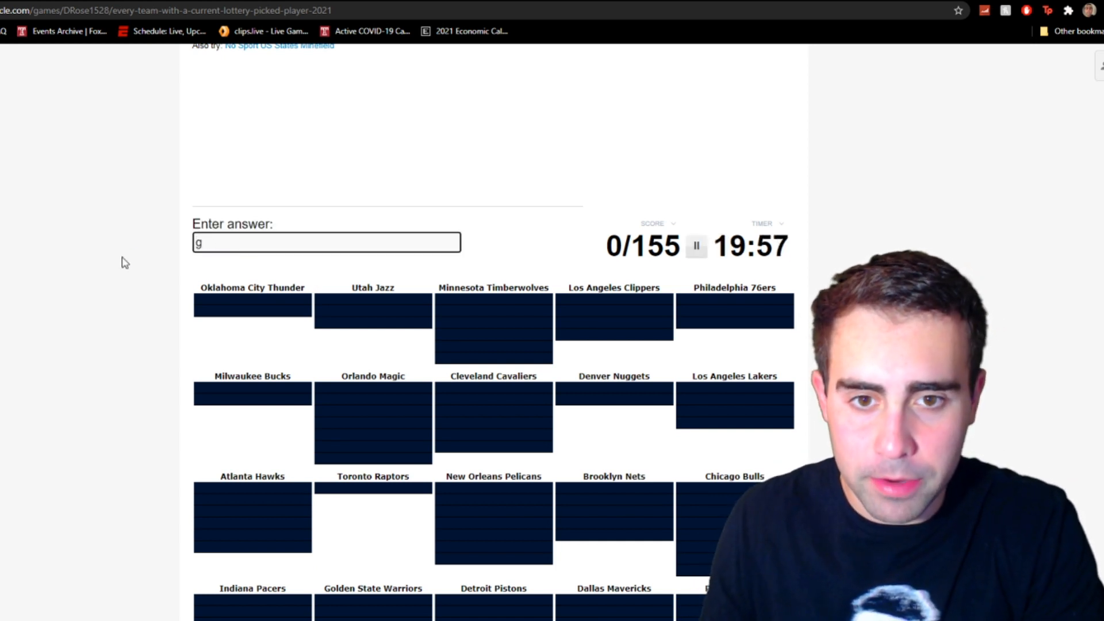
type("ilgeous-al")
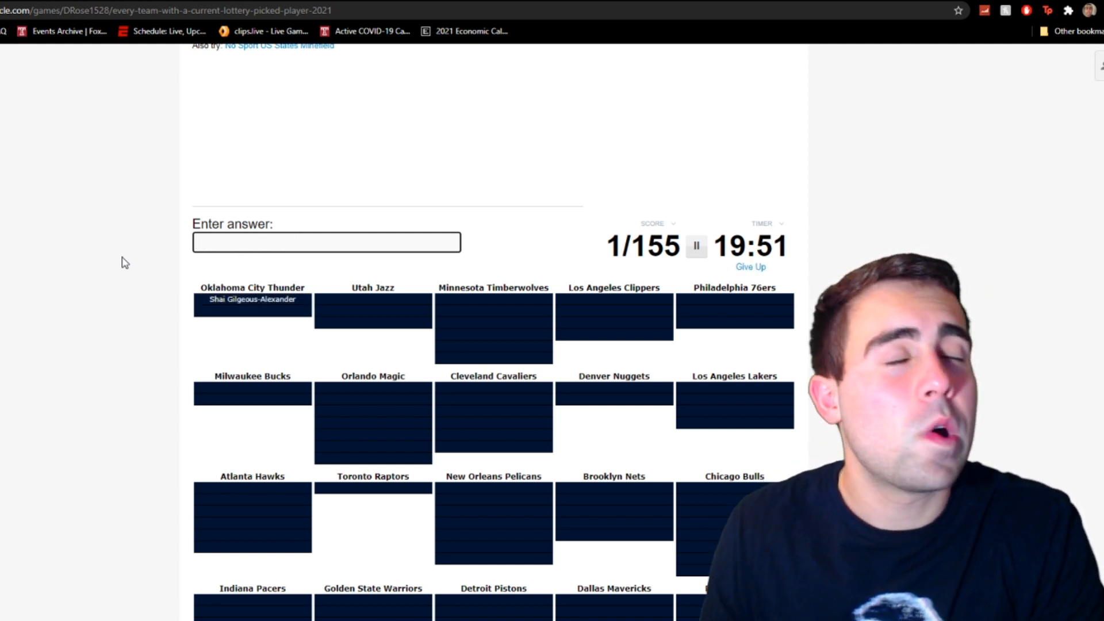
type("Al Horford")
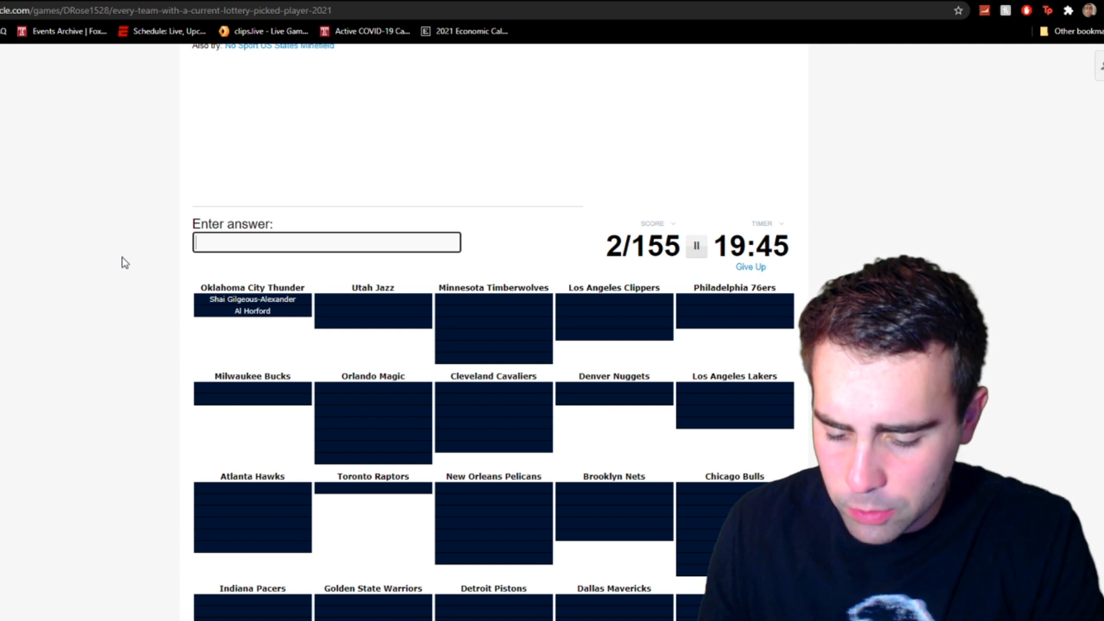
type("conle")
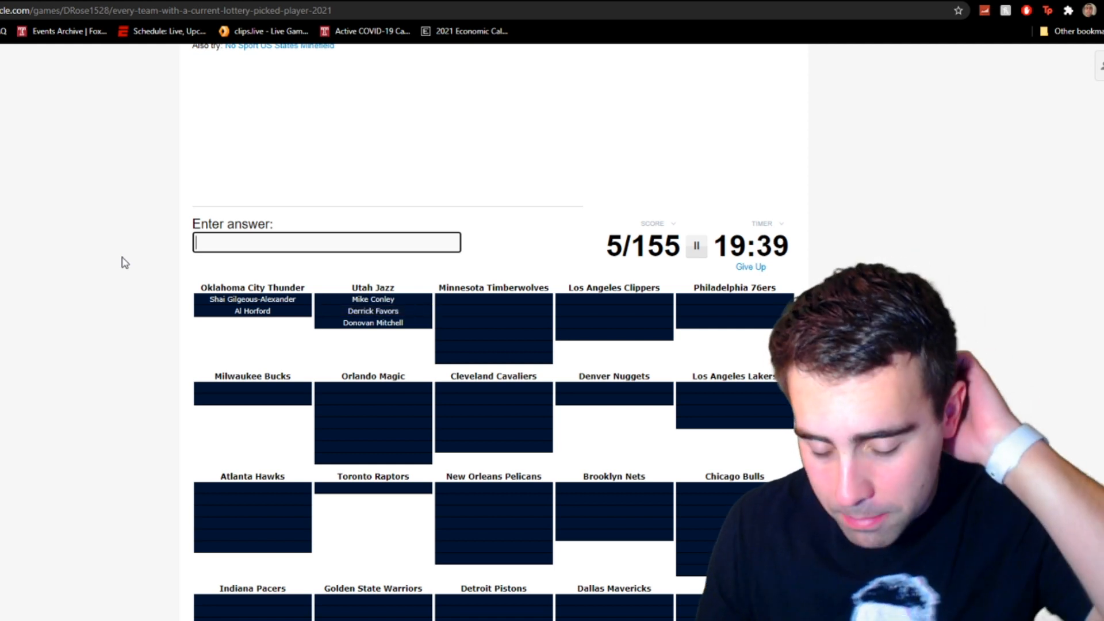
type("rubi")
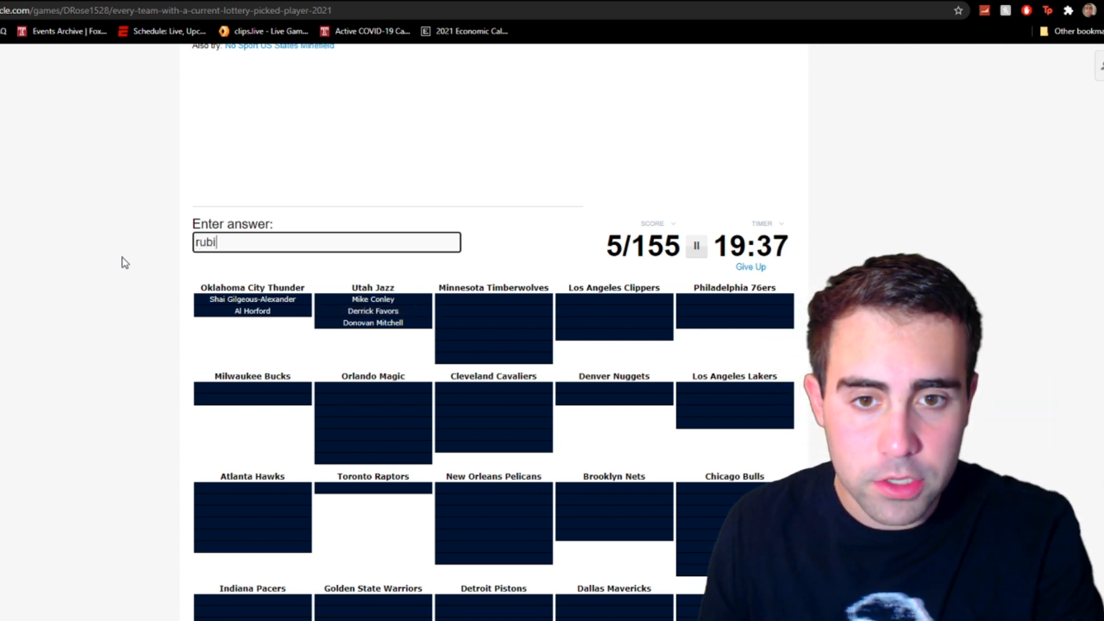
type("rubio")
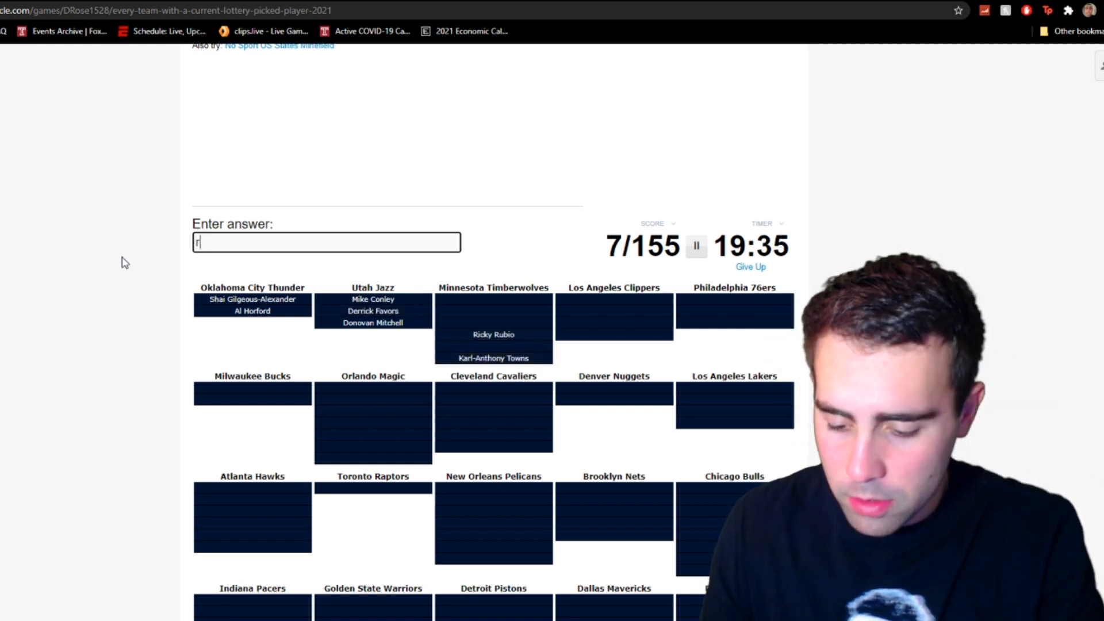
- Enter Anthony Edwards, Jarrett Culver and Anthony Davis to reach 12/155
type("ed")
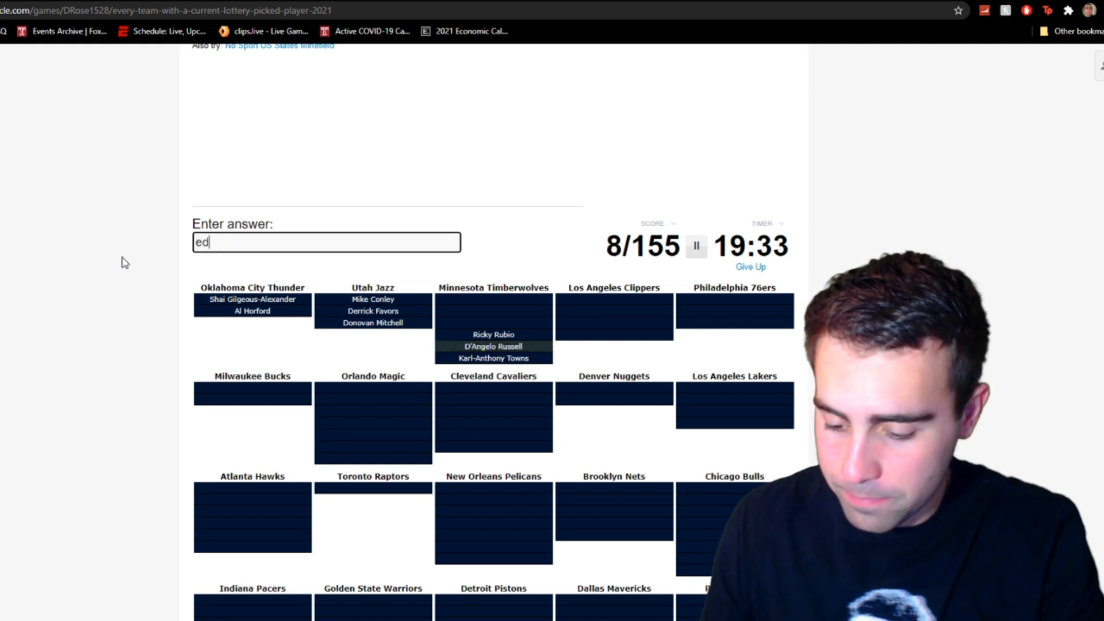
type("culv")
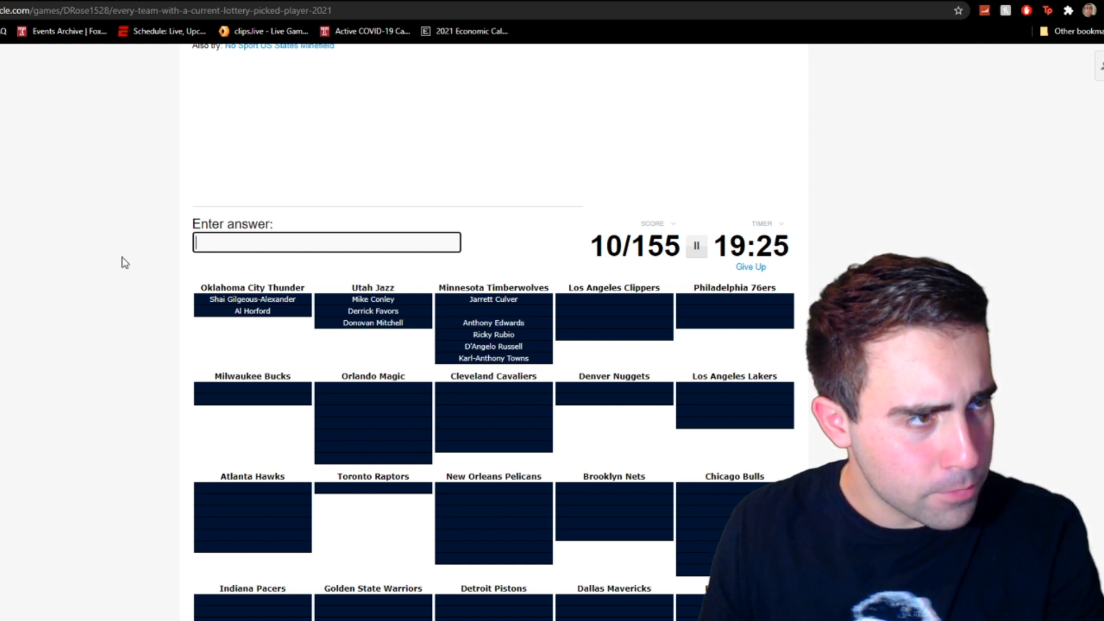
type("d")
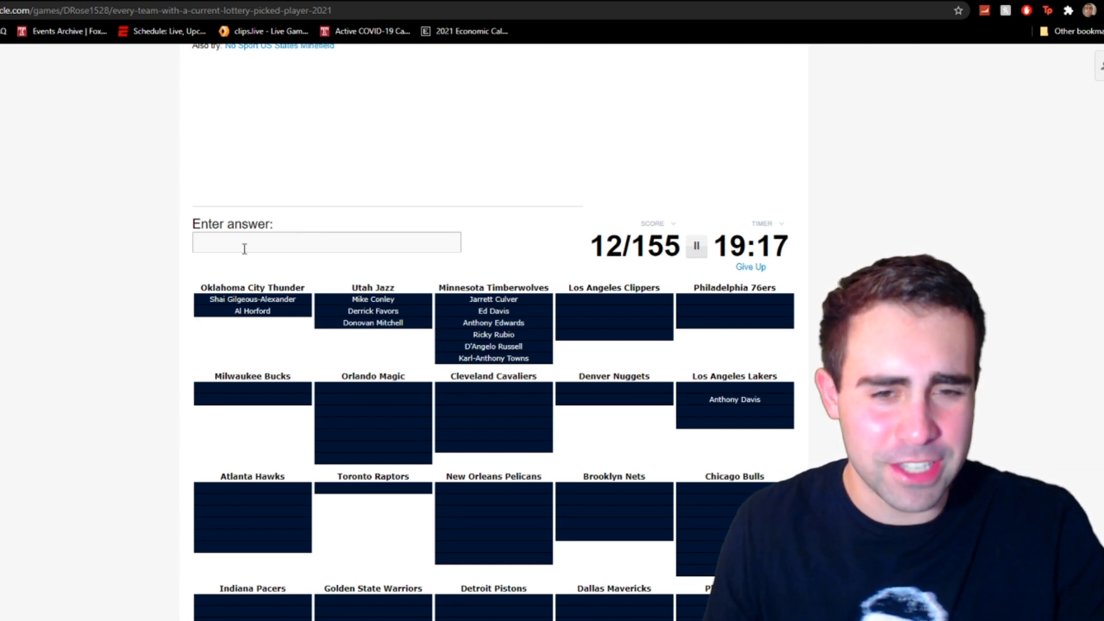
- Enter Paul George, Luke Kennard and Reggie Jackson for the Clippers
left_click(325, 242)
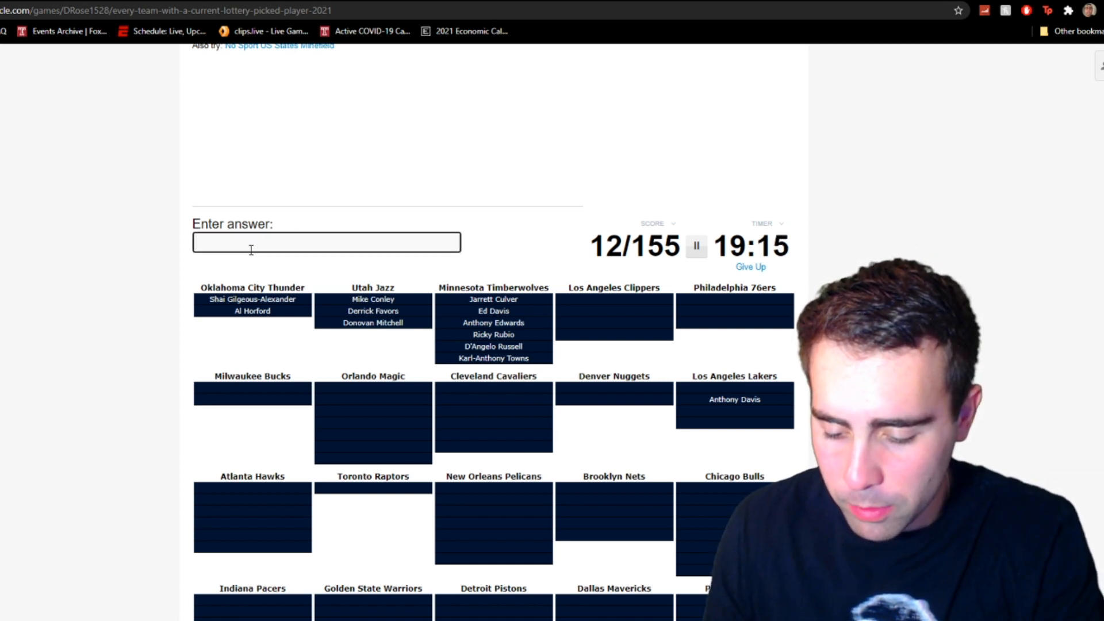
type("Paul George")
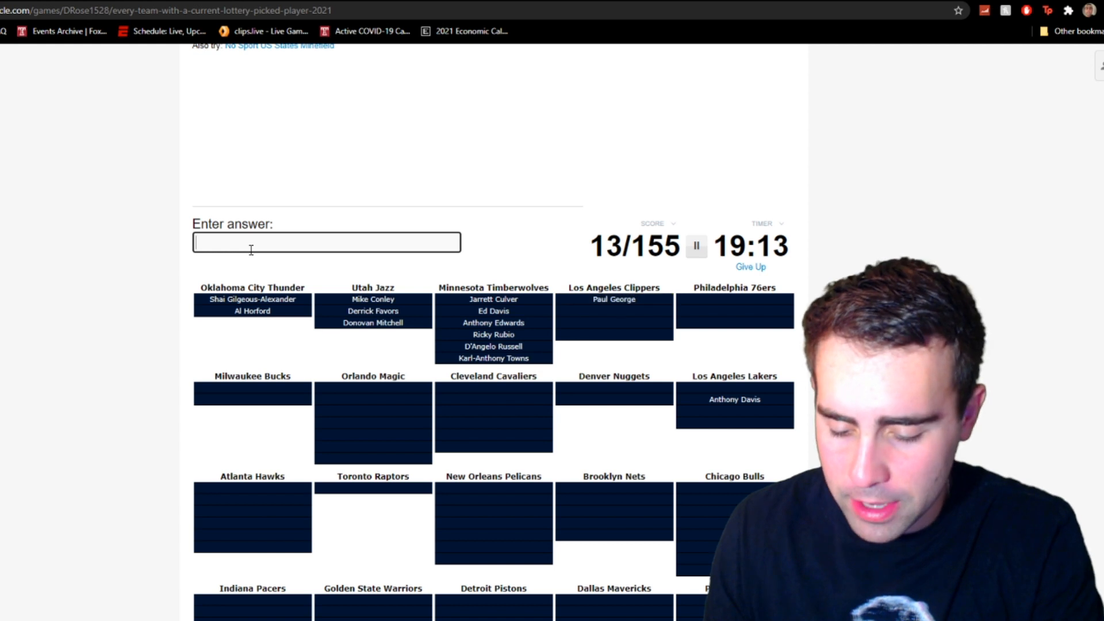
type("k")
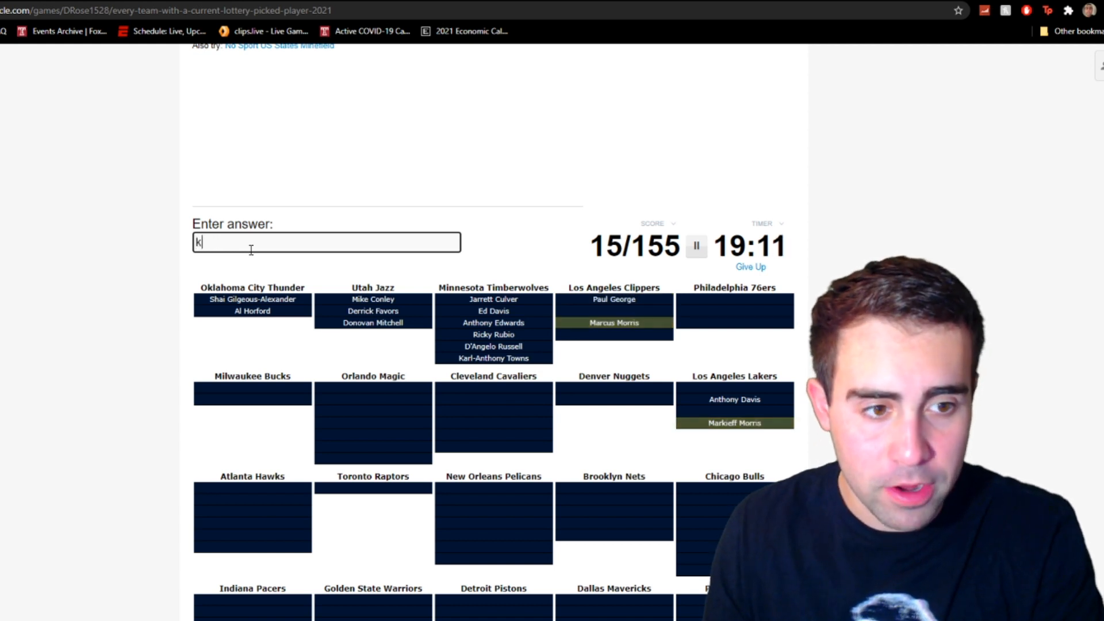
type("Luke Kennard")
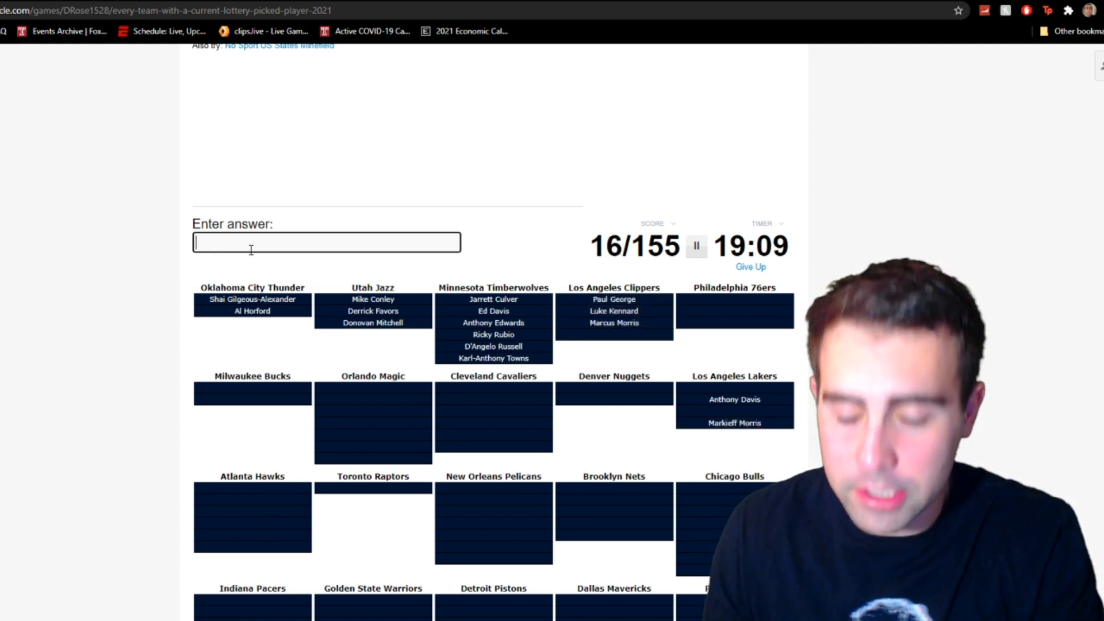
type("jack")
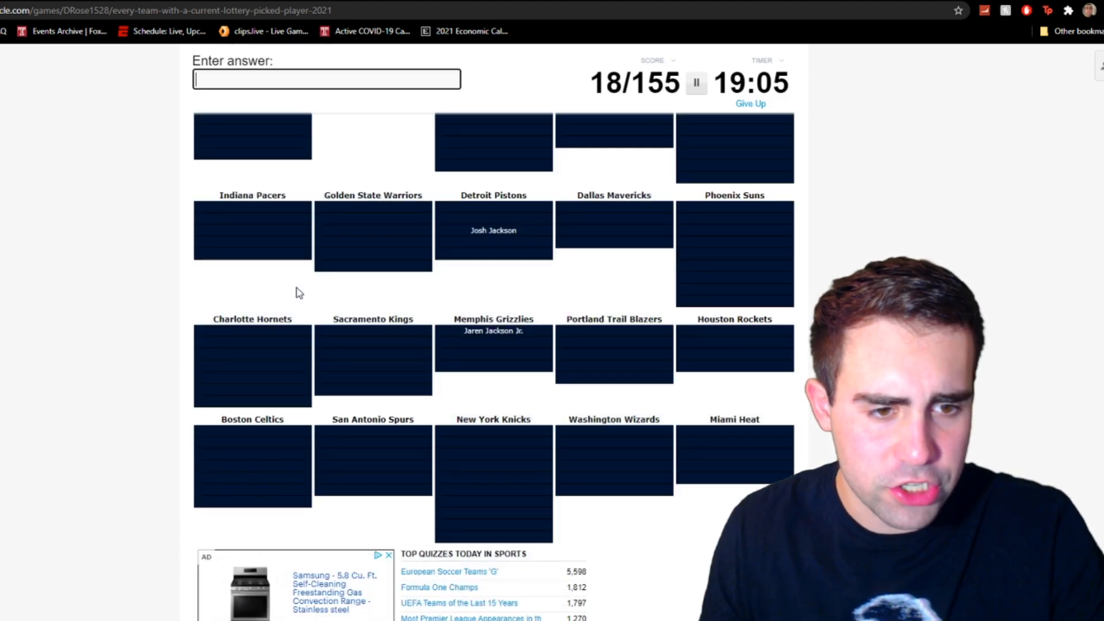
- Enter Patrick Patterson, Joel Embiid and further picks to reach 22/155
type("pa")
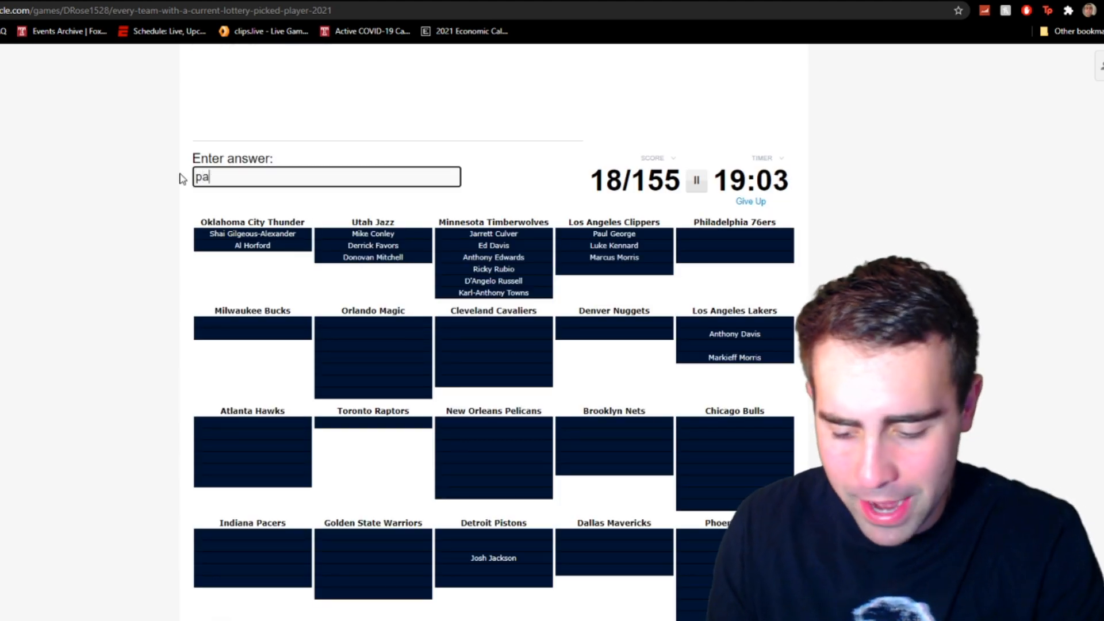
type("Patrick Patterson")
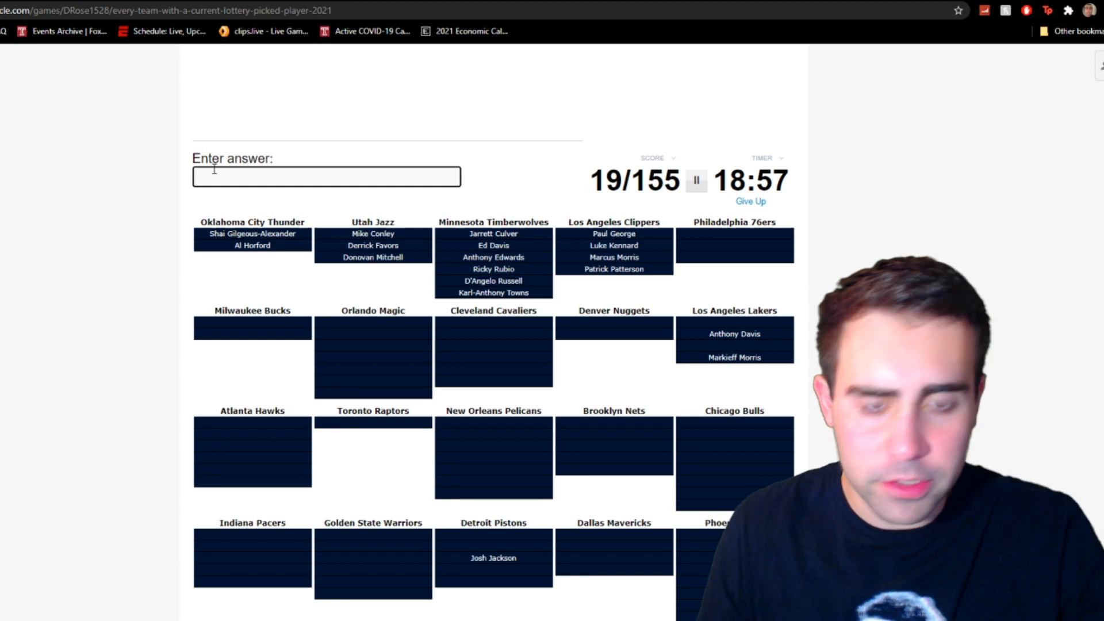
type("em")
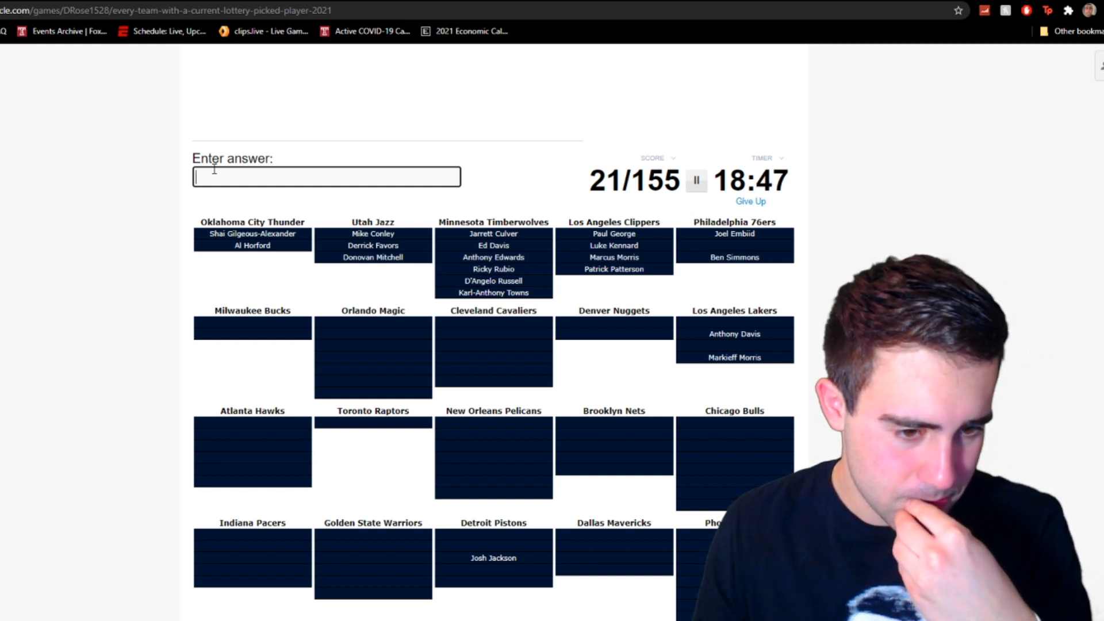
type("h")
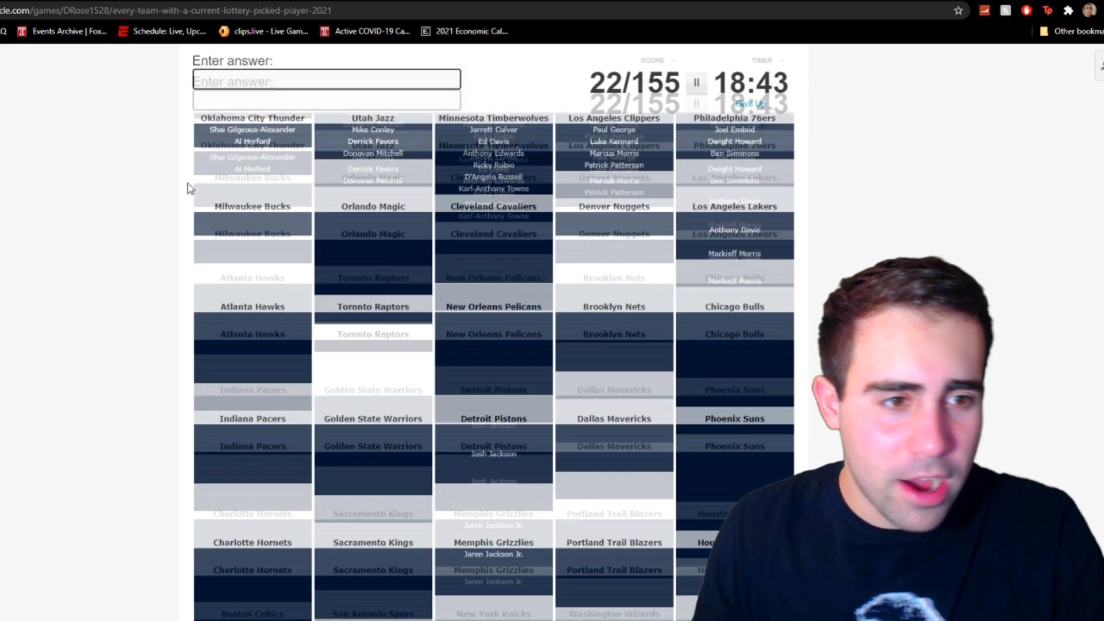
- Enter Brook Lopez and DJ Augustin for the Bucks, trying Holiday and Portis too
type("lo")
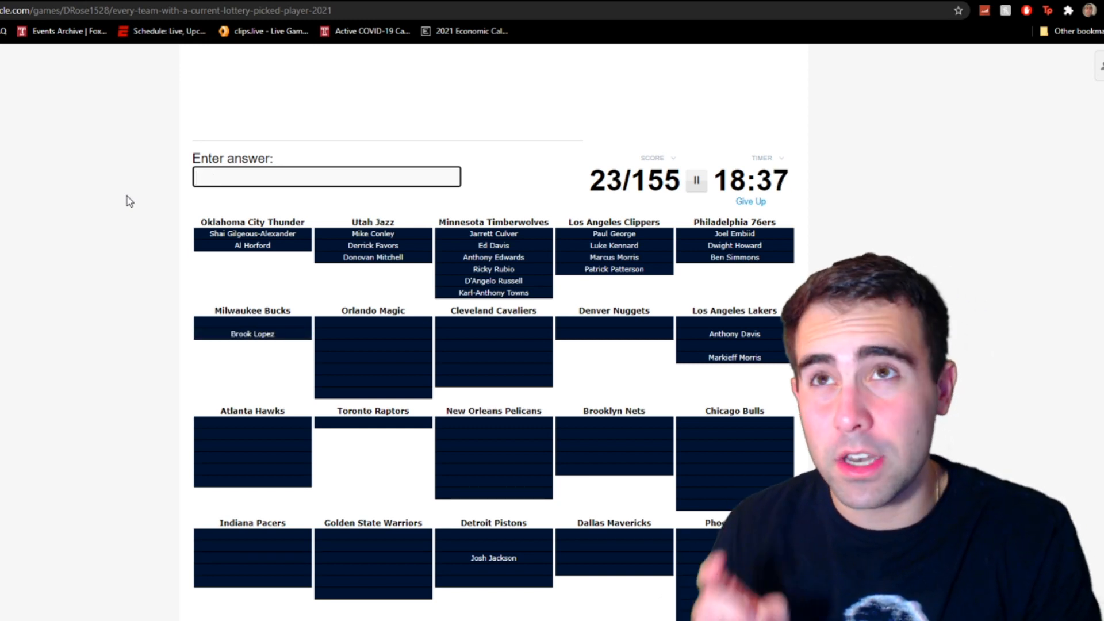
type("holiday")
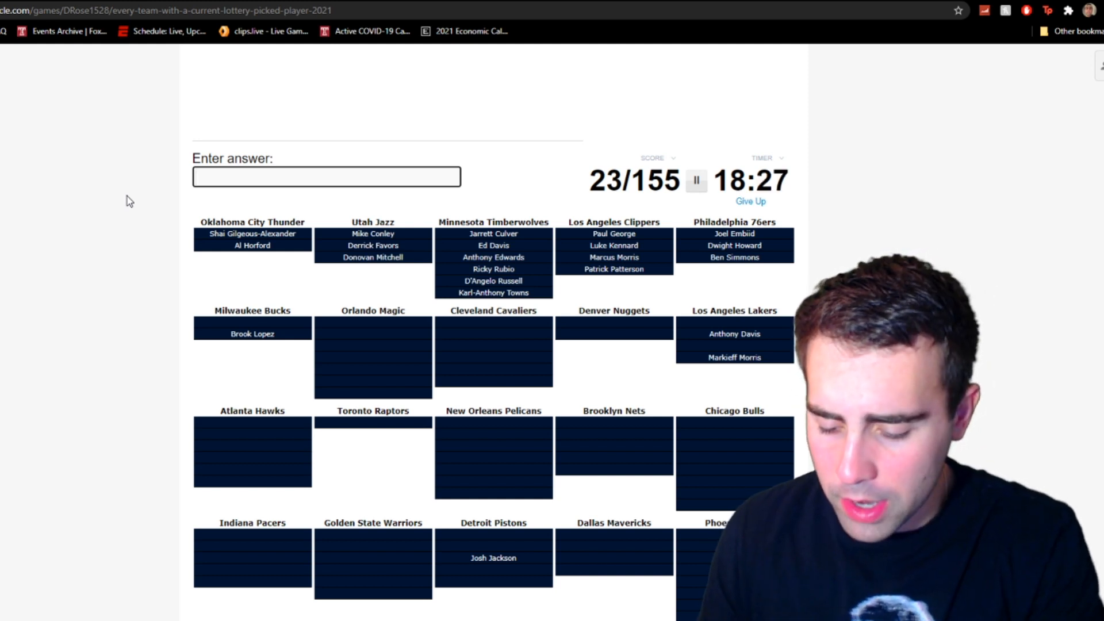
type("augu")
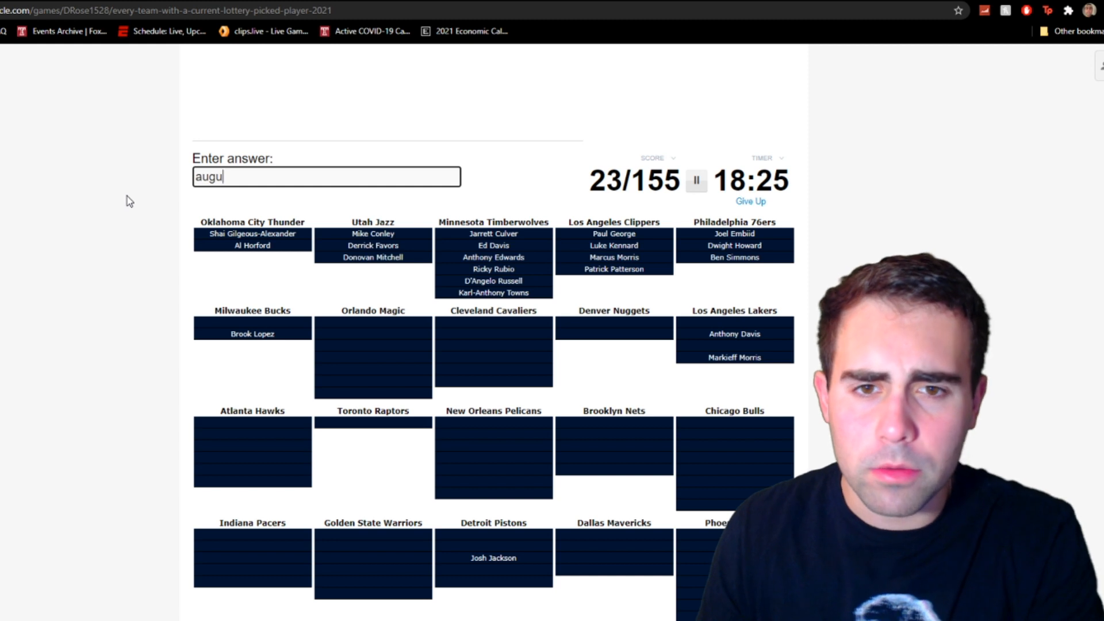
type("porti")
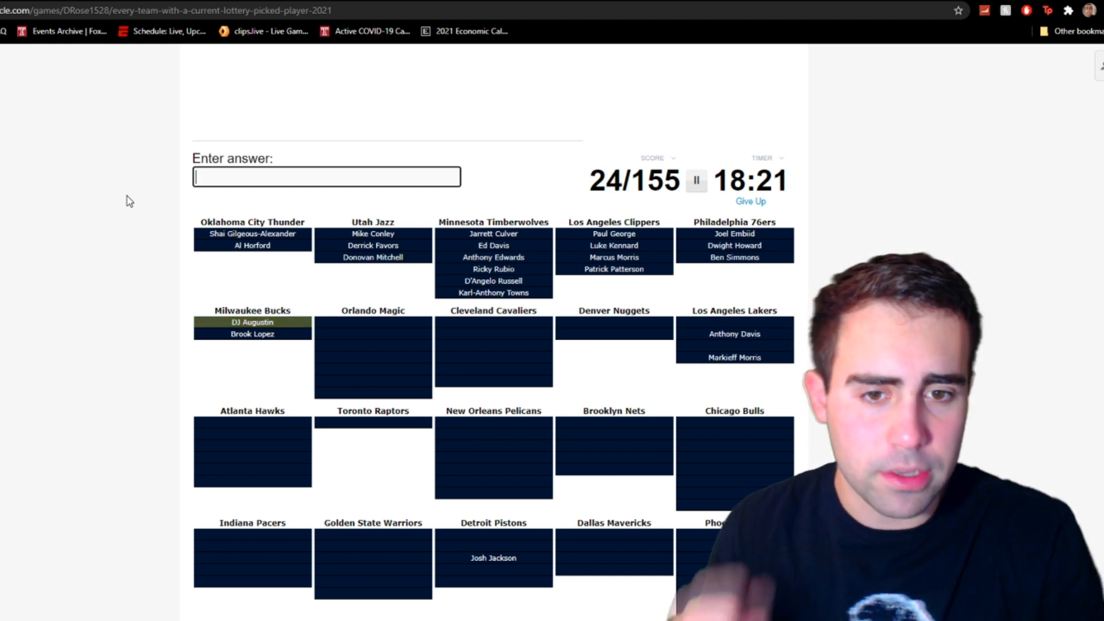
- Enter Aaron Gordon, Jonathan Isaac, Markelle Fultz, Evan Fournier and Al-Farouq Aminu for the Magic
scroll("down", 3)
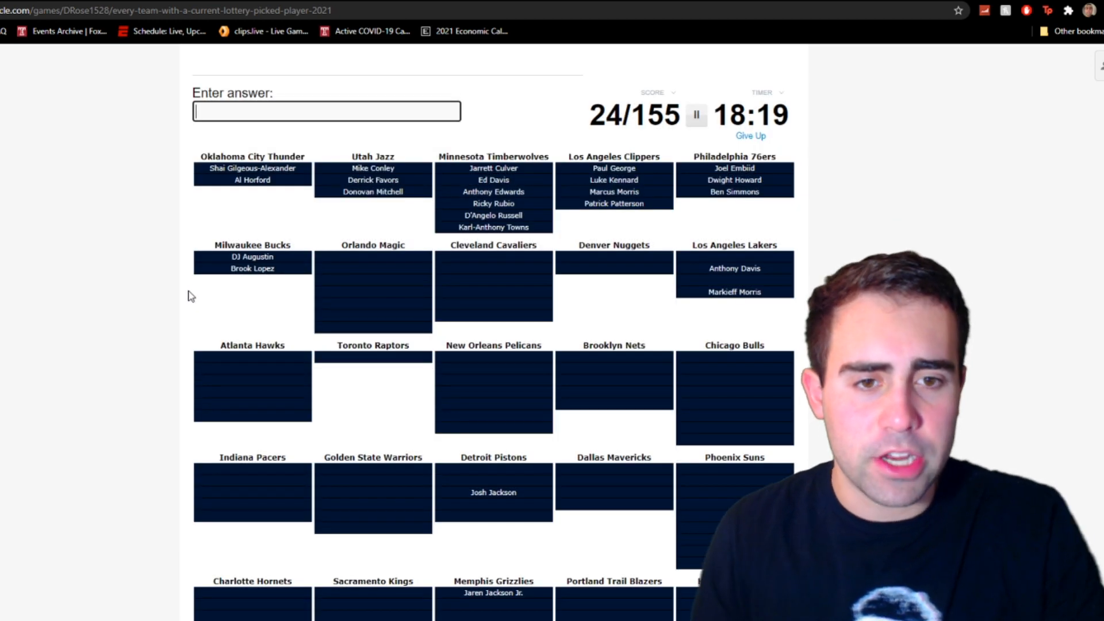
type("Aaron Gordon")
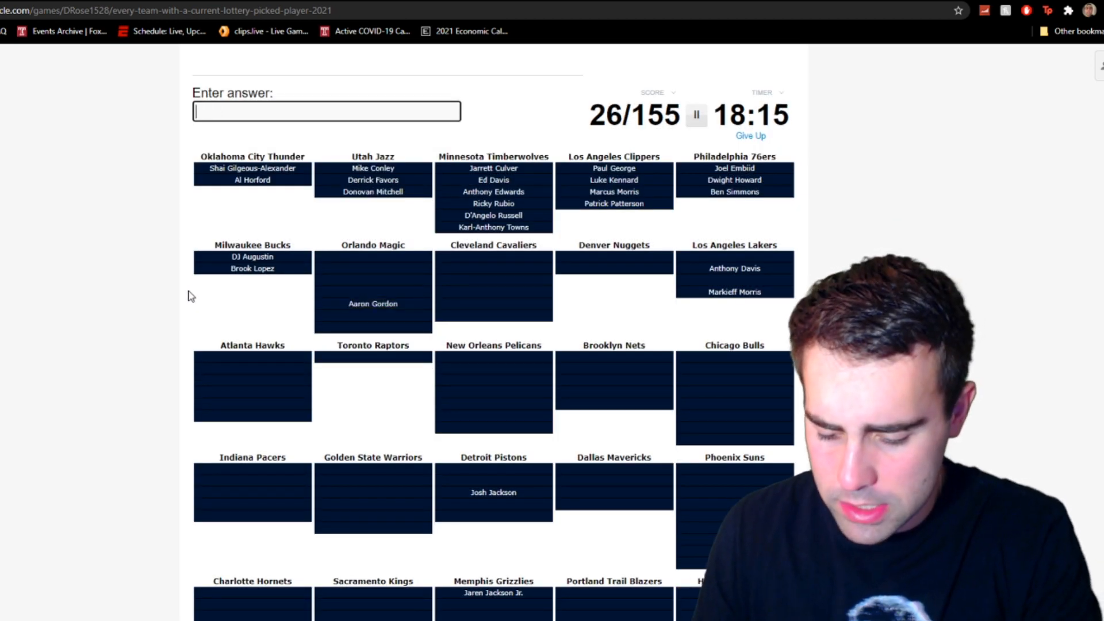
type("isaa")
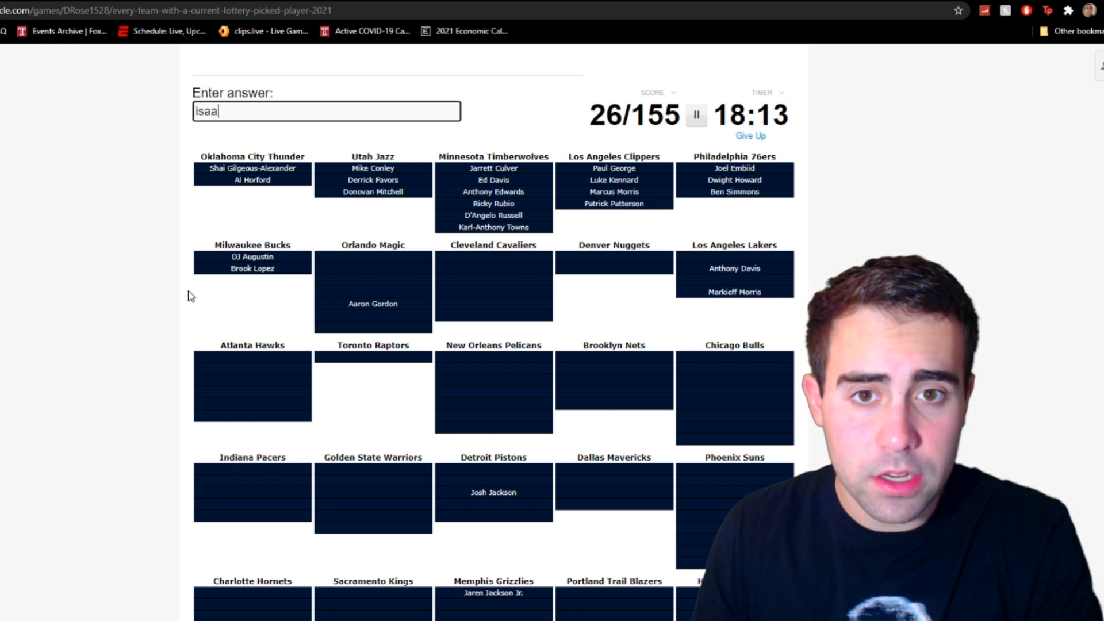
type("ful")
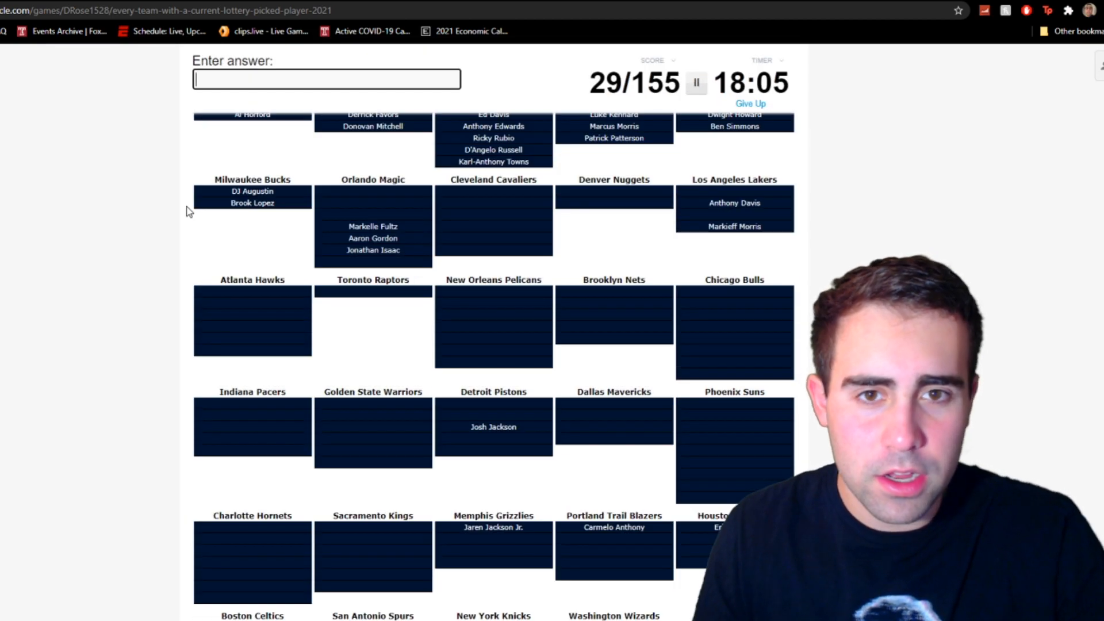
type("fournie")
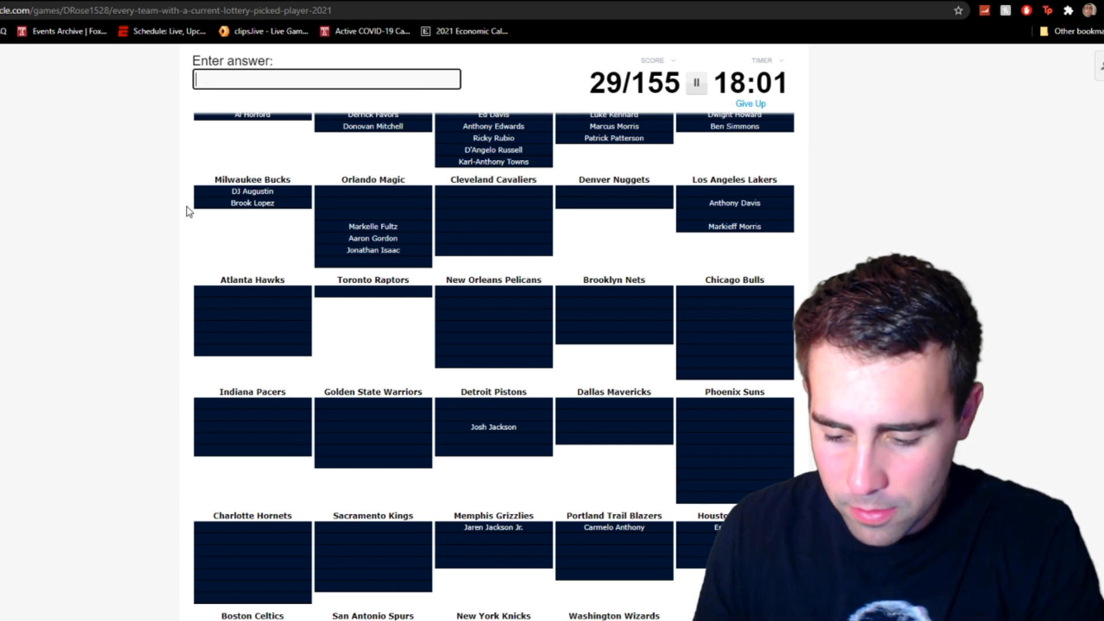
type("Al-Farouq Aminu")
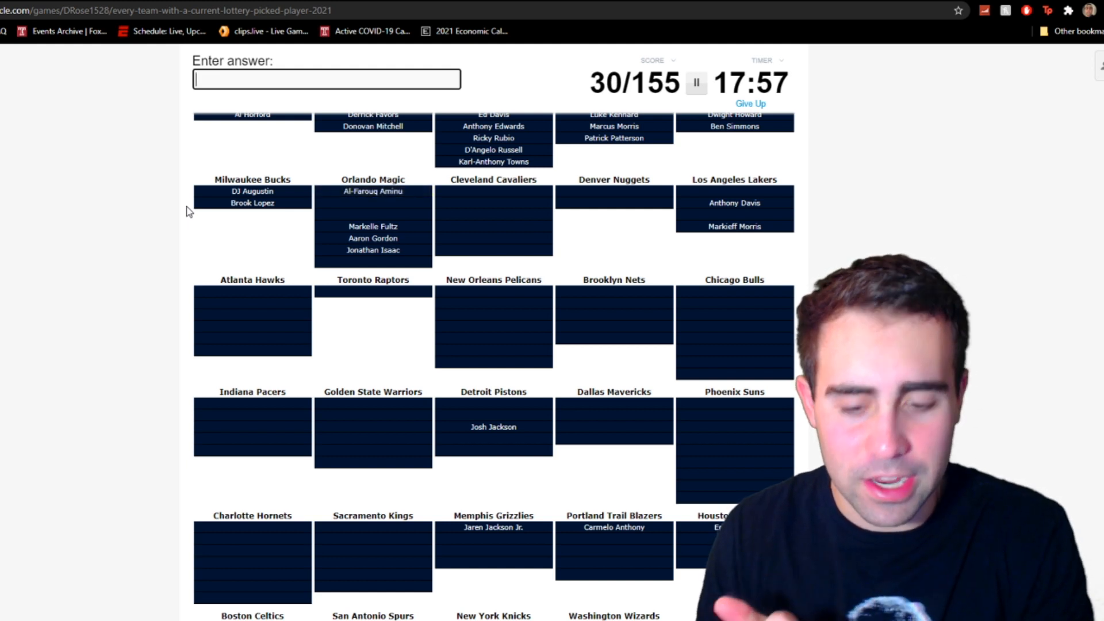
- Enter Terrence Ross, Mo Bamba, Wendell Carter and Patrick Williams to reach 35/155
type("Terrence Ross")
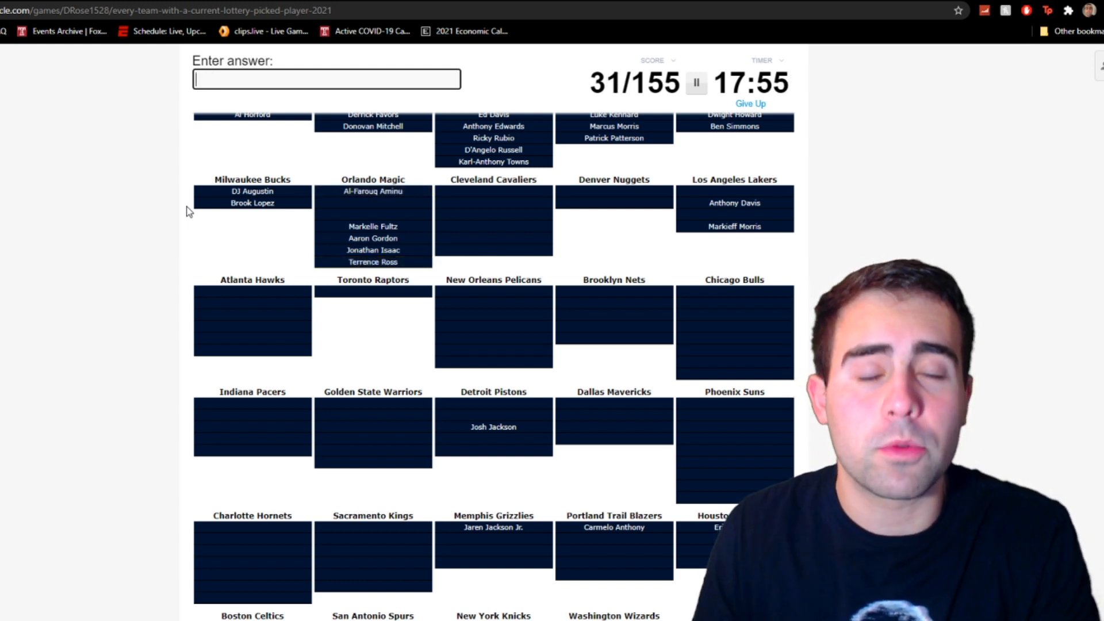
type("Mo Bamba")
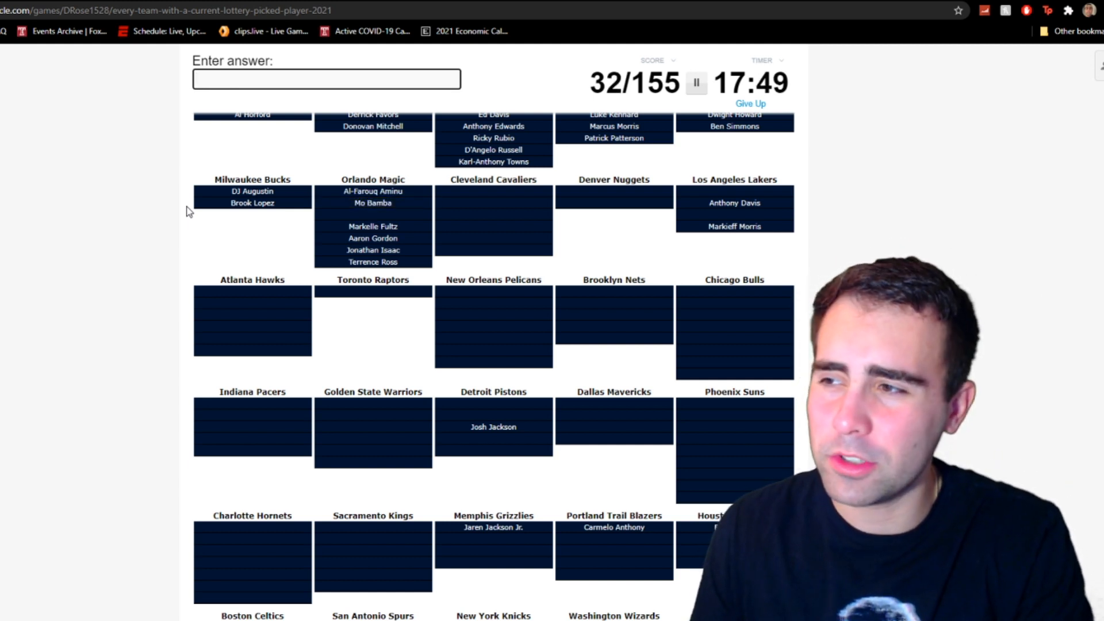
type("car")
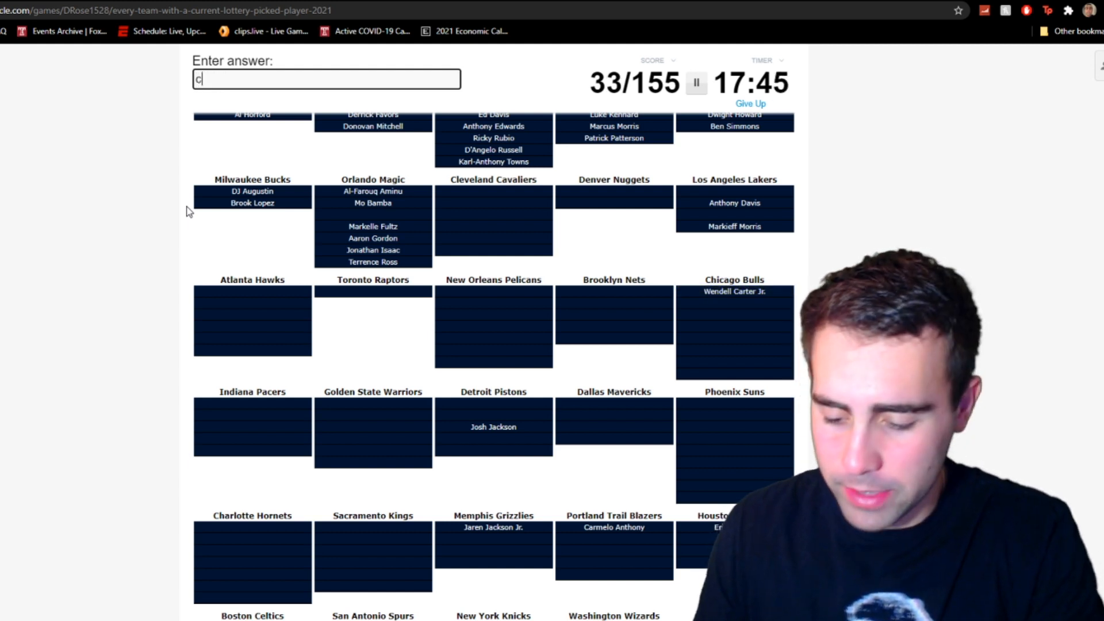
type("william")
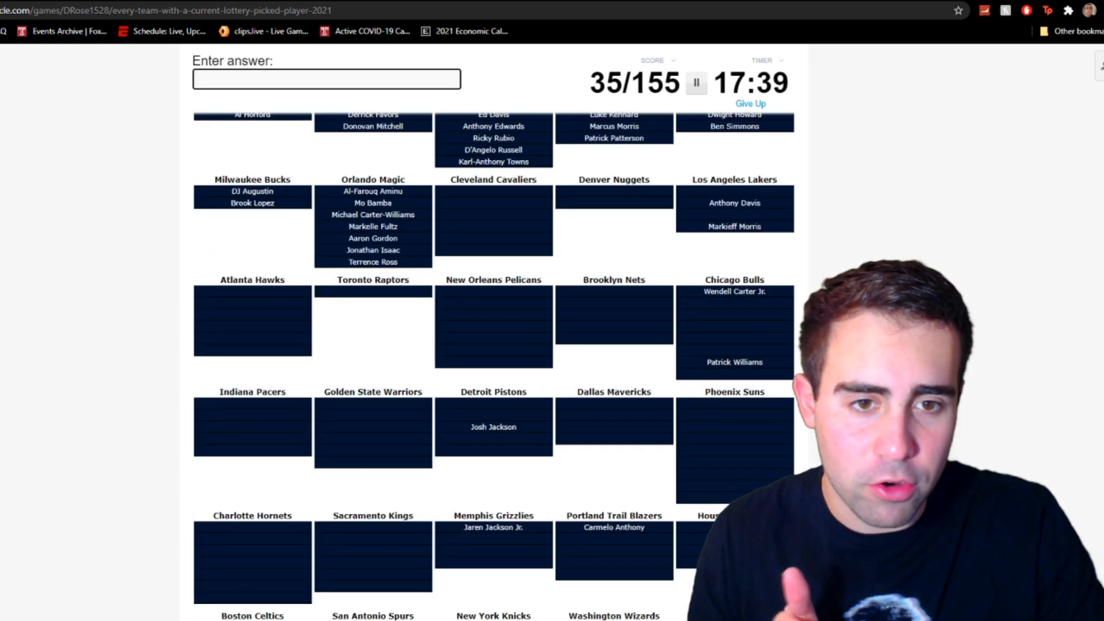
scroll("down", 3)
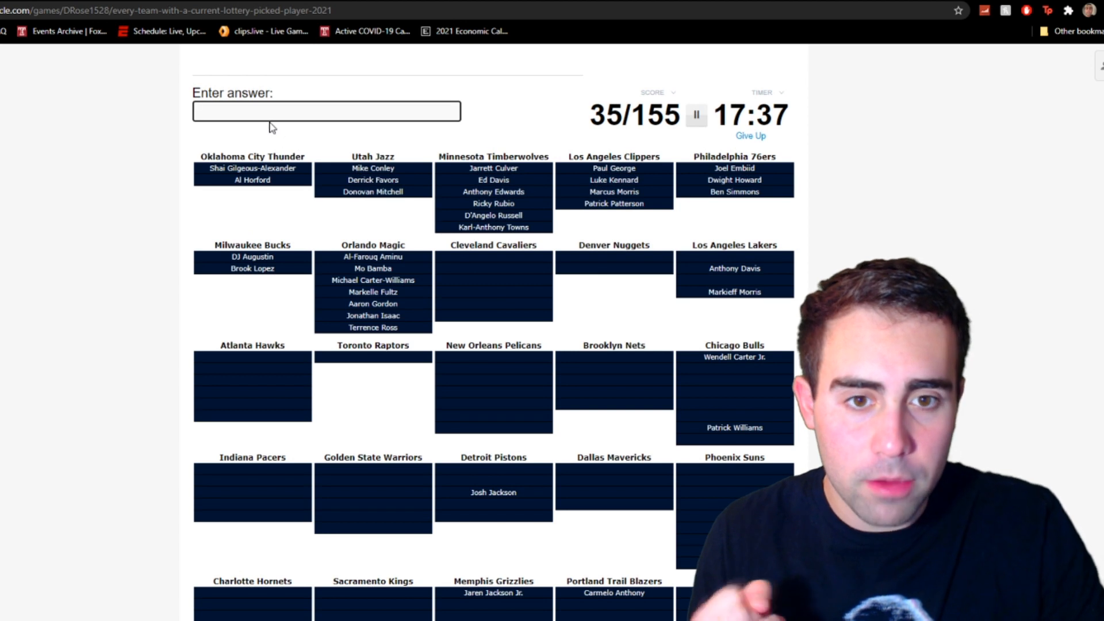
- Enter Collin Sexton, Andre Drummond and Dante Exum for the Cavaliers
type("Collin Sexton")
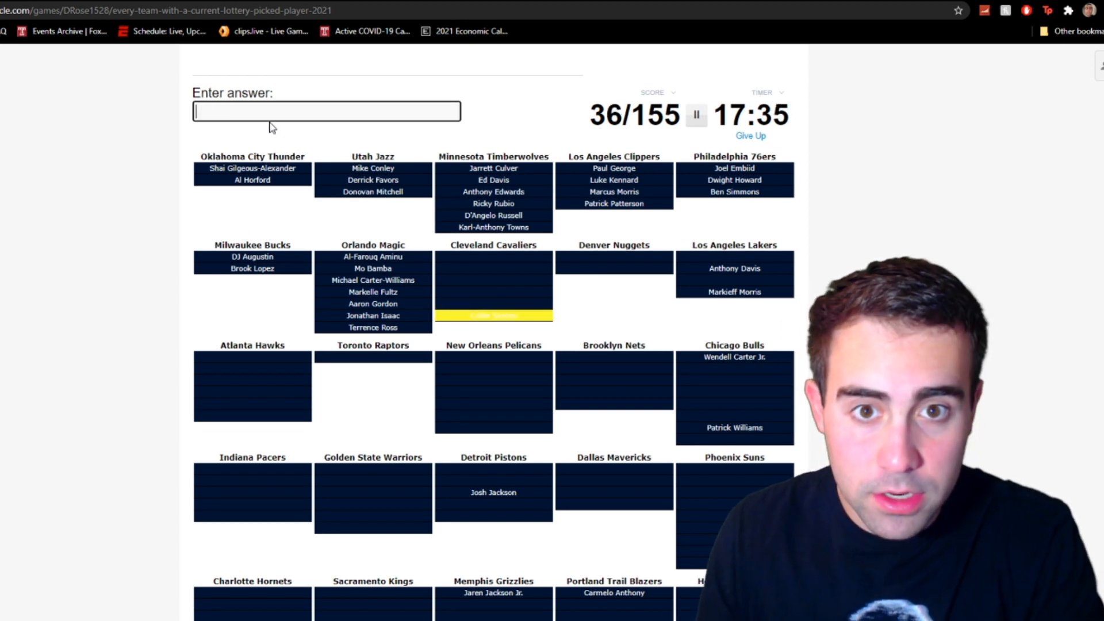
type("drummon")
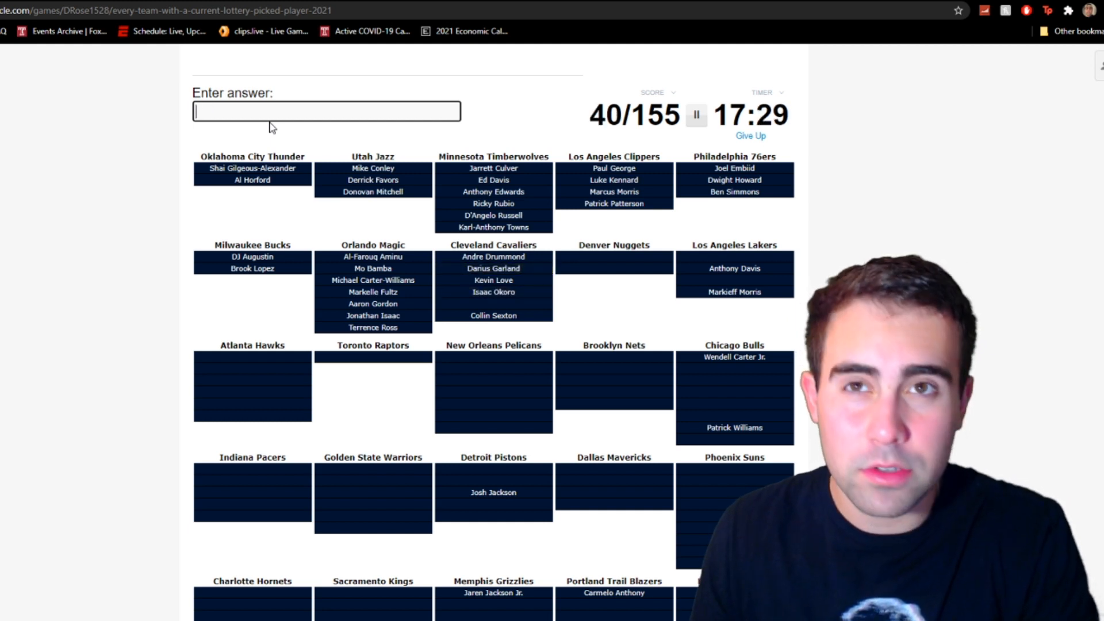
type("exum")
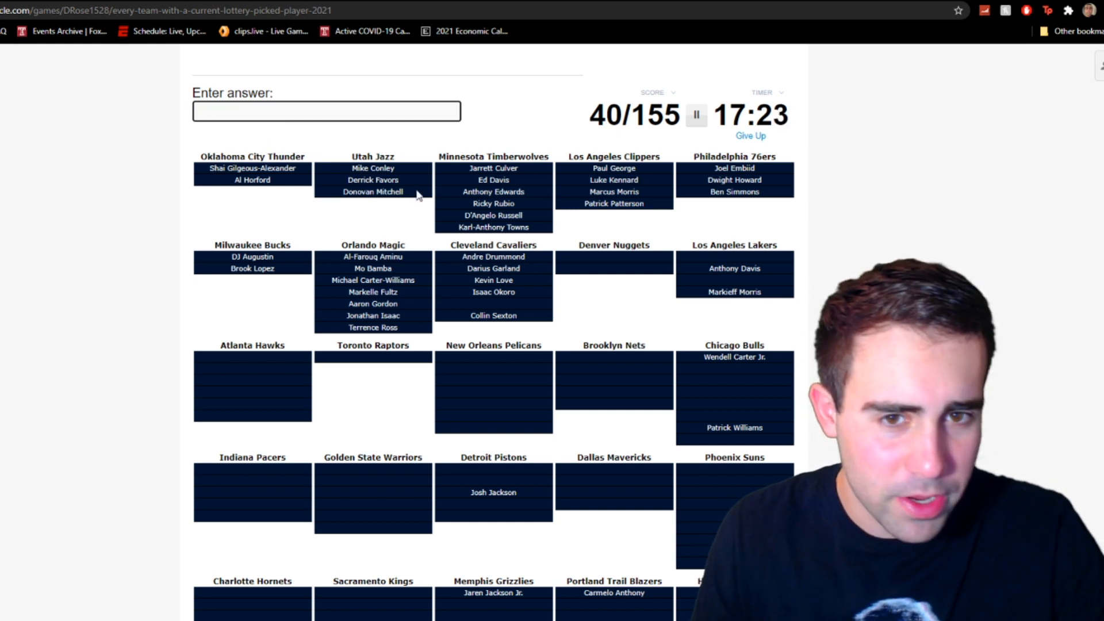
mouse_move(212, 209)
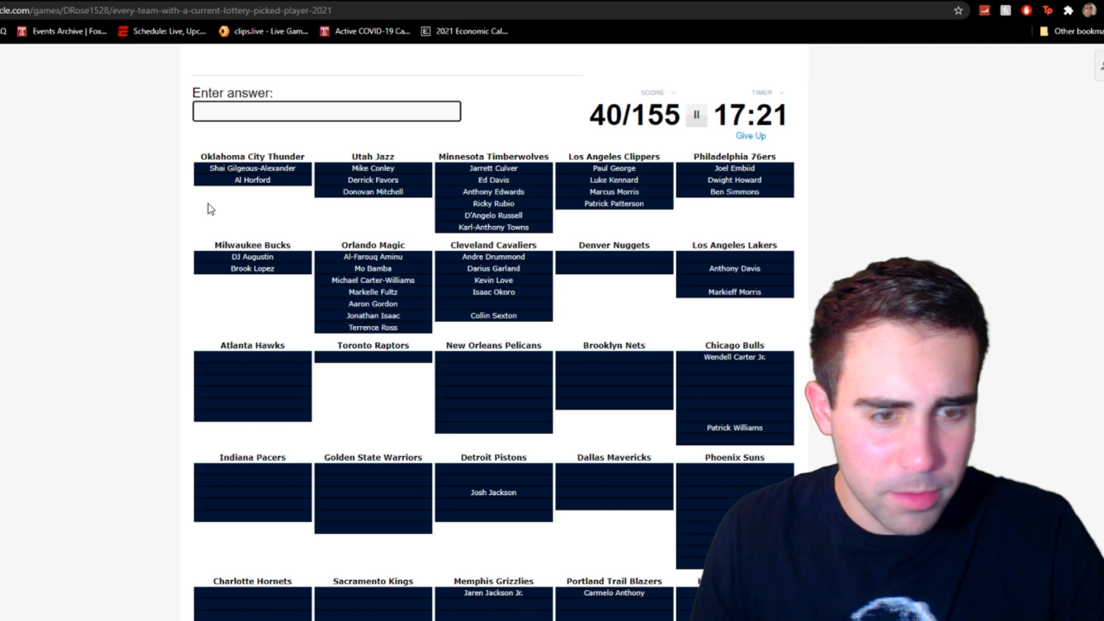
type("exo")
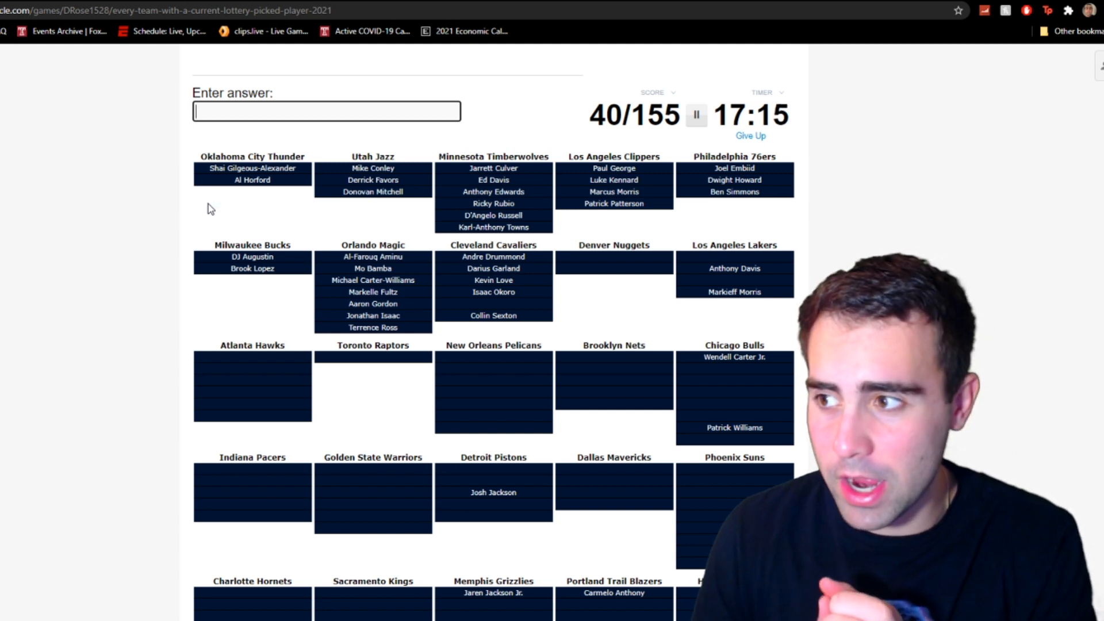
- Try further guesses such as Nance, Exum and Harris to reach 43/155
type("m")
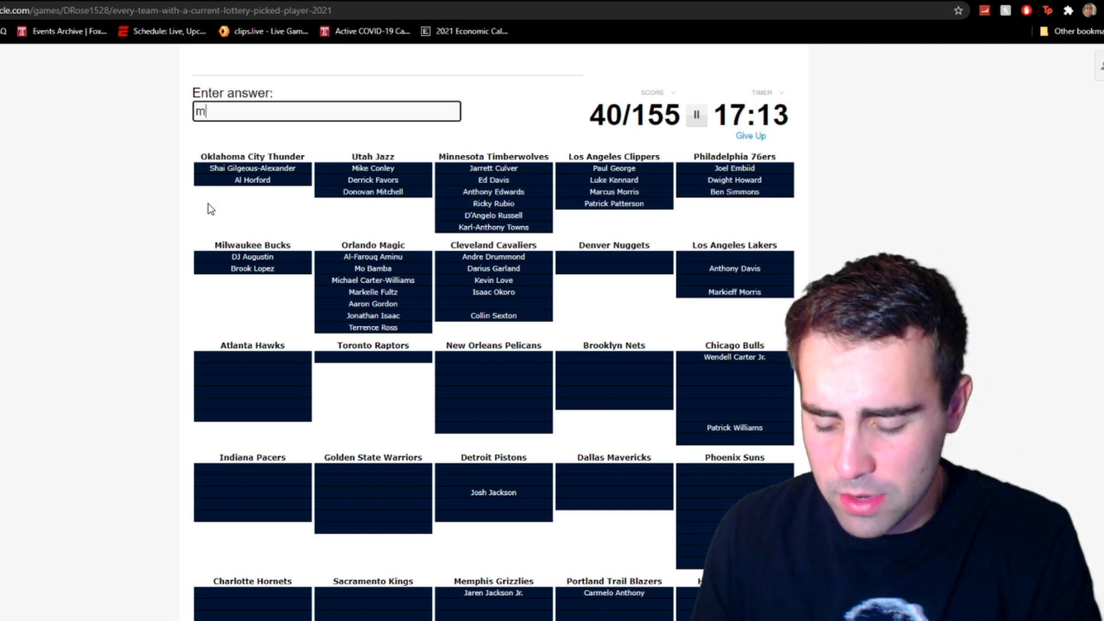
type("na")
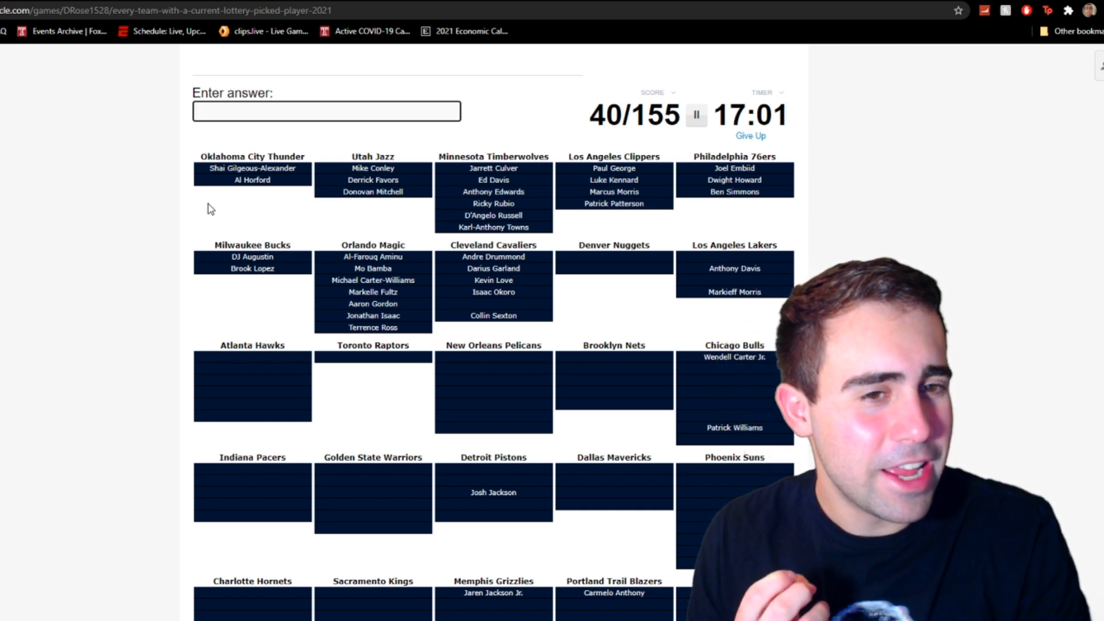
type("exum")
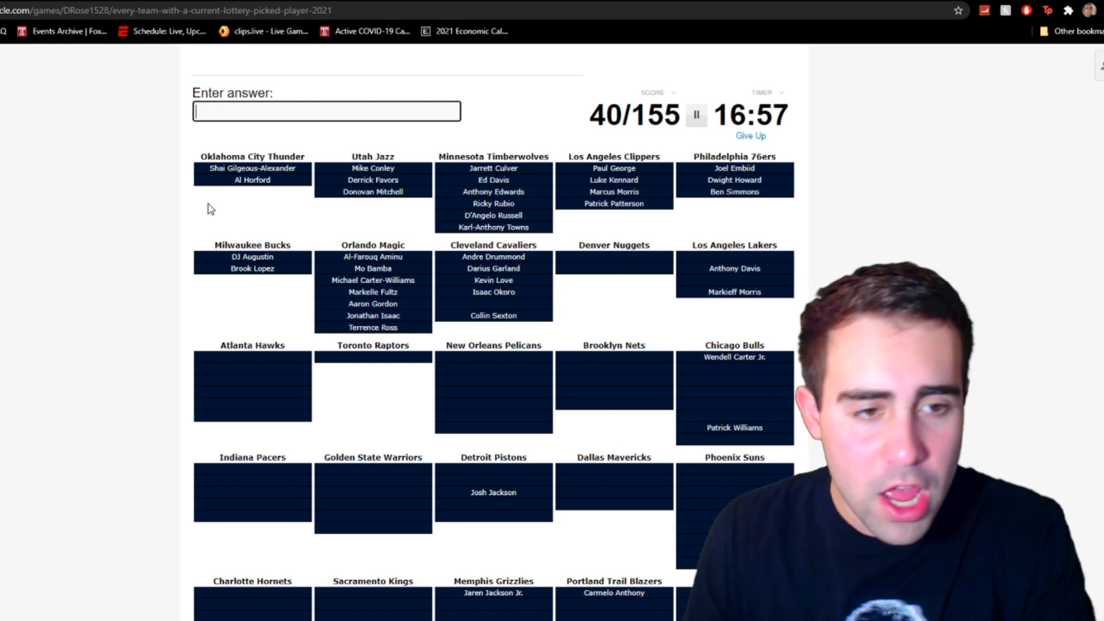
type("har")
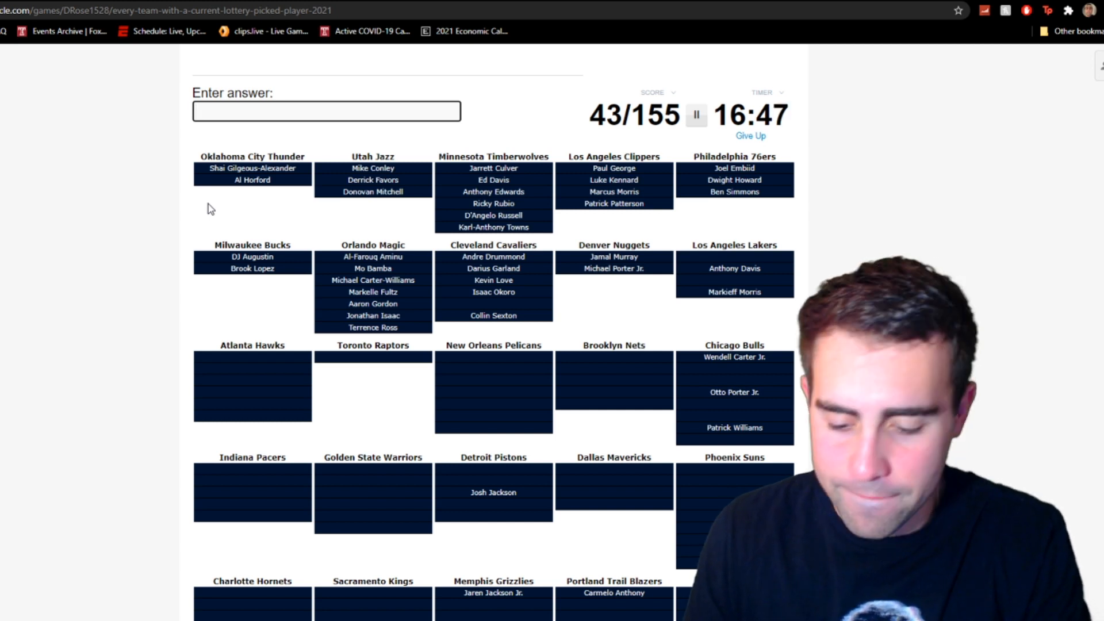
- Enter LeBron James, Caldwell-Pope, Cam Reddish, Onyeka Okongwu and Rondo for the Lakers and Hawks
type("LeBron James")
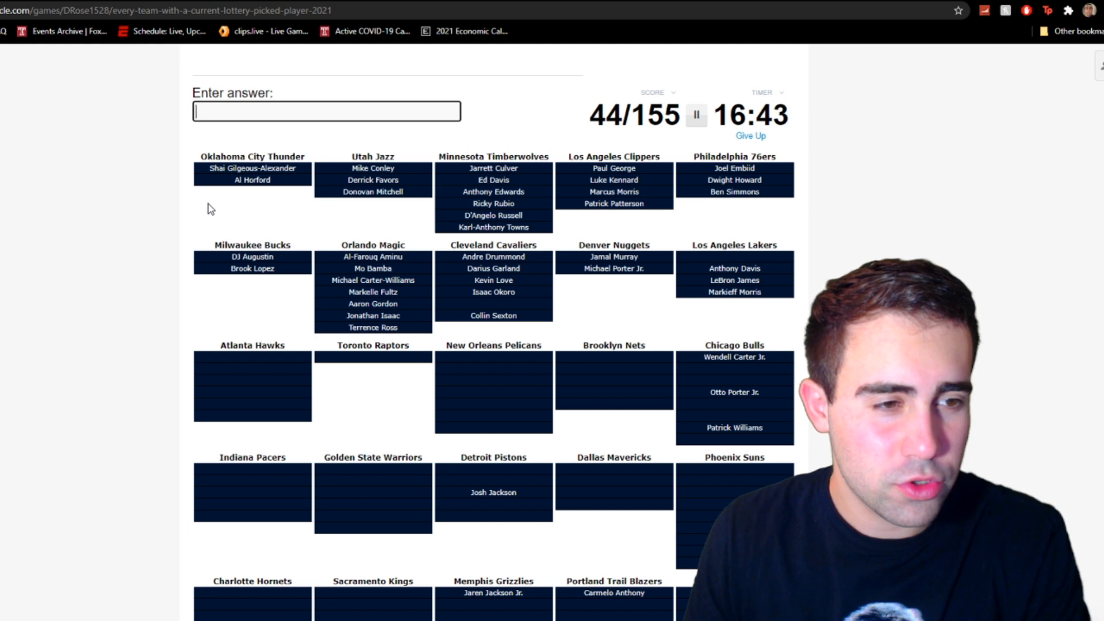
type("caldwell-")
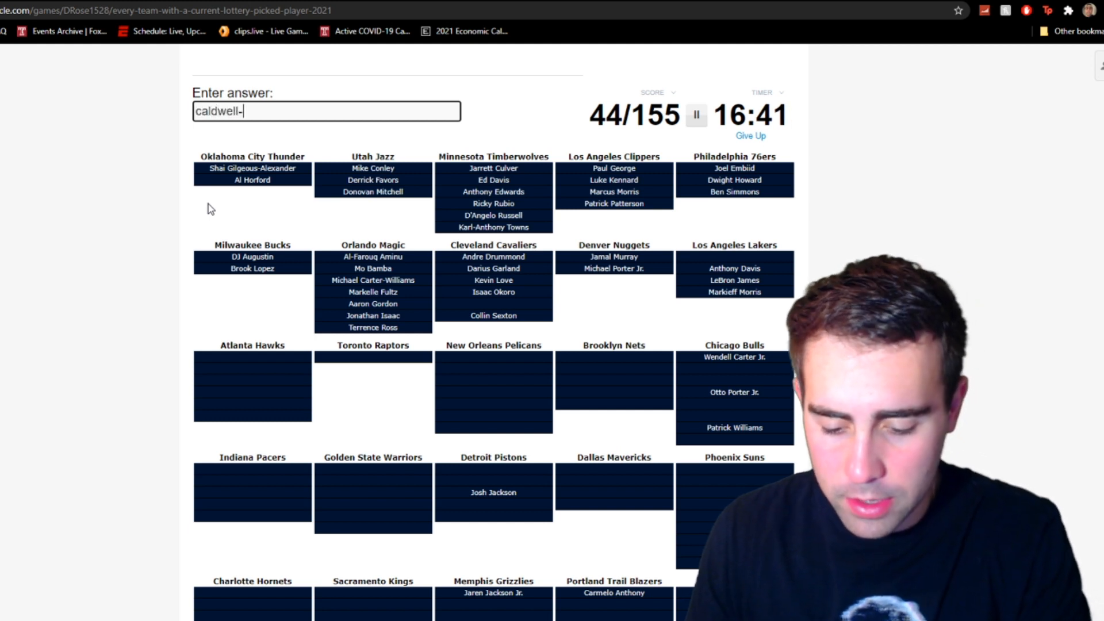
type("w")
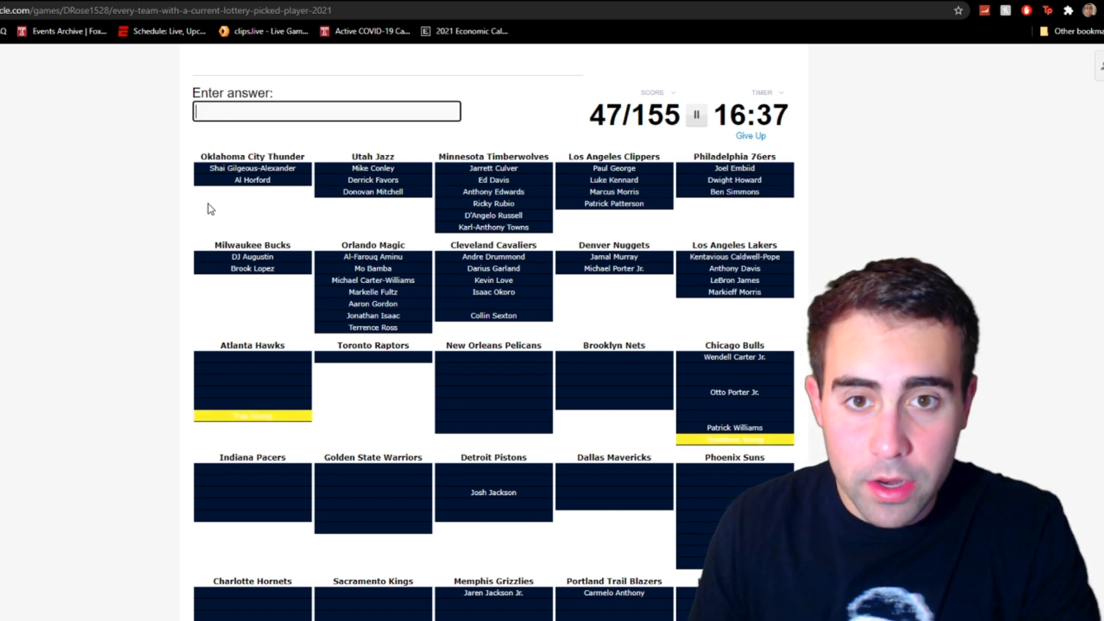
type("reddis")
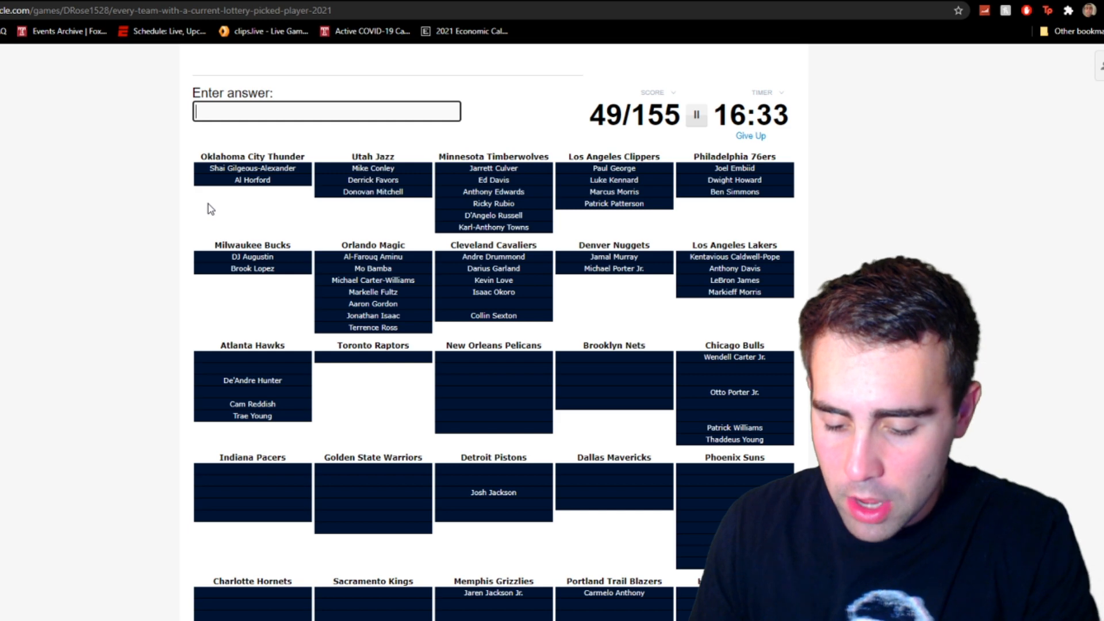
type("Onyeka Okongwu")
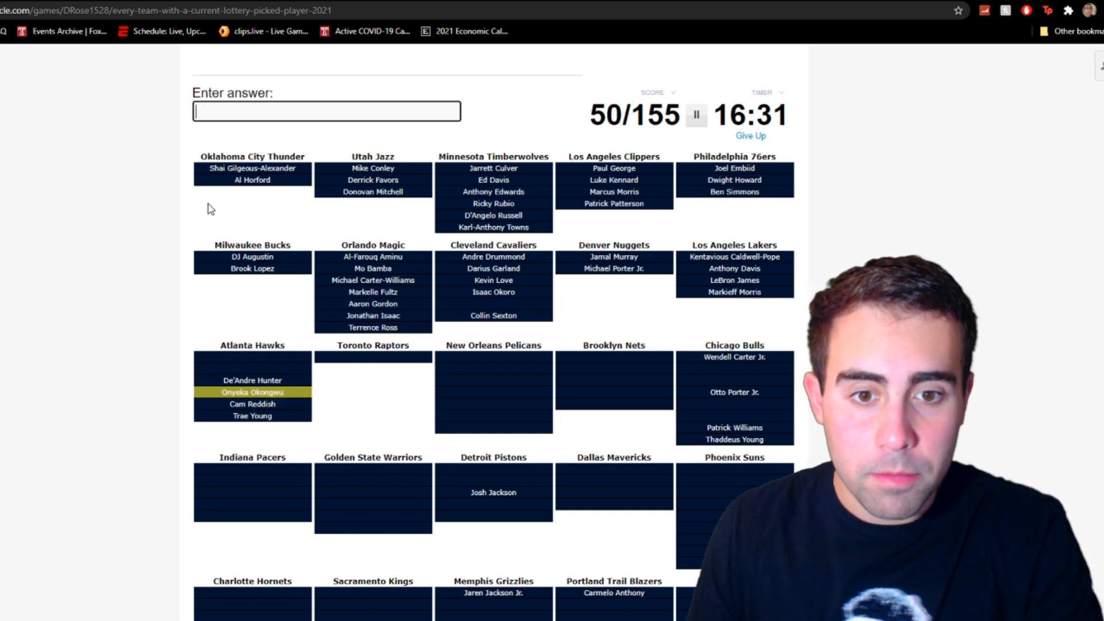
type("rondo")
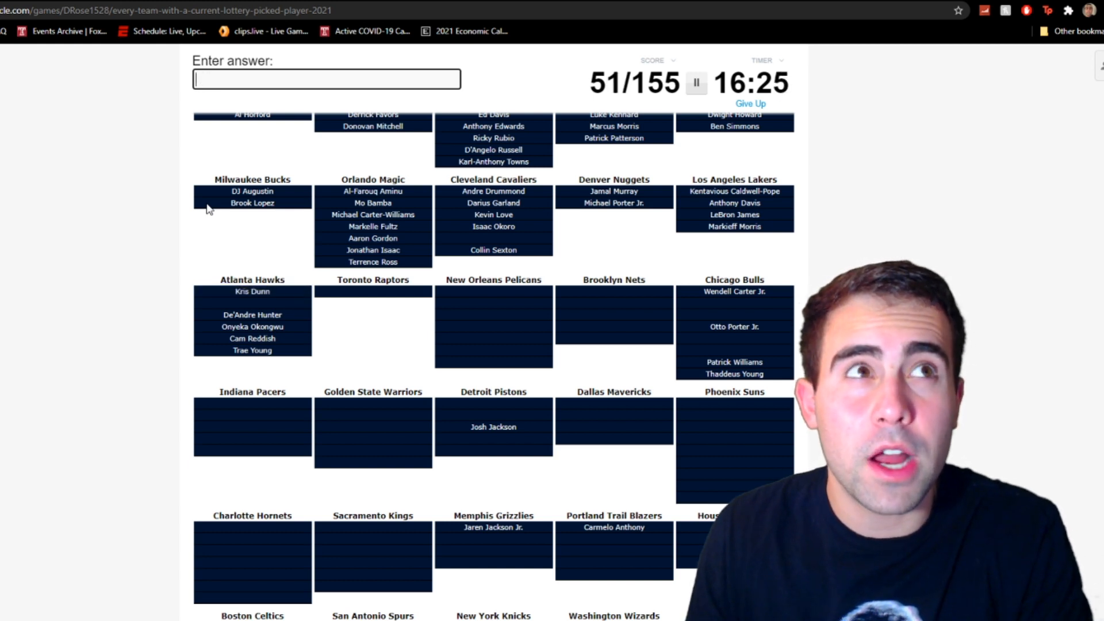
- Try Collin, Holiday, Lowry and Johnson guesses, clearing the wrong partial entry
type("collin")
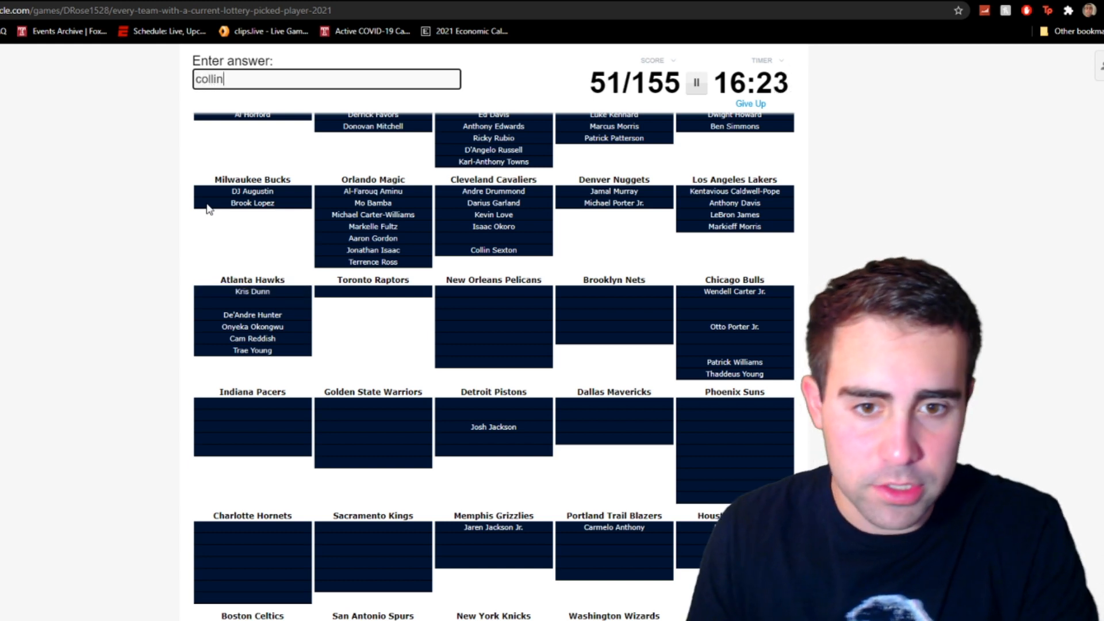
key("enter")
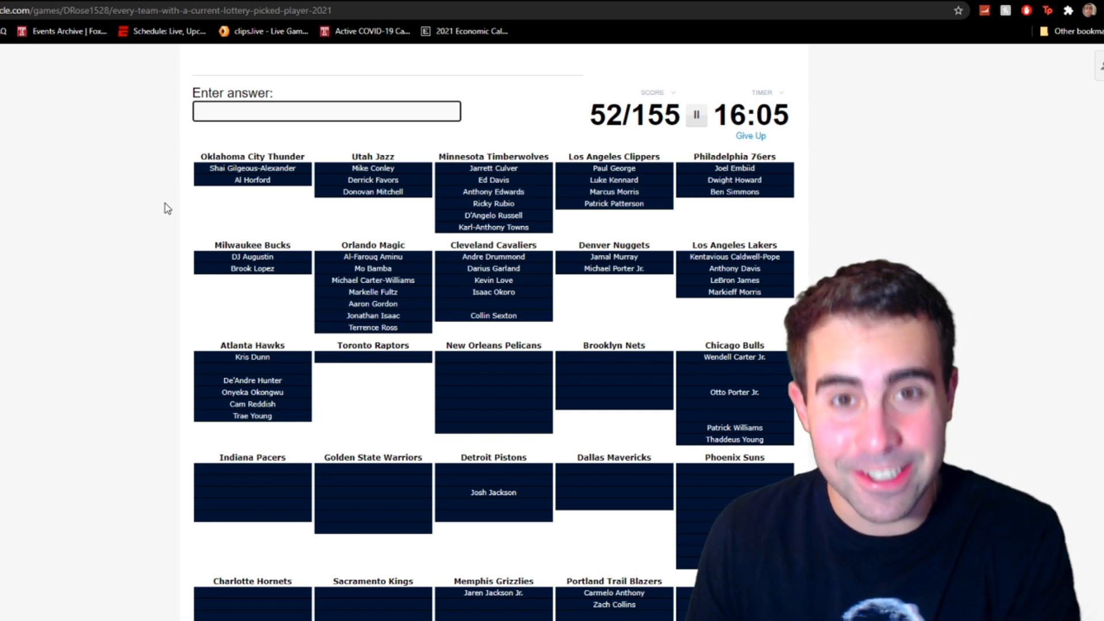
type("hol")
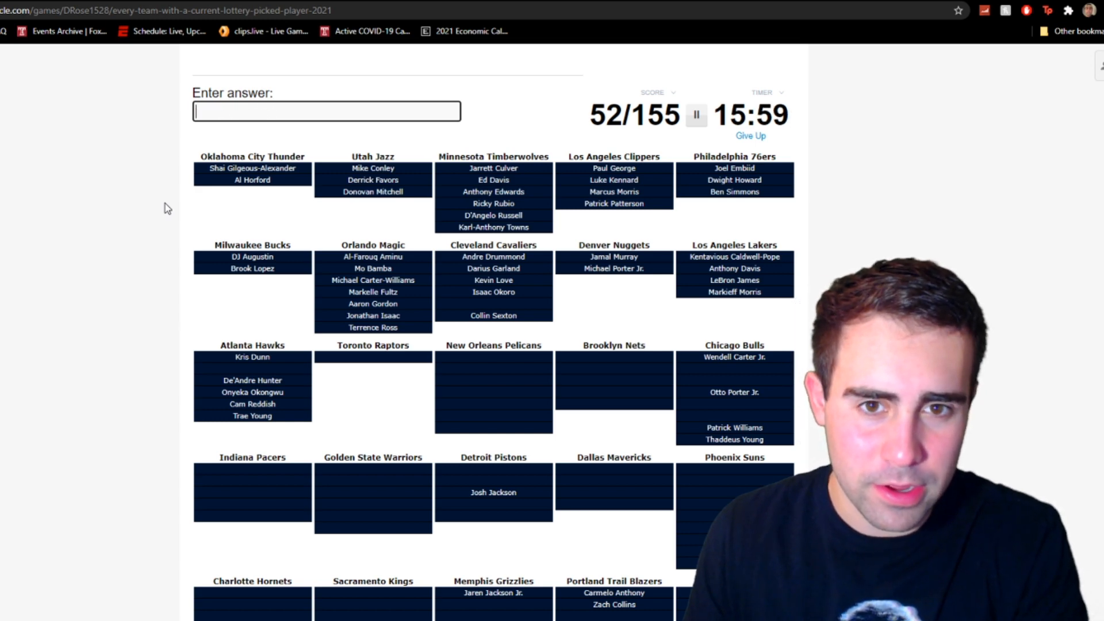
type("low")
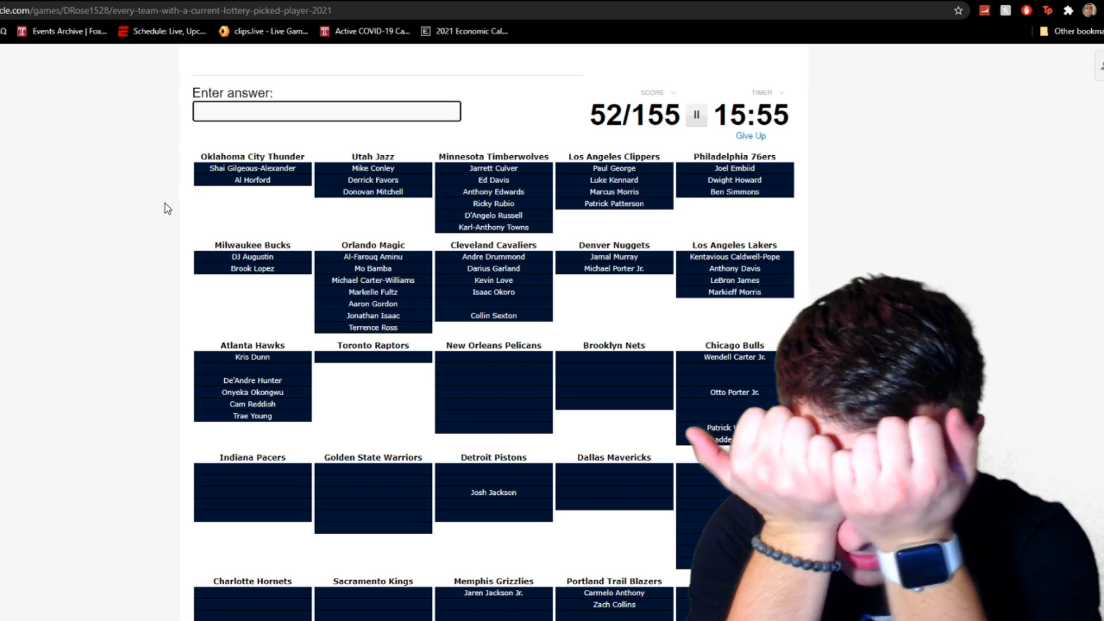
type("johnso")
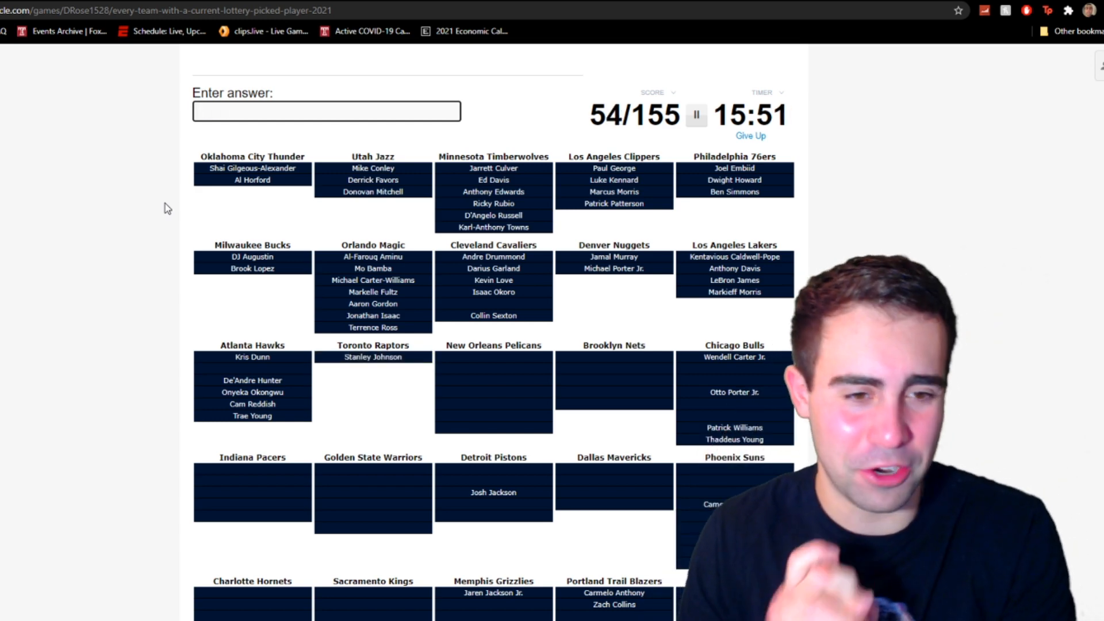
- Enter Zion Williamson, Kira Lewis Jr. and JJ Redick, clearing the Bledsoe miss, to reach 60/155
type("willi")
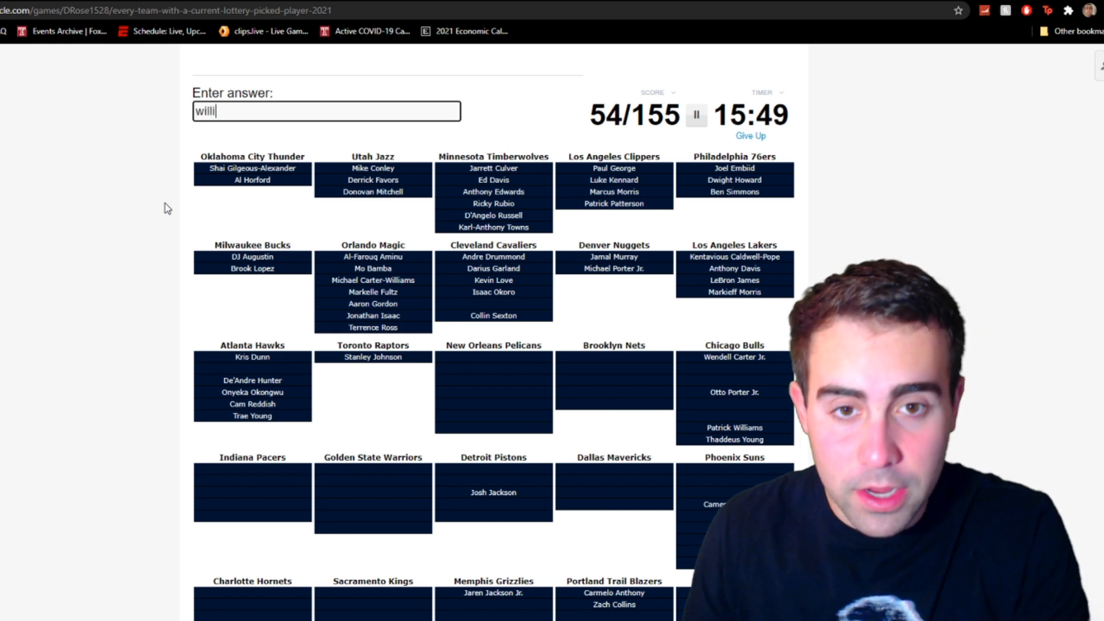
type("williamson")
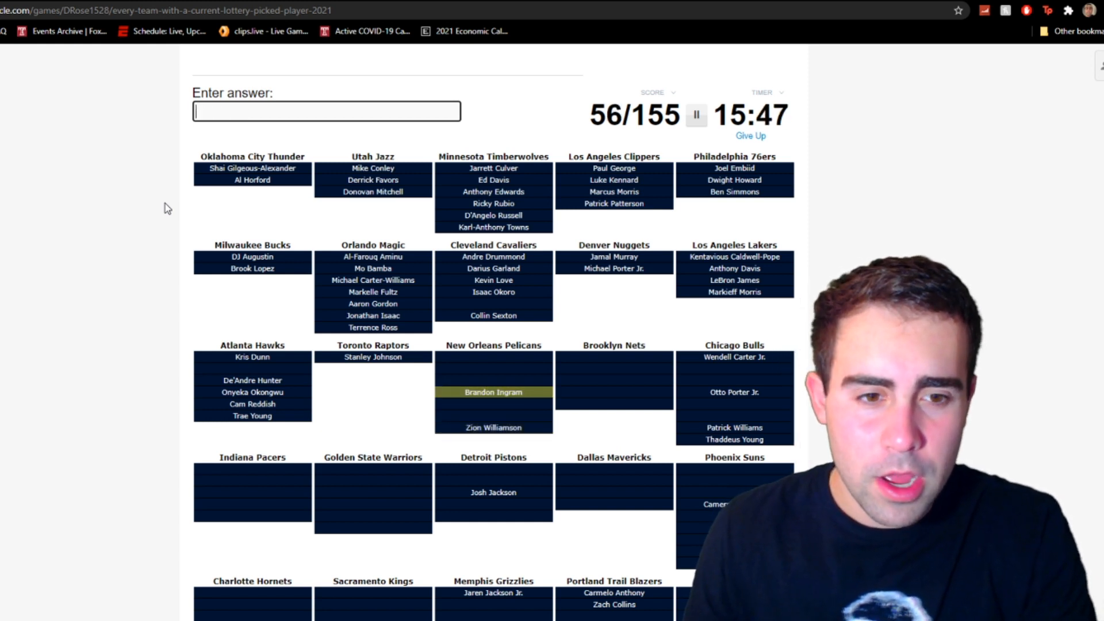
type("bledso")
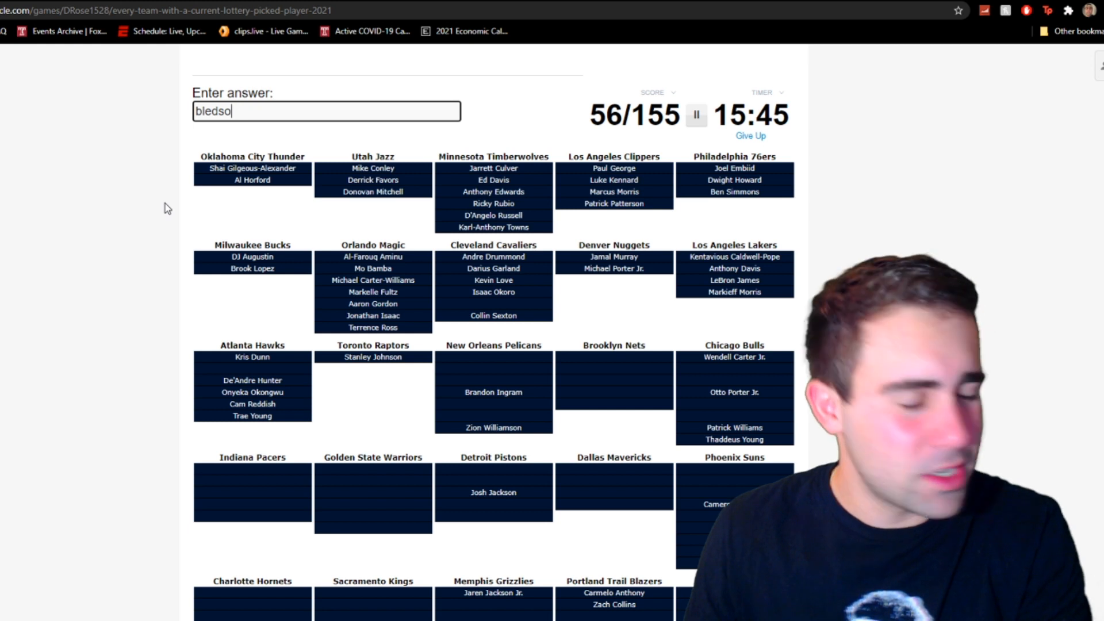
key("backspace")
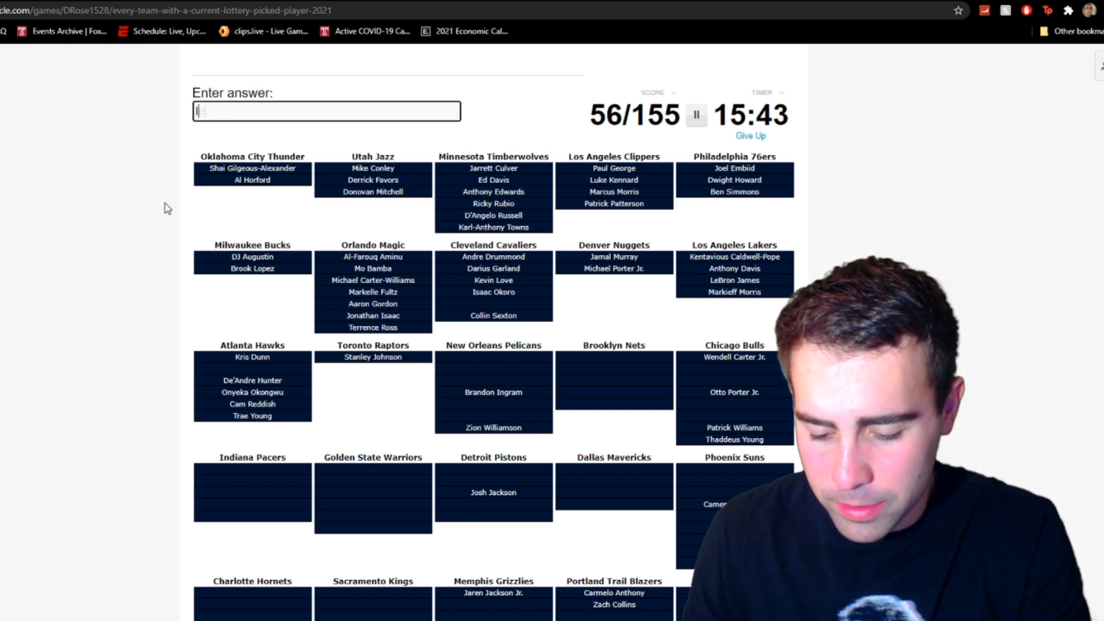
type("Kira Lewis Jr.")
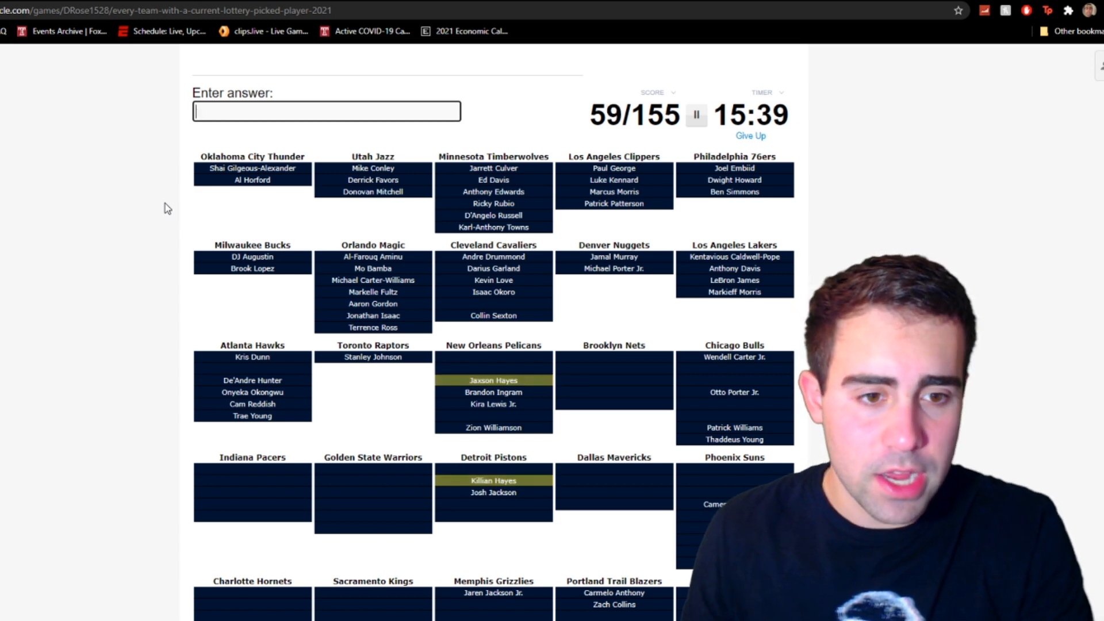
type("JJ Redick")
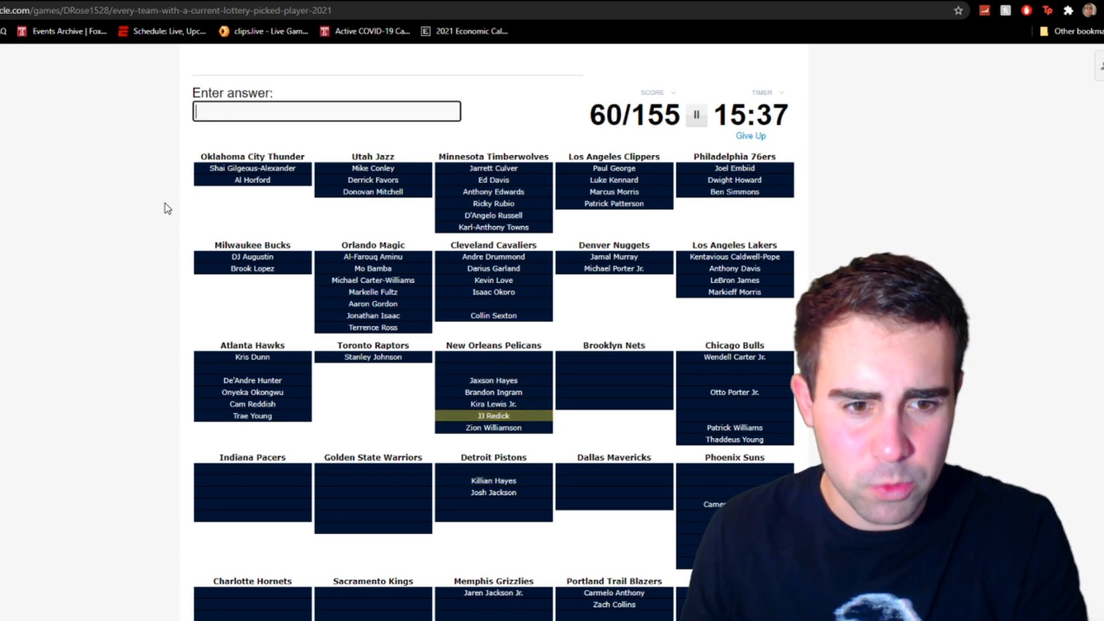
- Enter James Harden for the Nets after trying Alexander, clearing the leftover guess
scroll("down", 3)
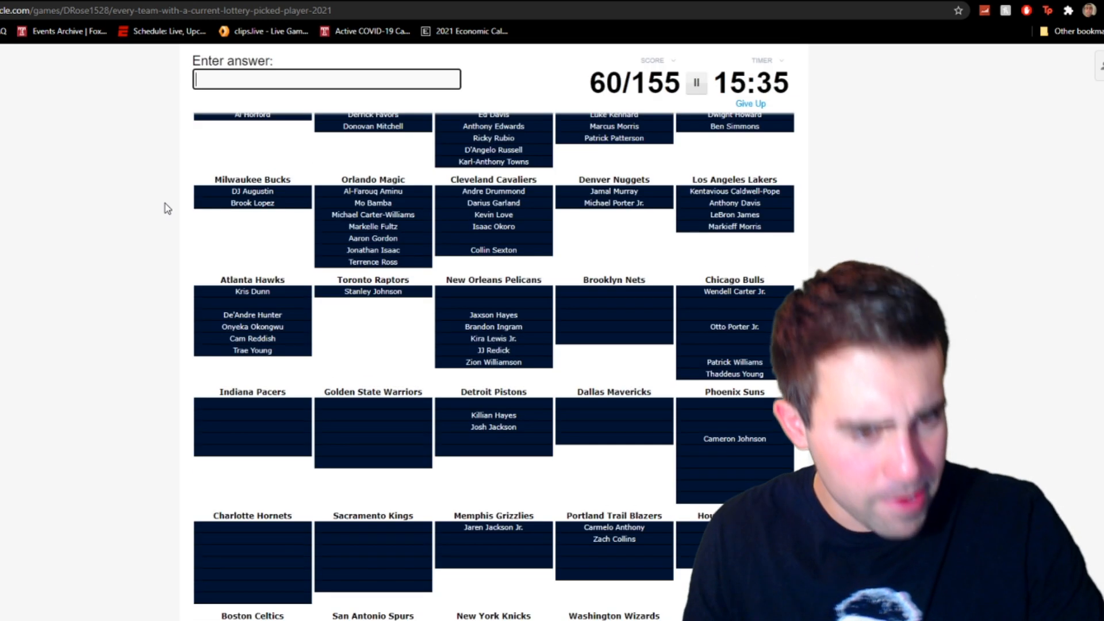
type("alexand")
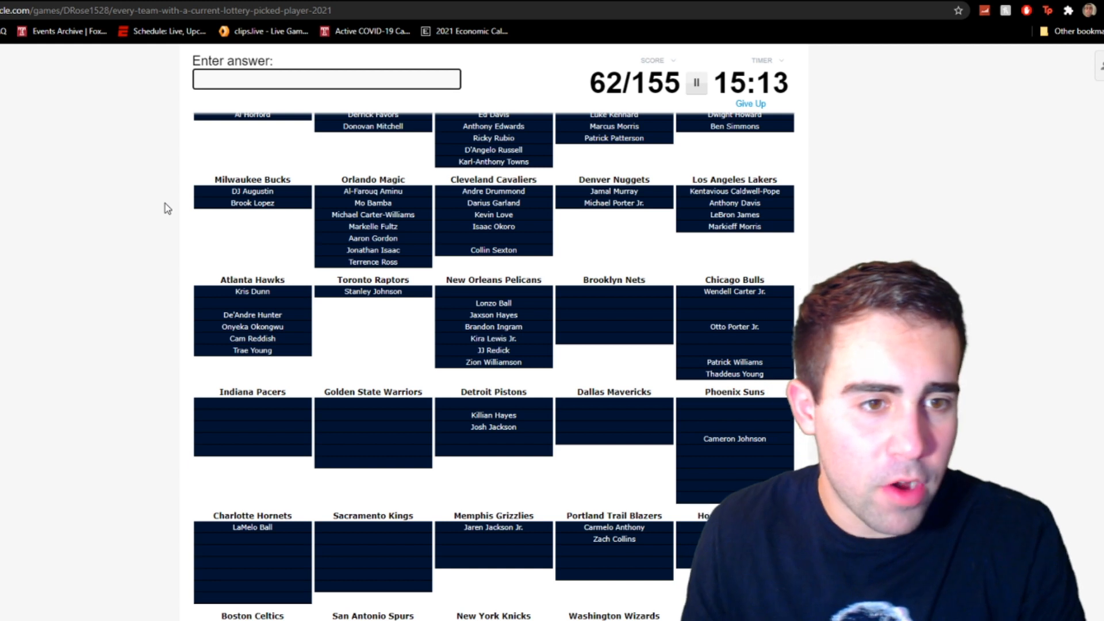
type("harde")
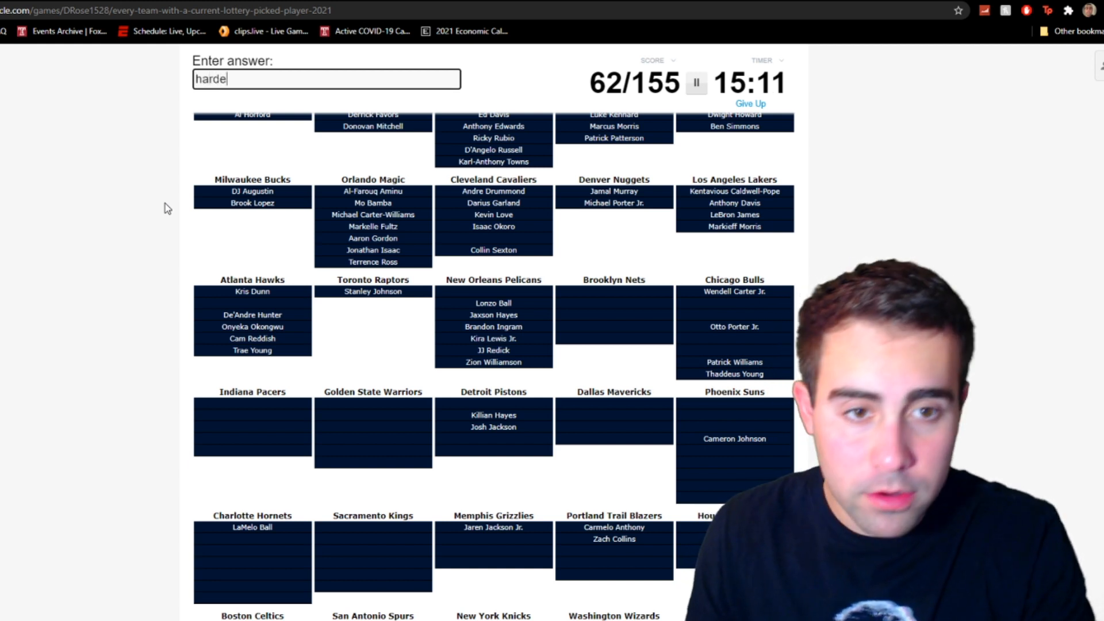
type("harden")
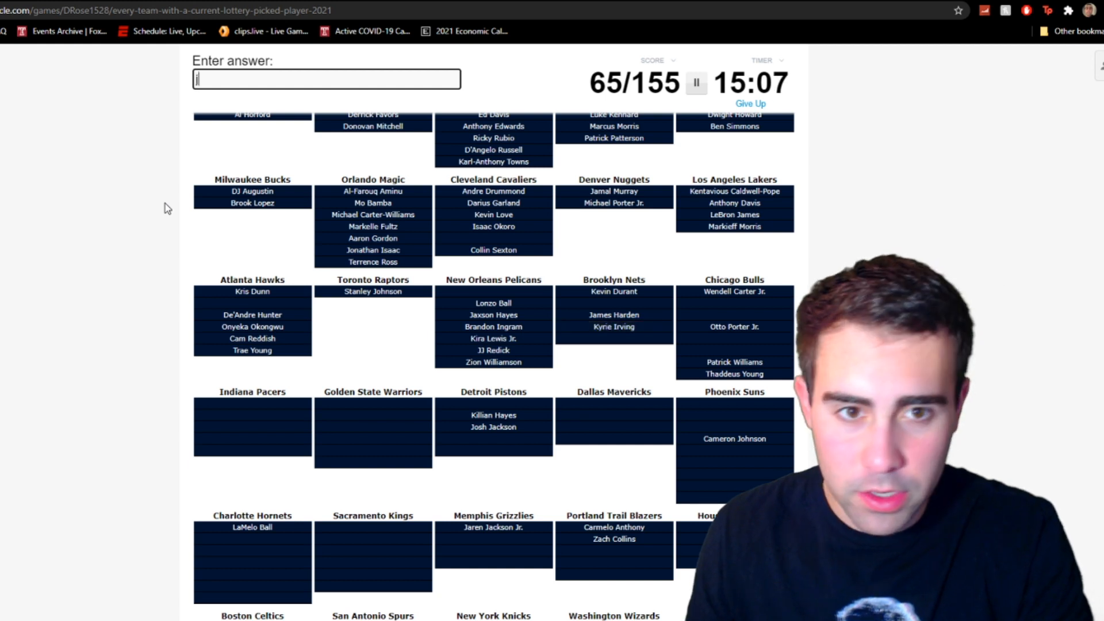
key("backspace")
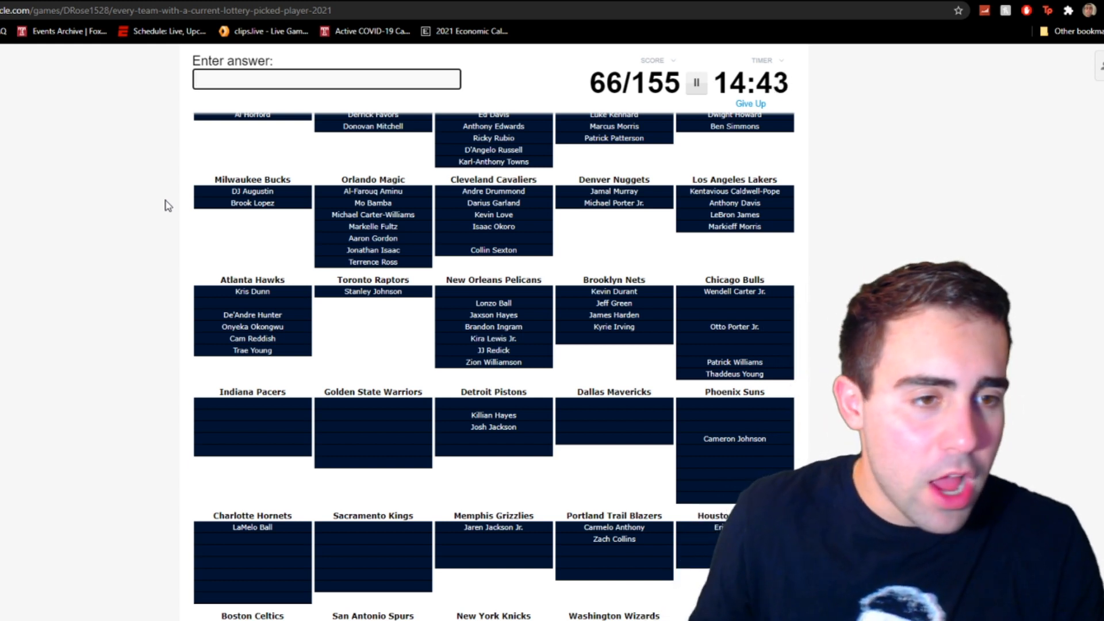
- Enter Zach LaVine and Coby White for the Bulls to reach 69/155
type("Zach LaVine")
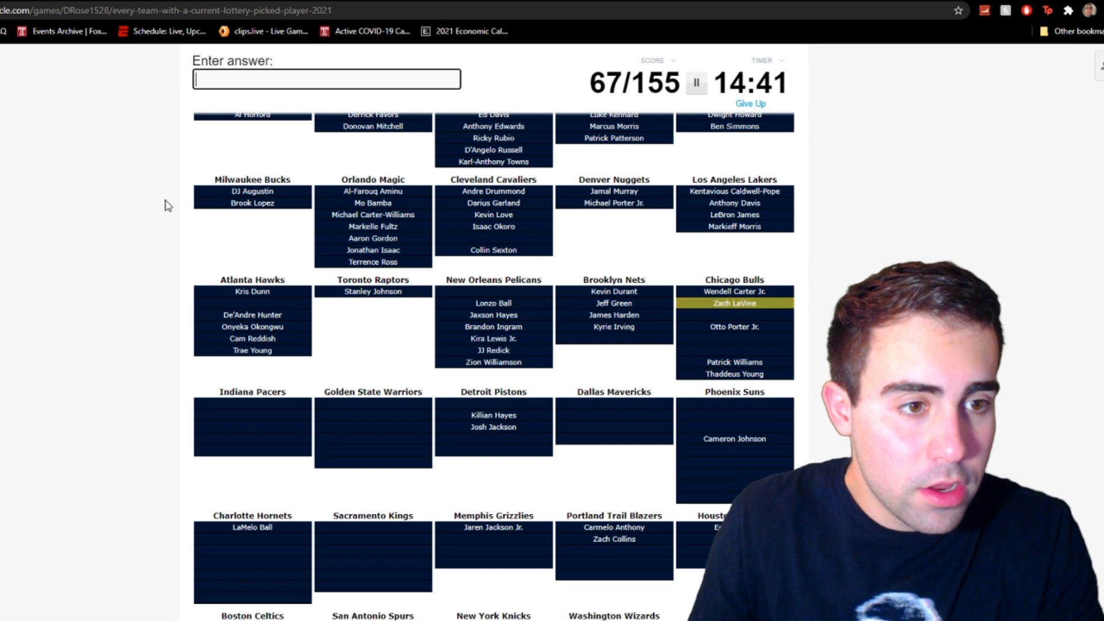
type("w")
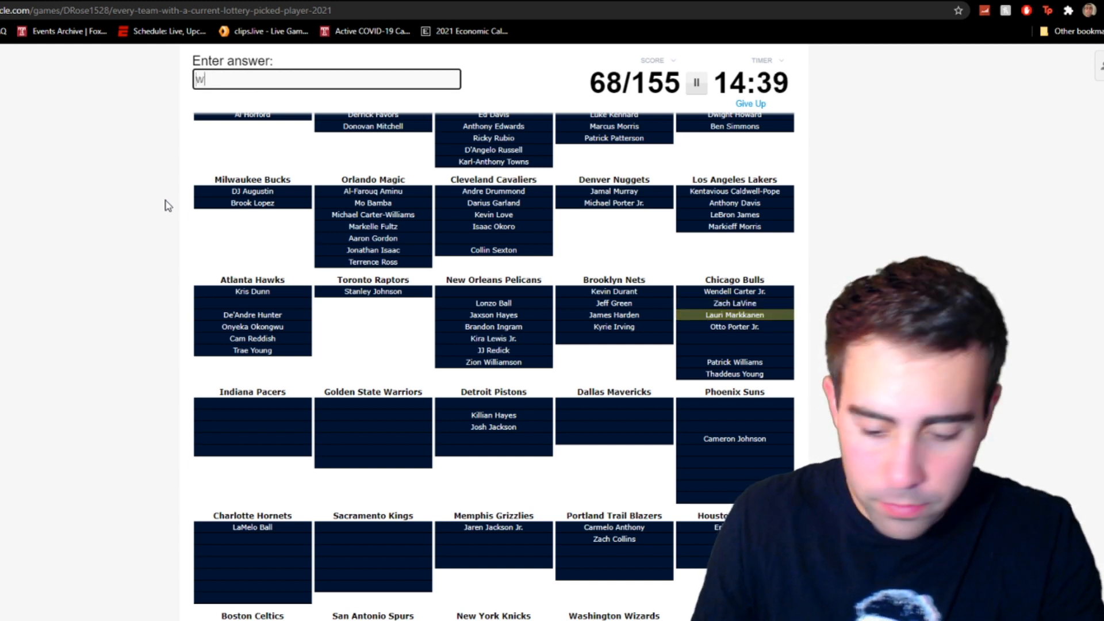
type("Coby White")
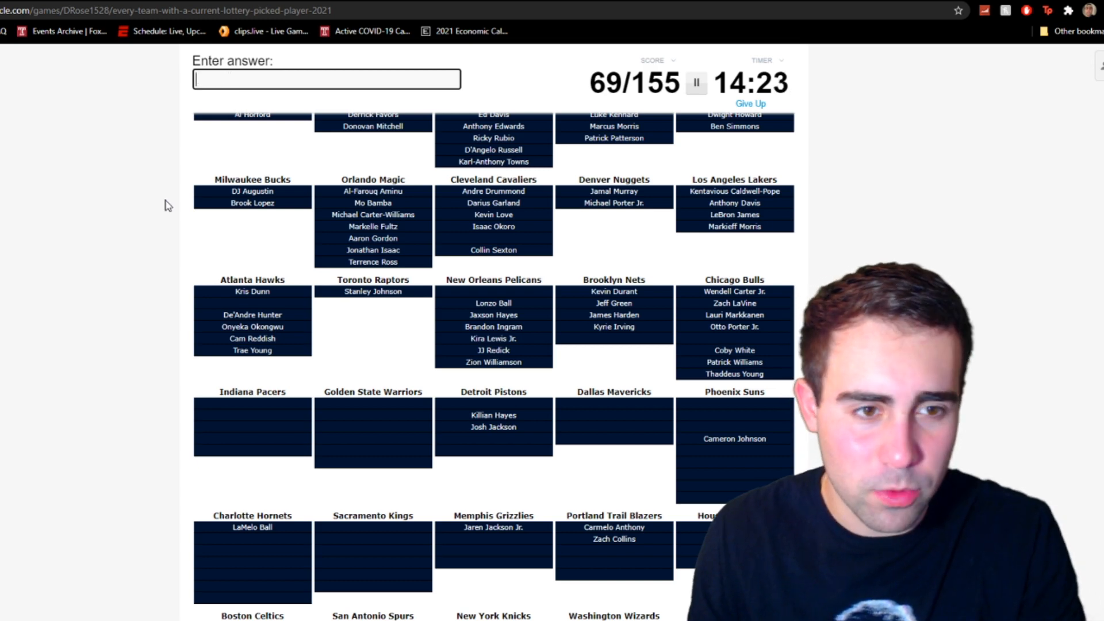
- Enter Sabonis, Doug McDermott, Oubre, James Wiseman and Sumner-style guesses to reach 78/155
scroll("down", 3)
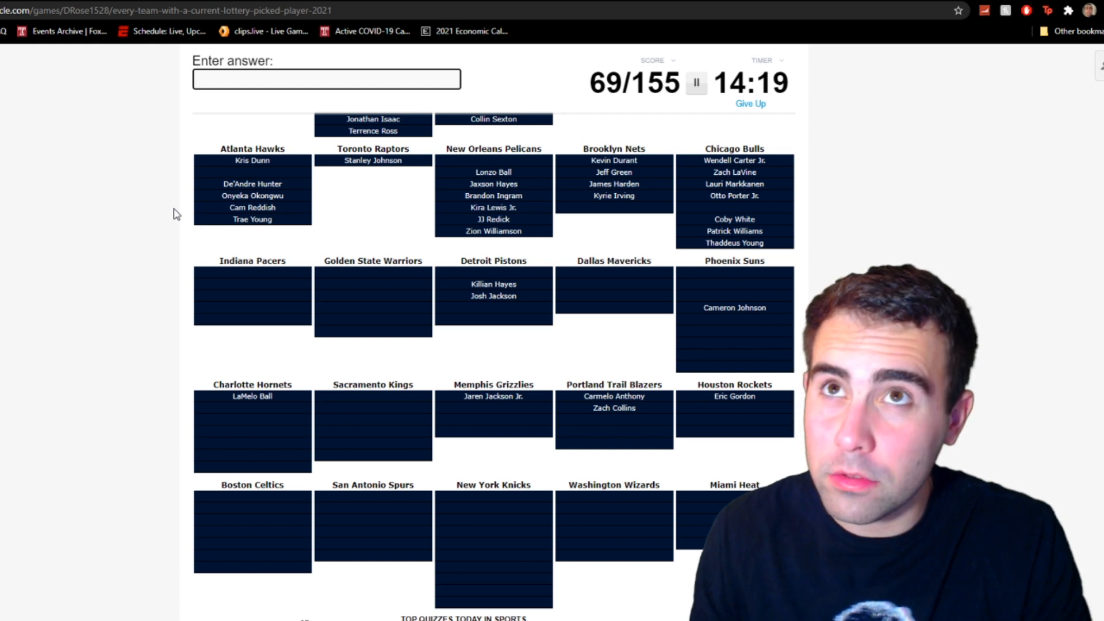
type("sab")
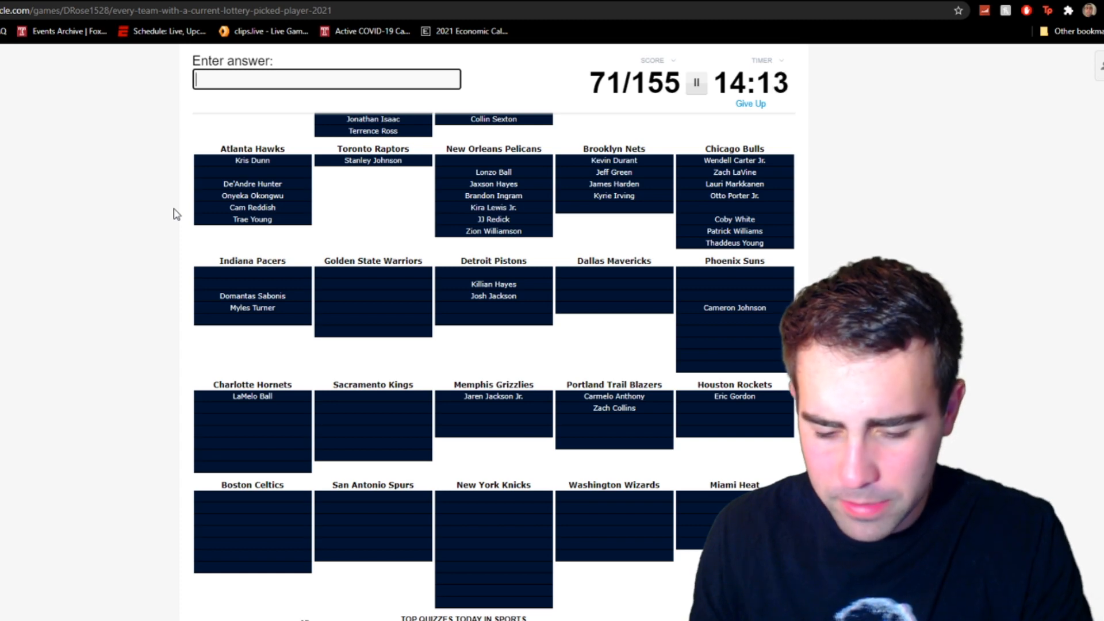
type("Doug McDermott")
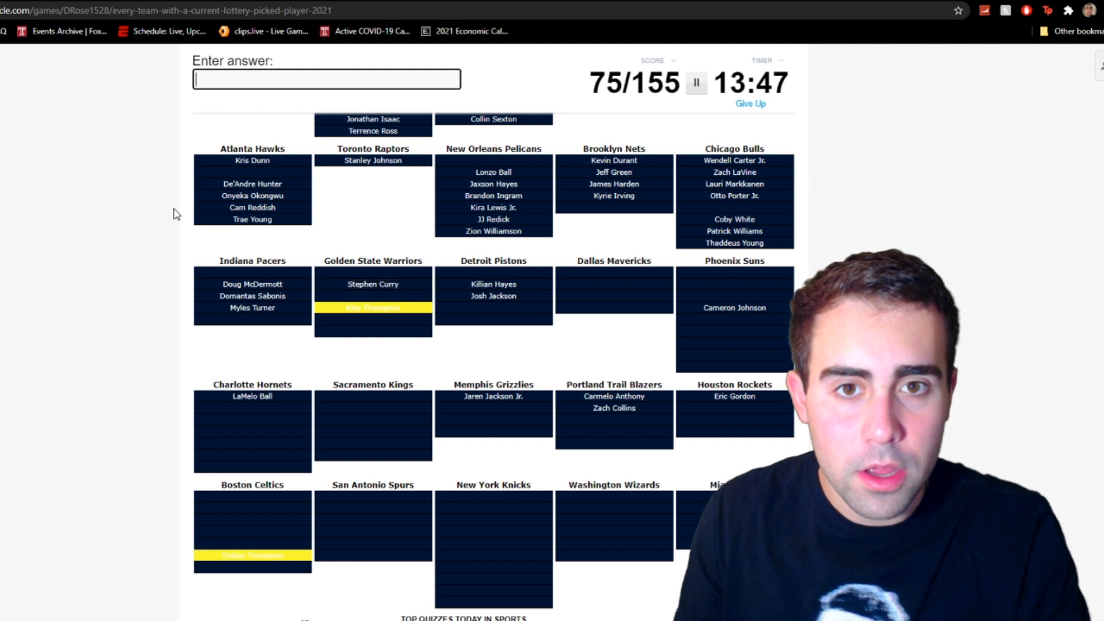
type("oubnr")
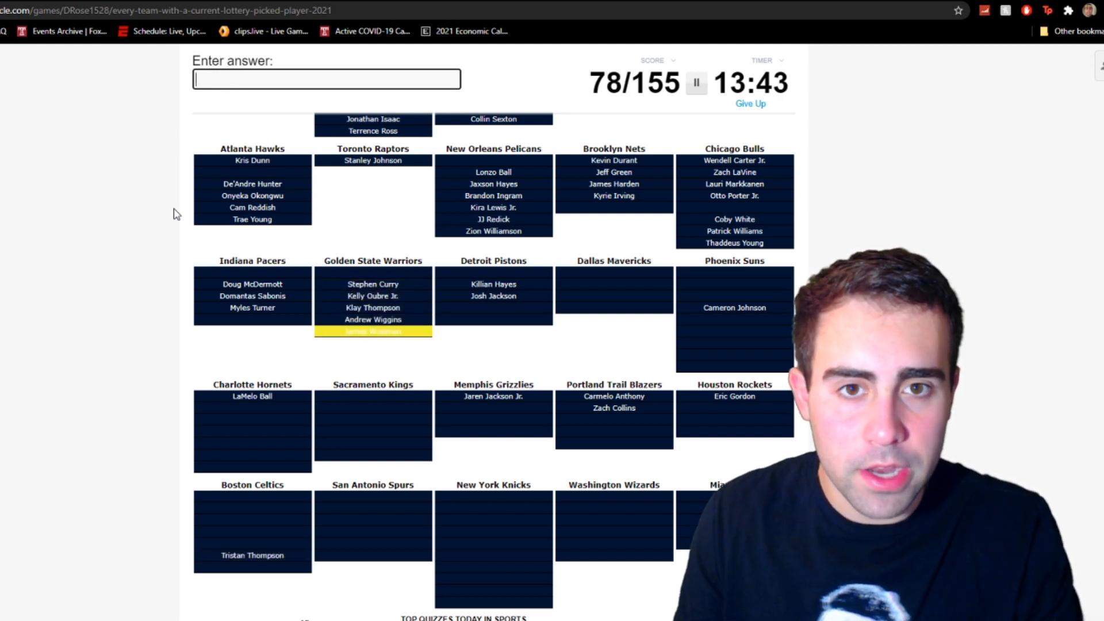
type("James Wiseman")
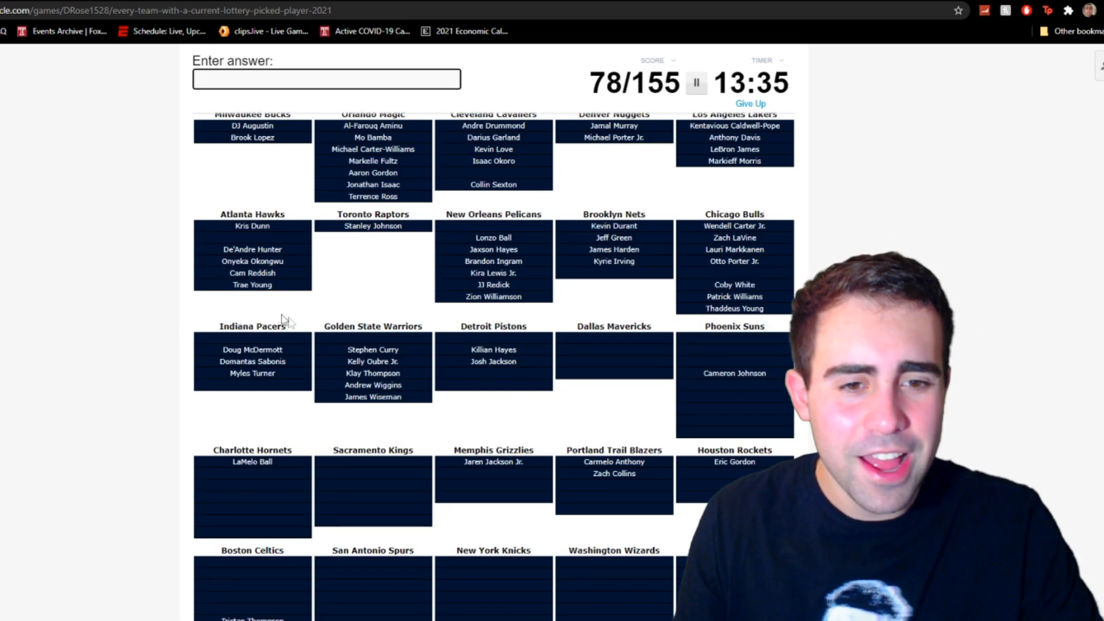
mouse_move(393, 352)
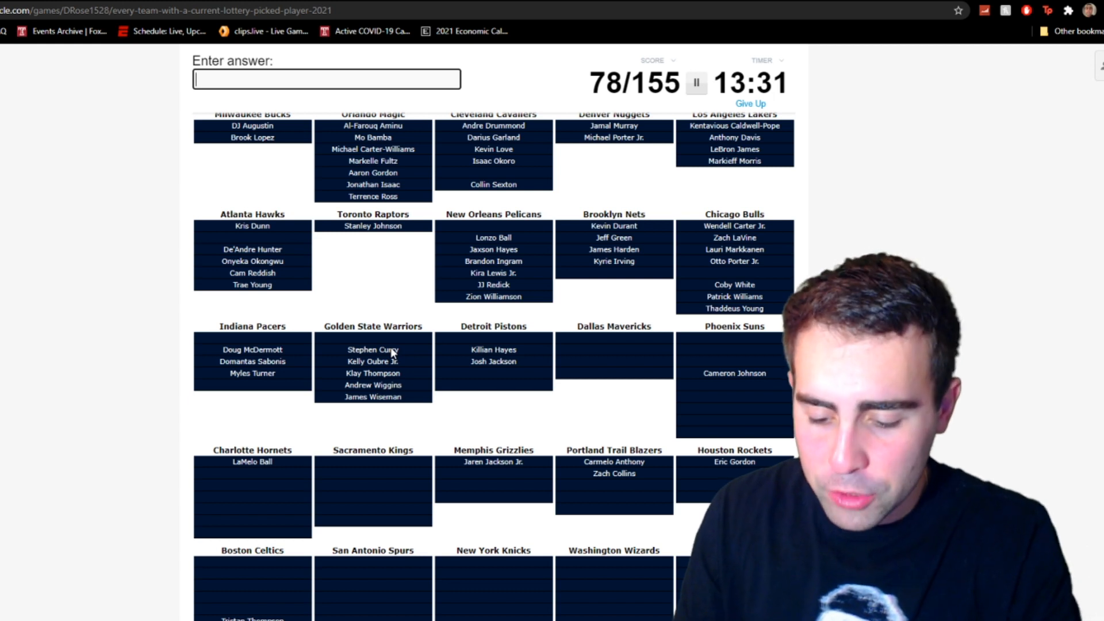
type("doumboy")
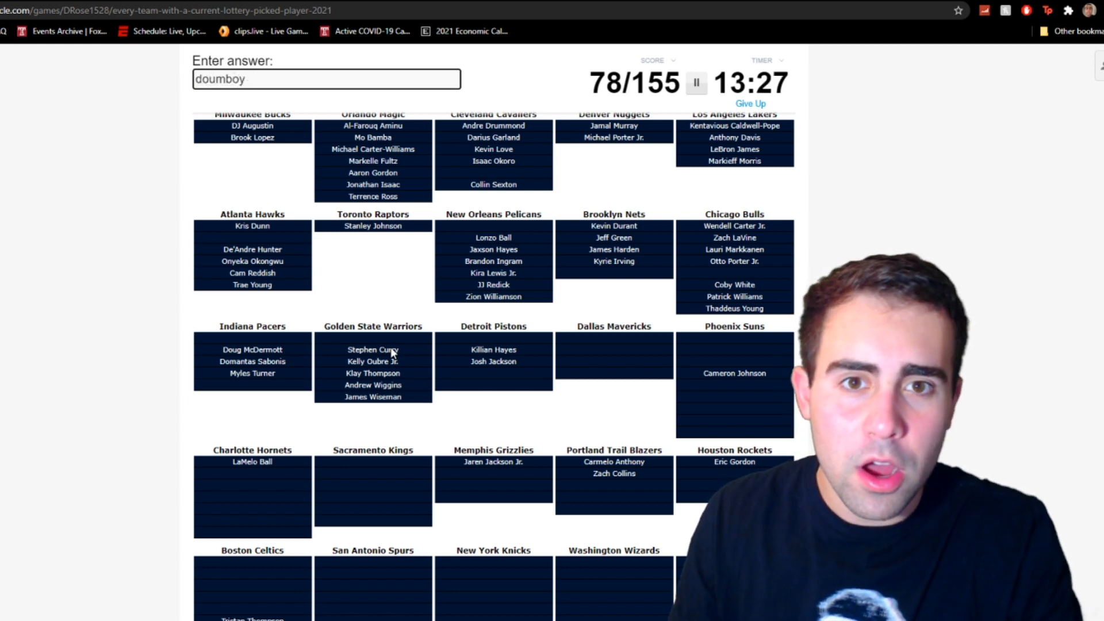
key("Backspace")
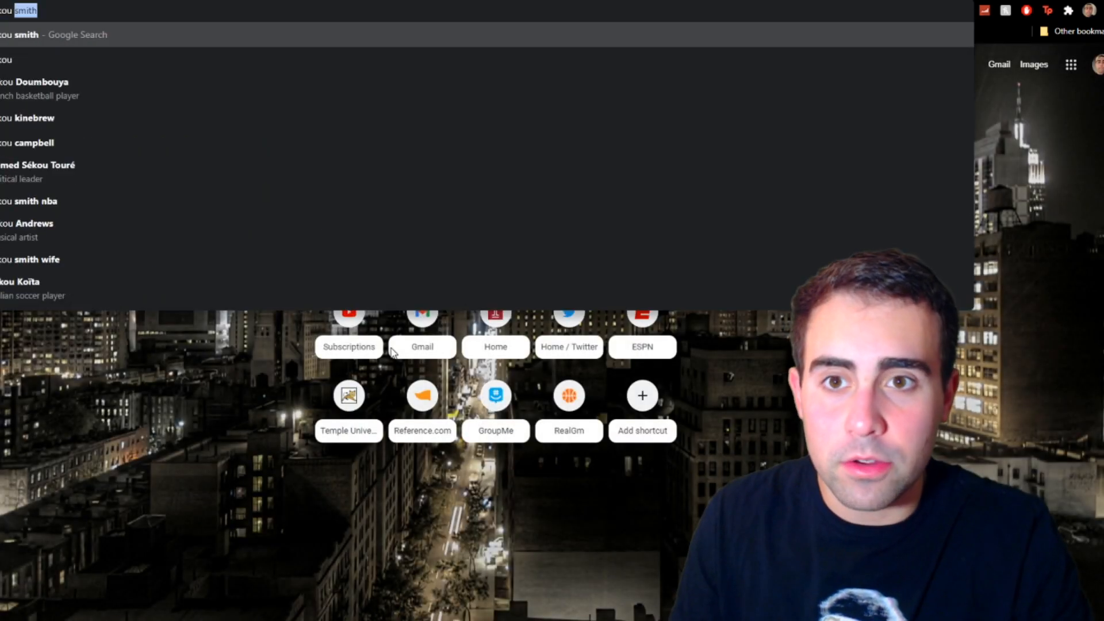
type("doumbouya")
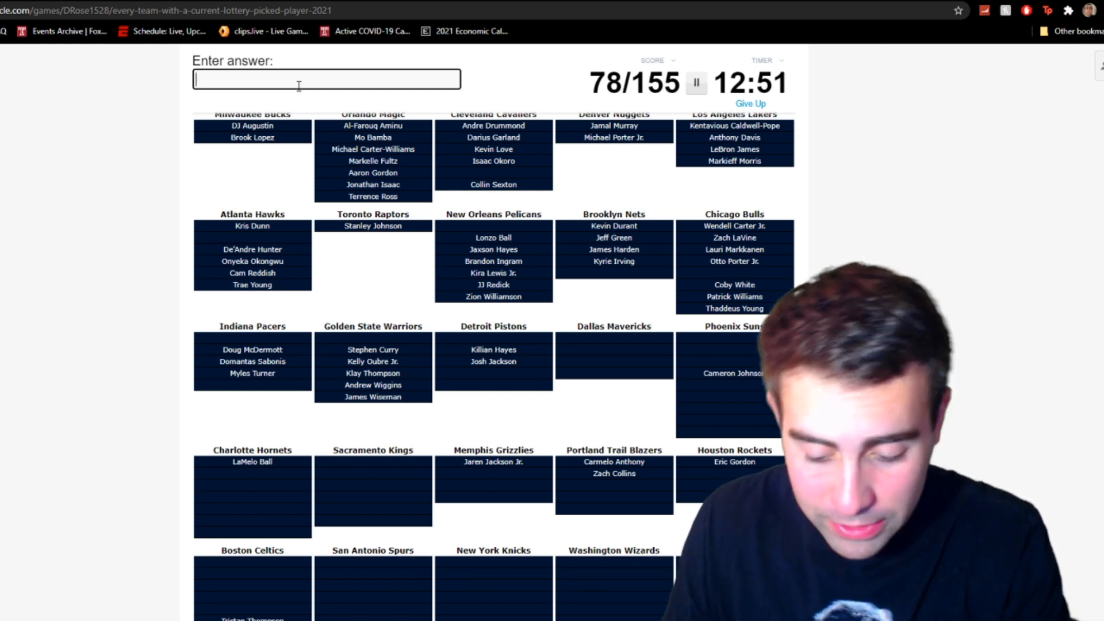
- Enter Plumlee, Blake Griffin, Jalen Smith and Porter-style guesses for remaining slots
type("p")
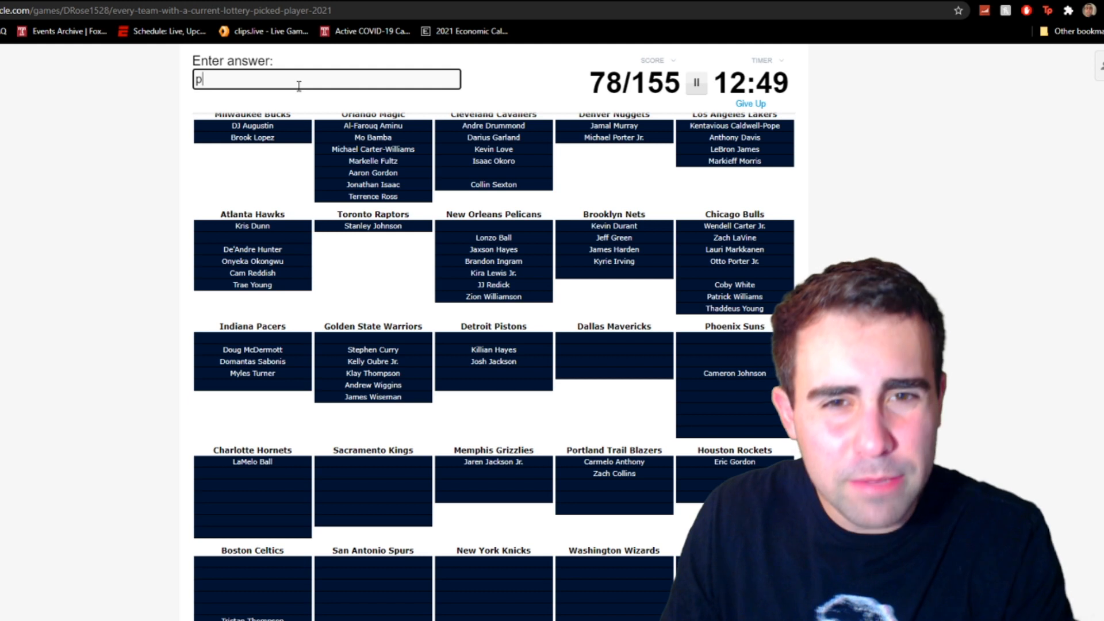
type("lumle")
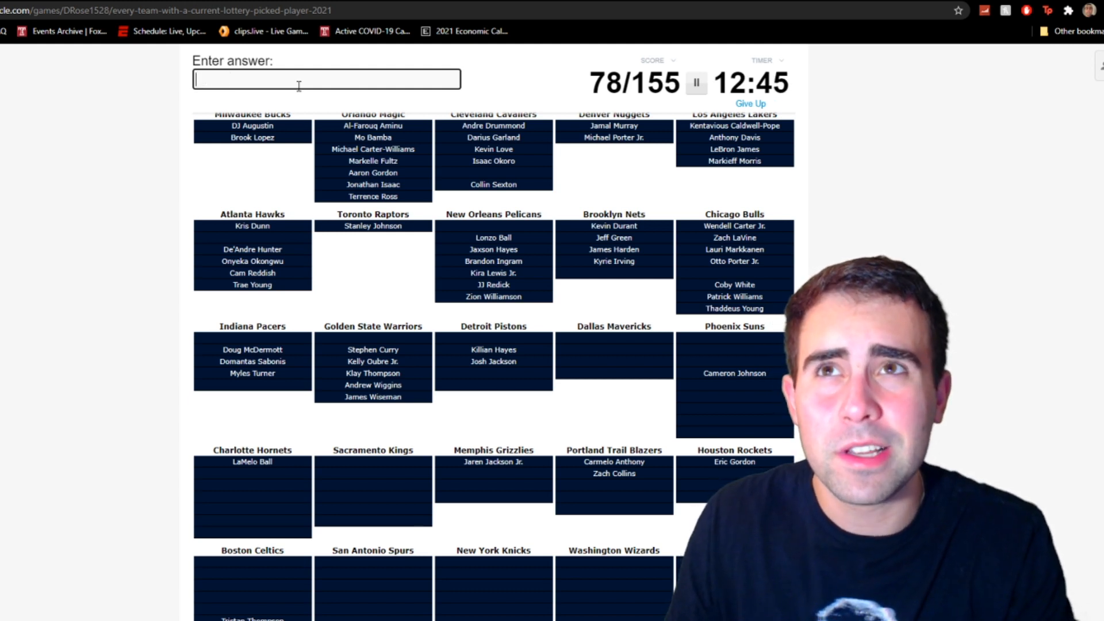
type("Blake Griffin")
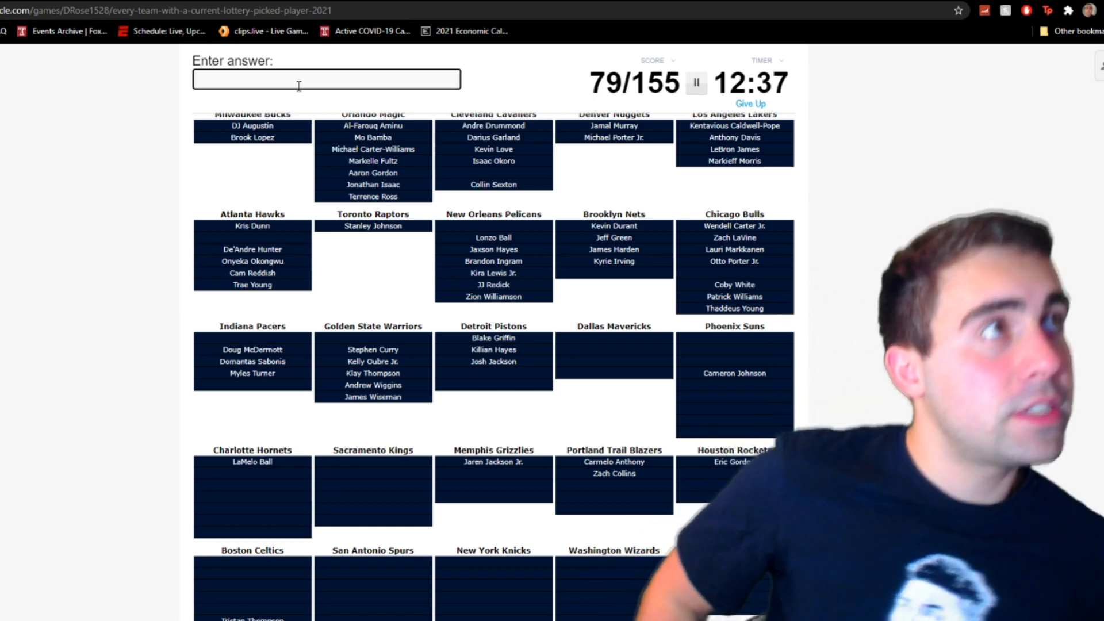
type("Jalen Smith")
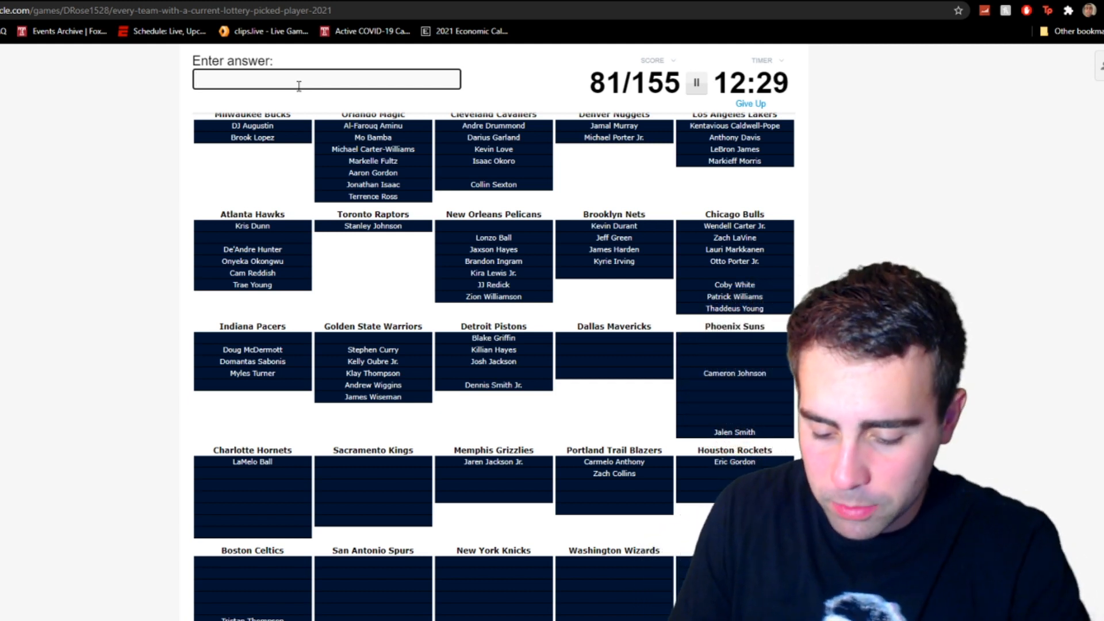
type("por")
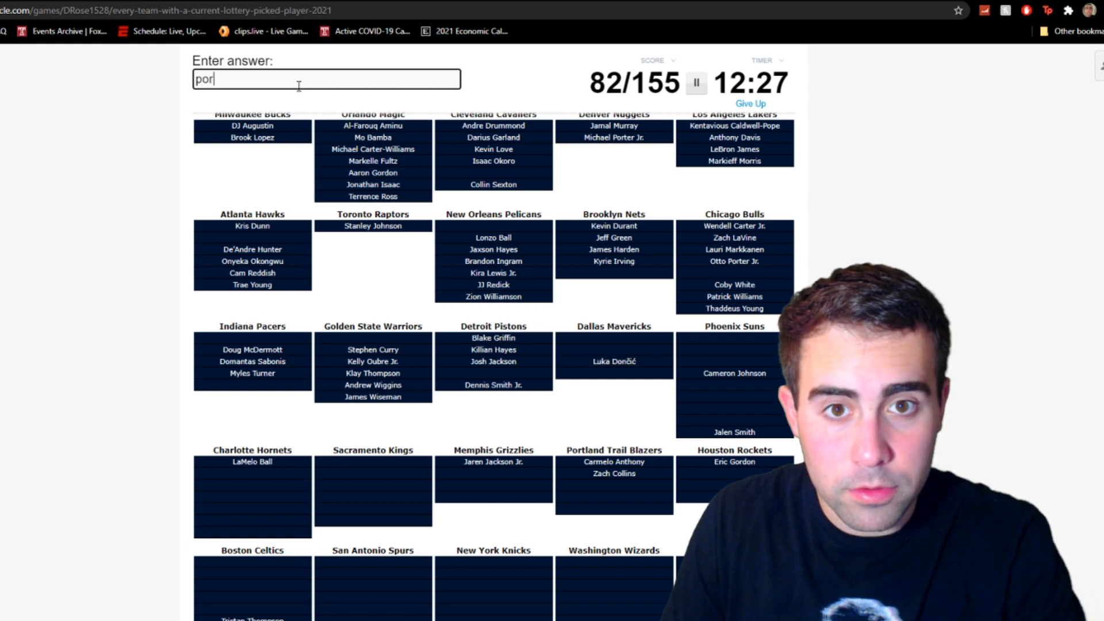
- Enter Hardaway, Bridges, Booker, Chris Paul and Saric to fill Suns and Hornets slots, reaching 89/155
type("harda")
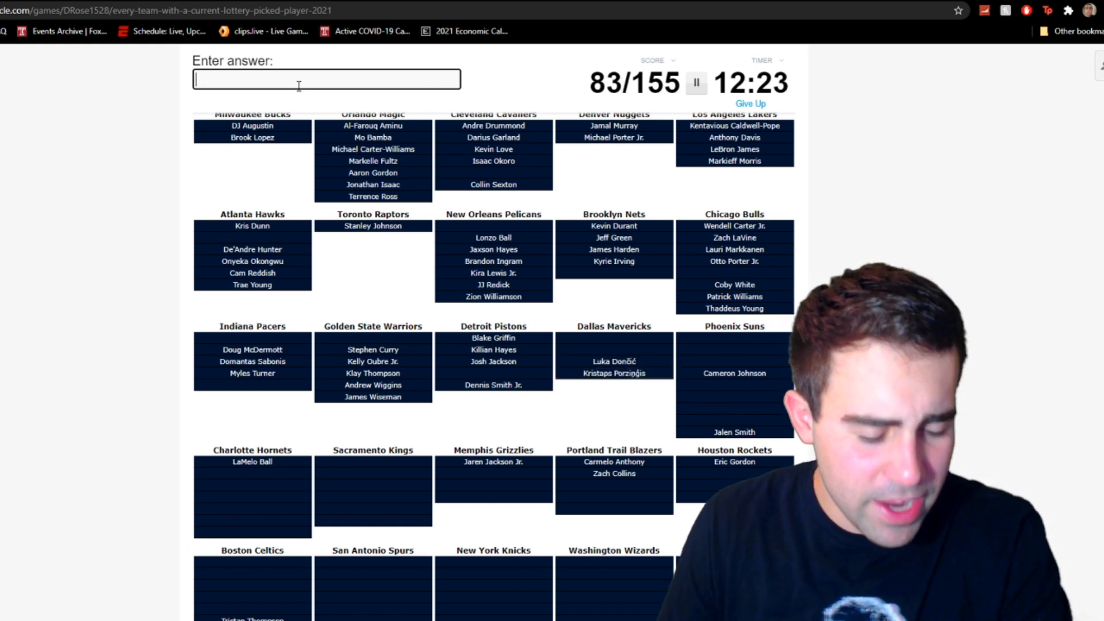
type("ri")
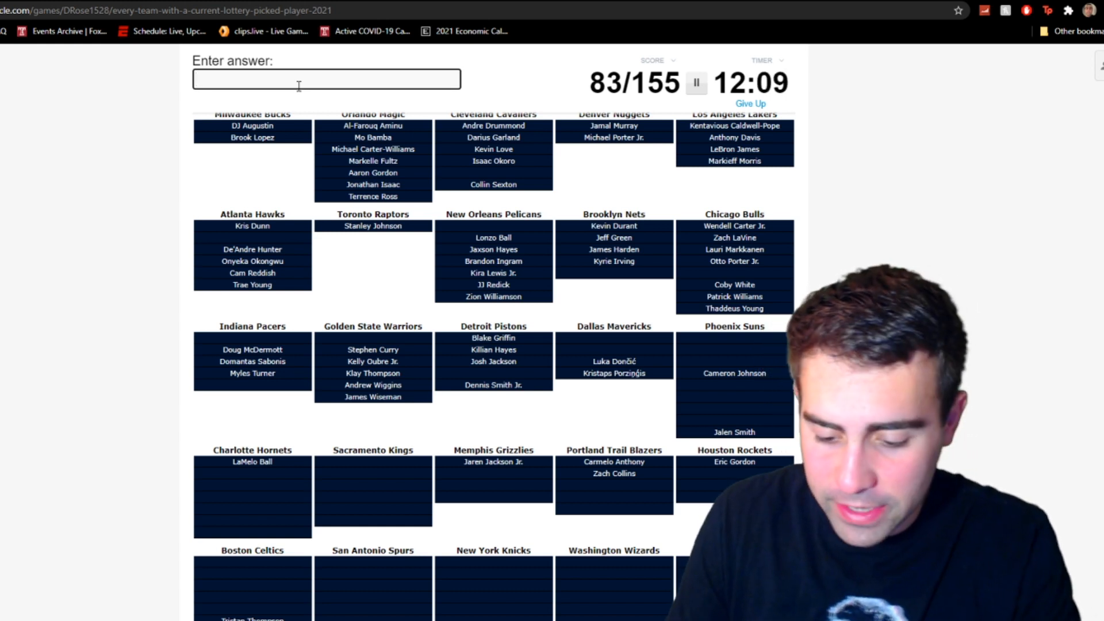
type("booke")
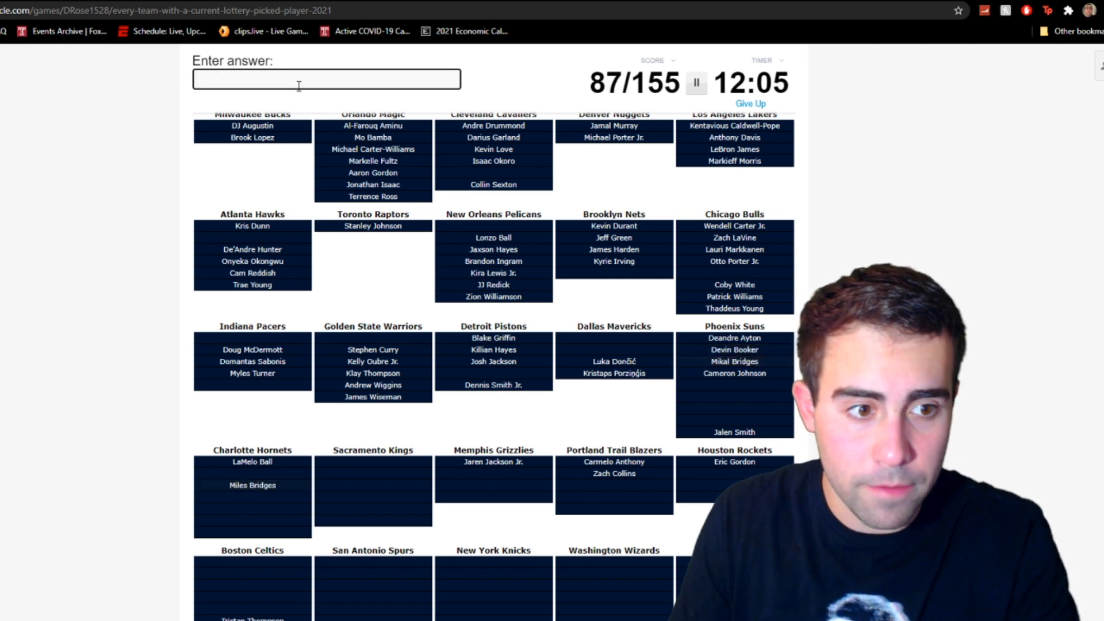
type("Chris Paul")
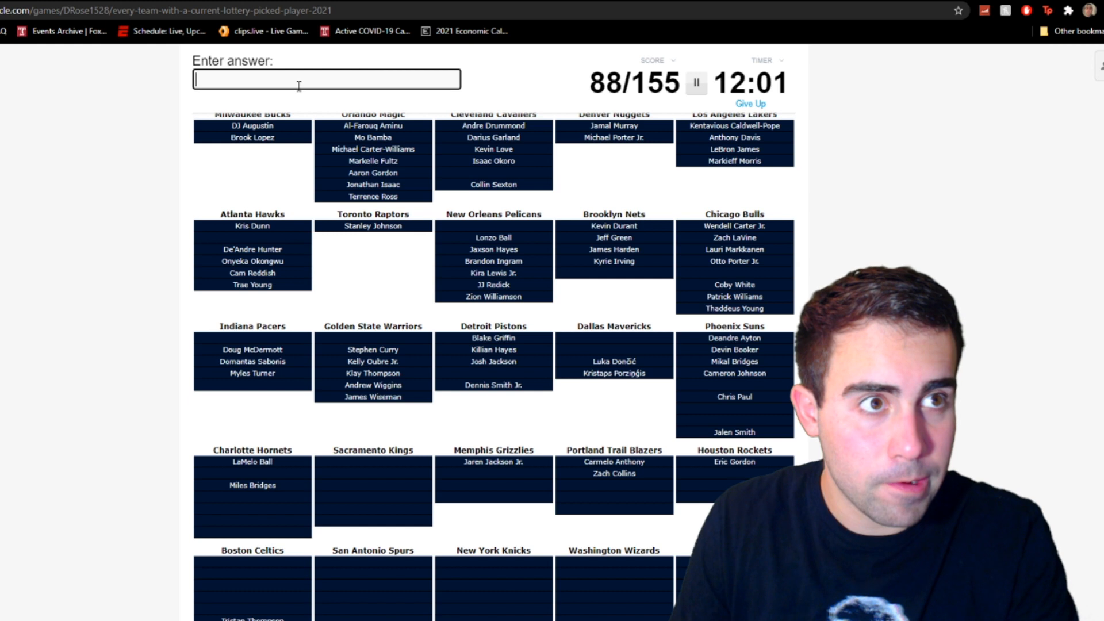
type("sar")
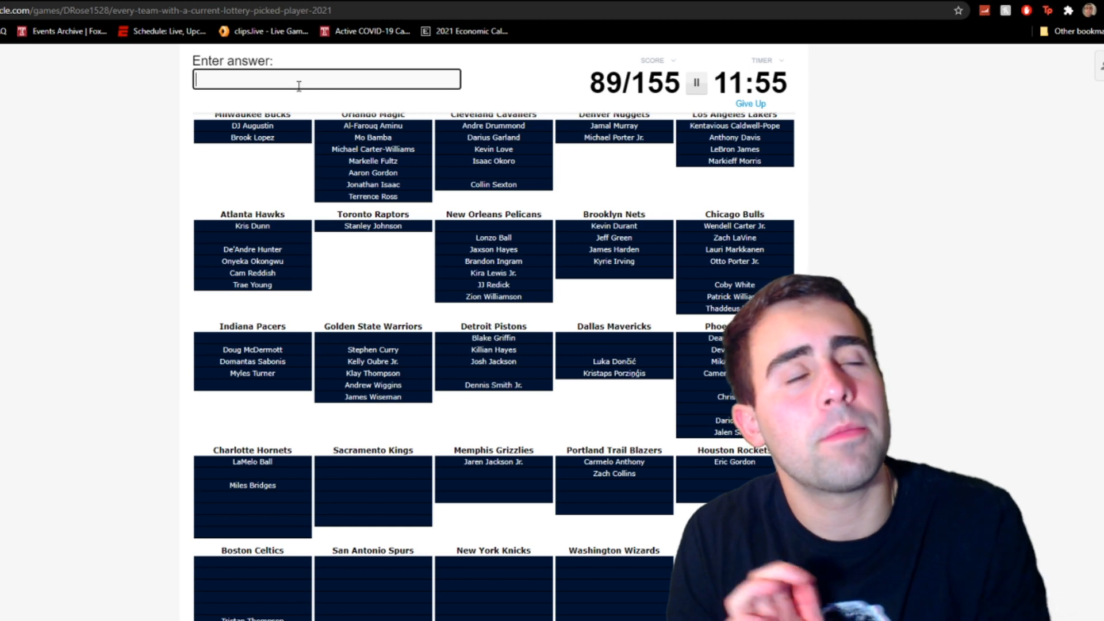
- Enter Washington, Monk, Cody Zeller and Bismack Biyombo for the Charlotte Hornets
scroll("down", 3)
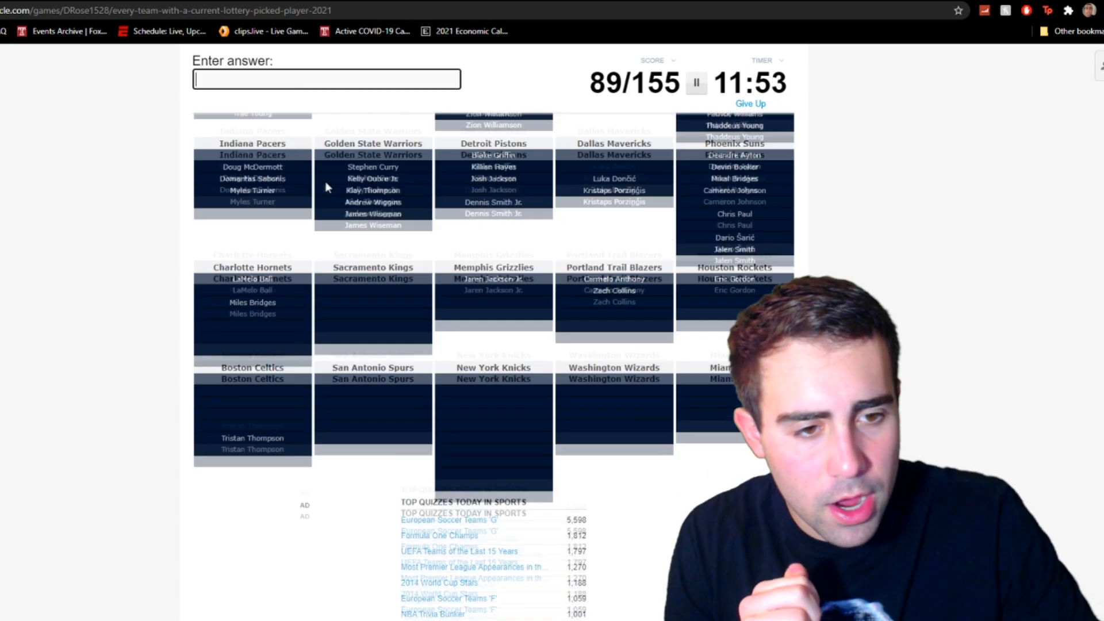
scroll("down", 3)
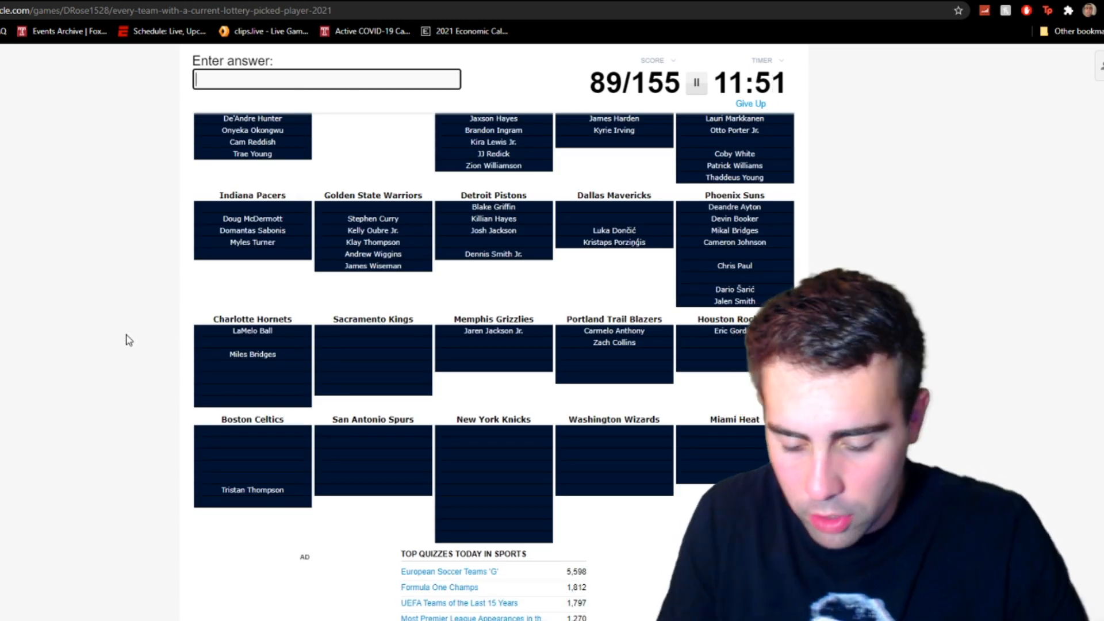
type("washingtyo")
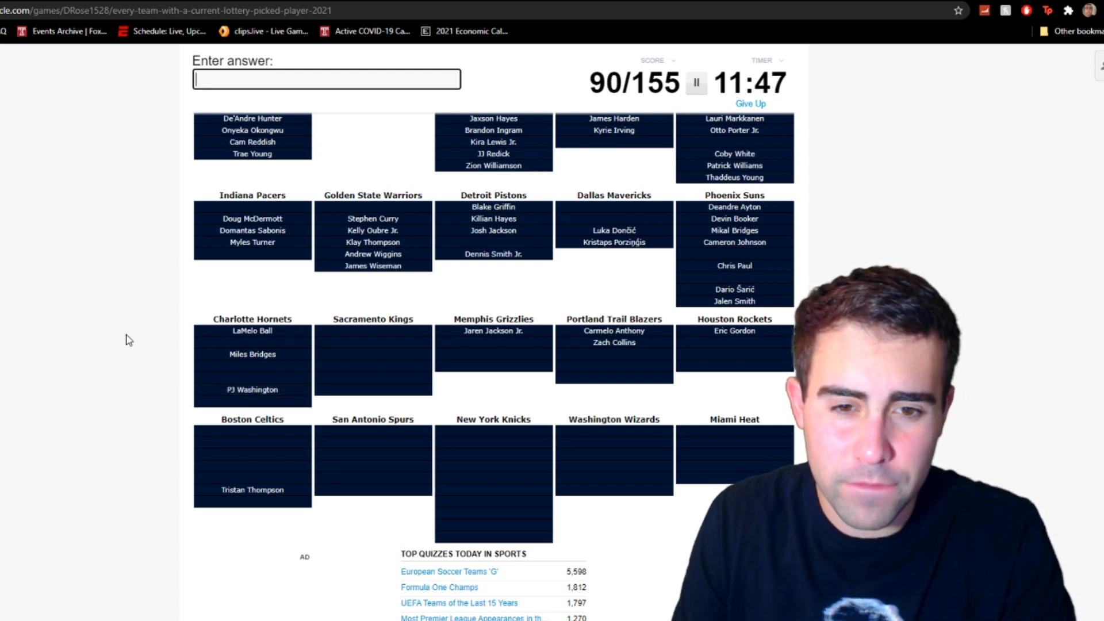
type("mo")
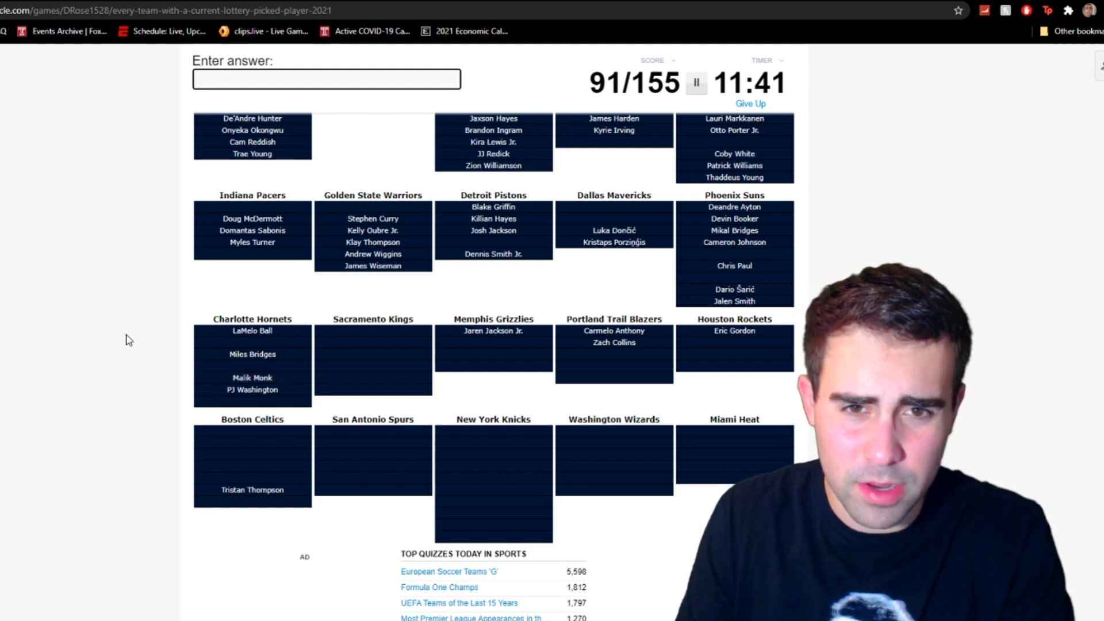
type("Cody Zeller")
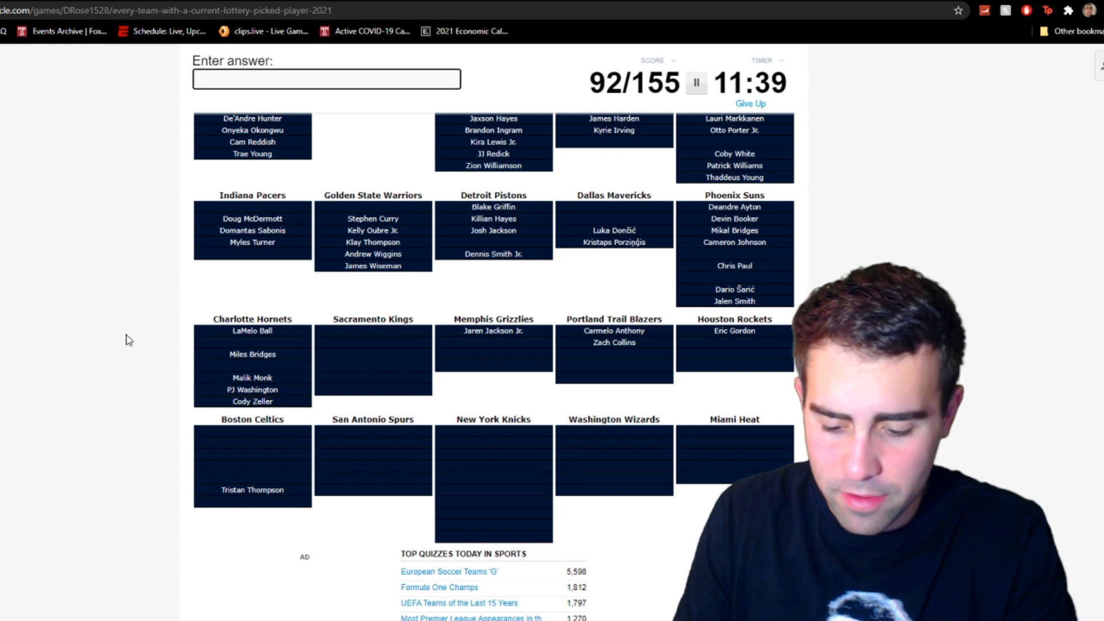
type("Bismack Biyombo")
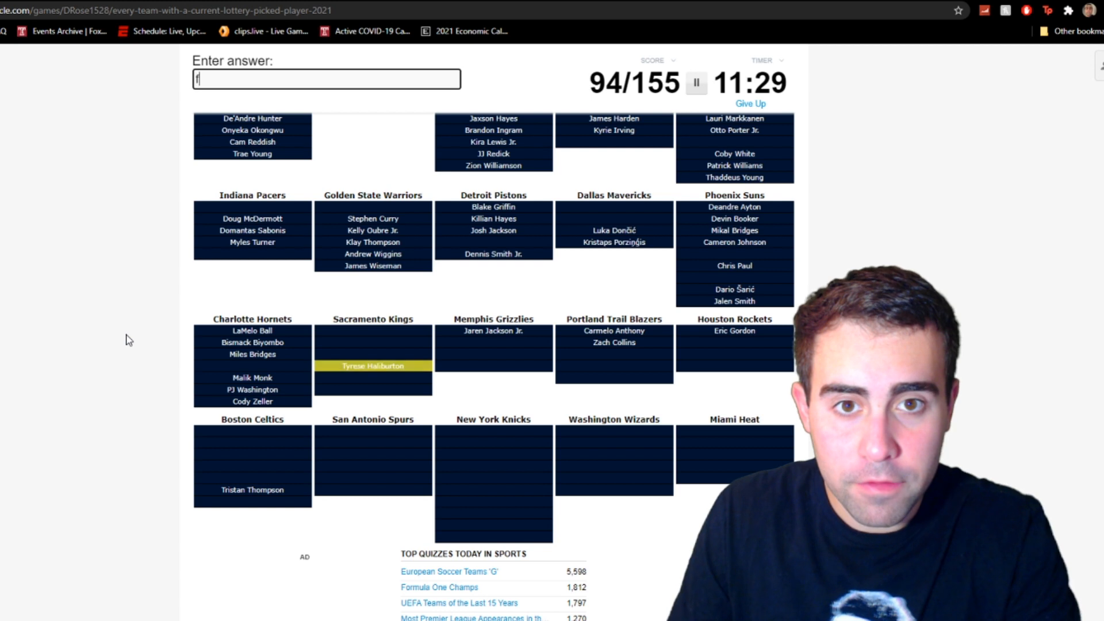
- Enter Bagley, Morant, Justise Winslow and another guess for Kings and Grizzlies, reaching 99/155
type("bagle")
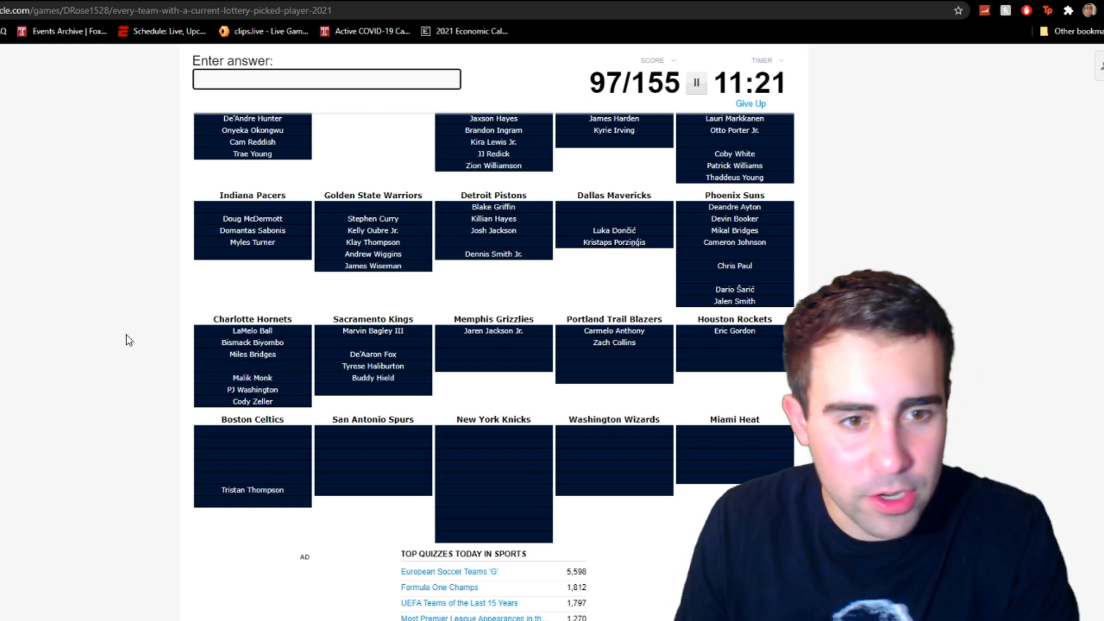
type("moran")
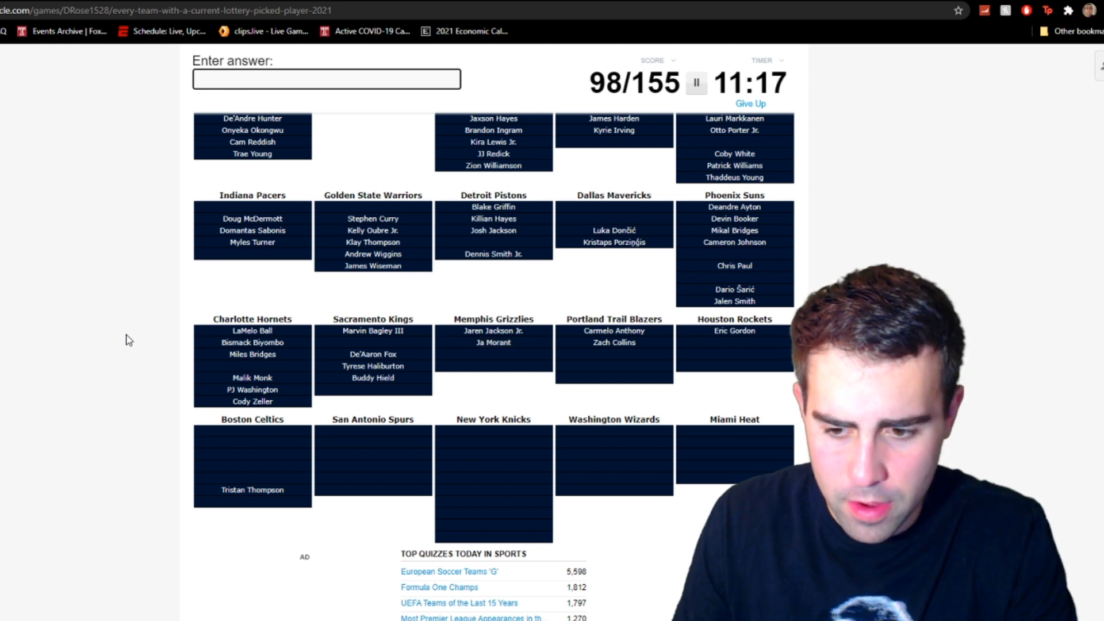
type("Justise Winslow")
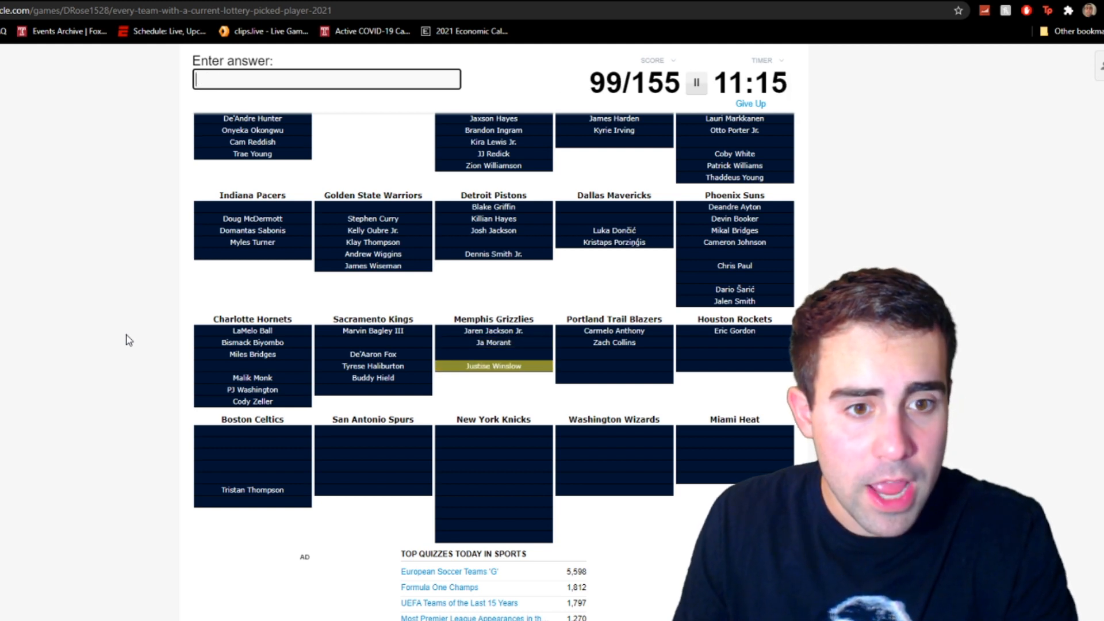
type("a")
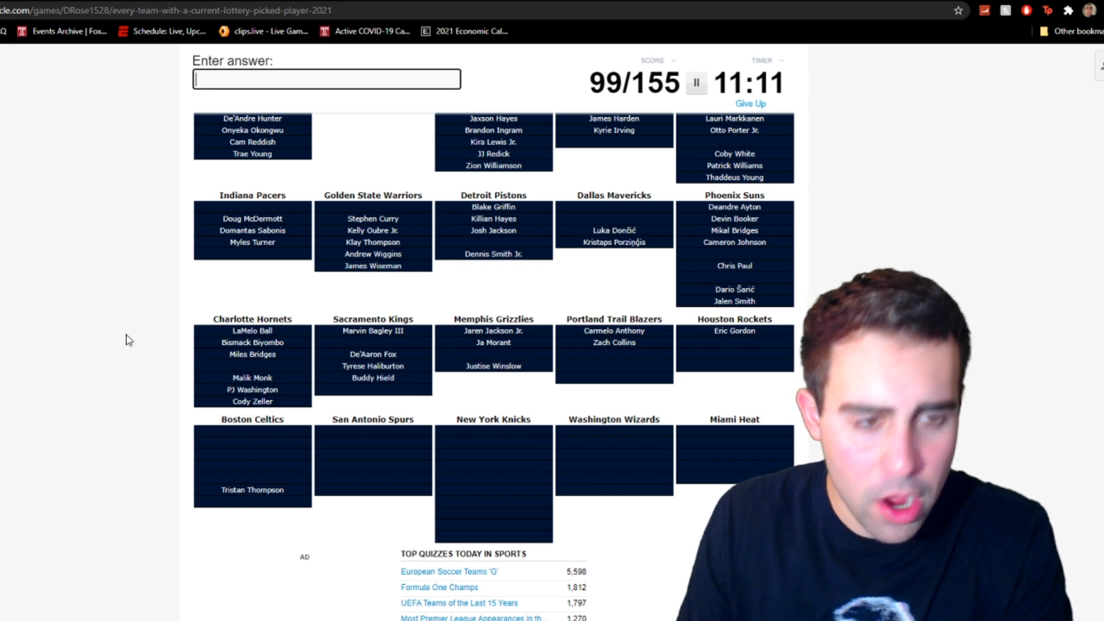
- Enter McCollum, Enes Kanter, Oladipo, Ben McLemore and Jayson Tatum for Blazers, Rockets and Celtics
type("mco")
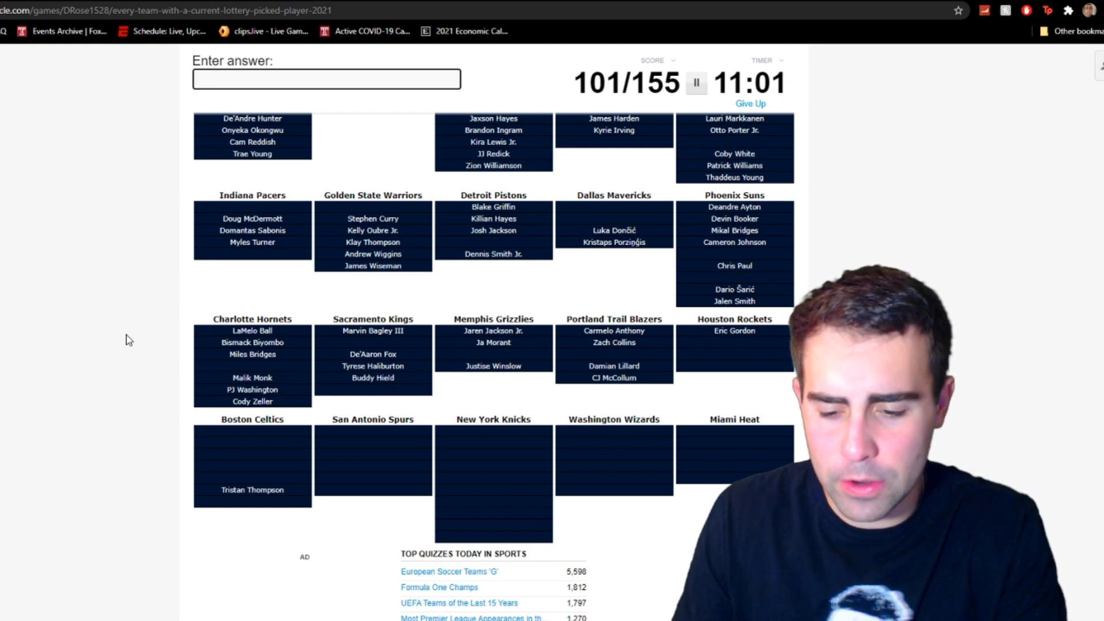
type("Enes Kanter")
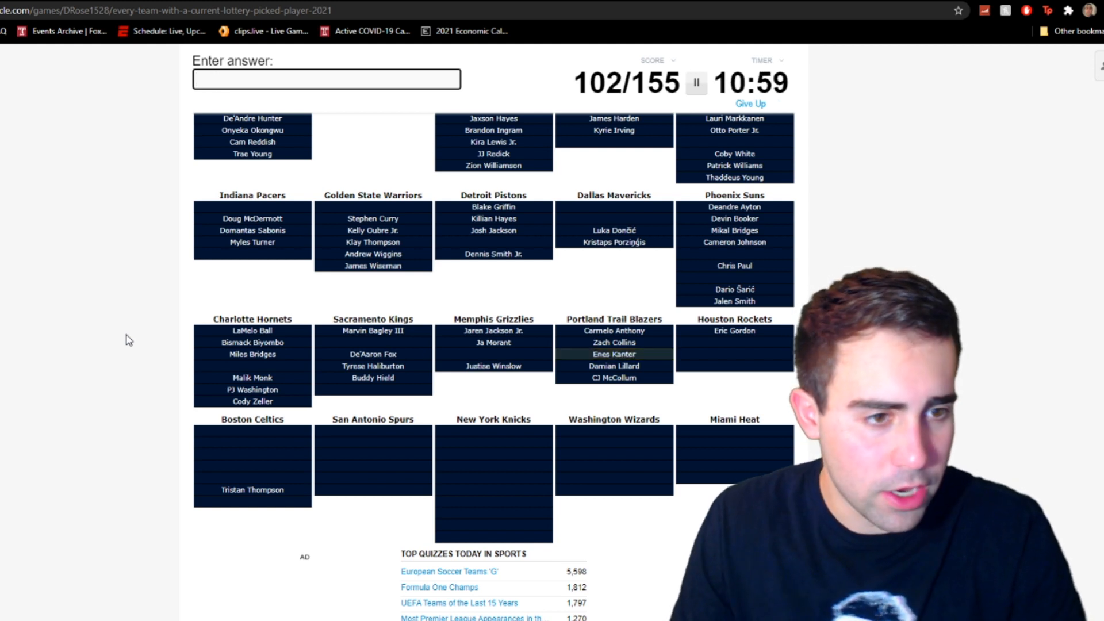
type("olad")
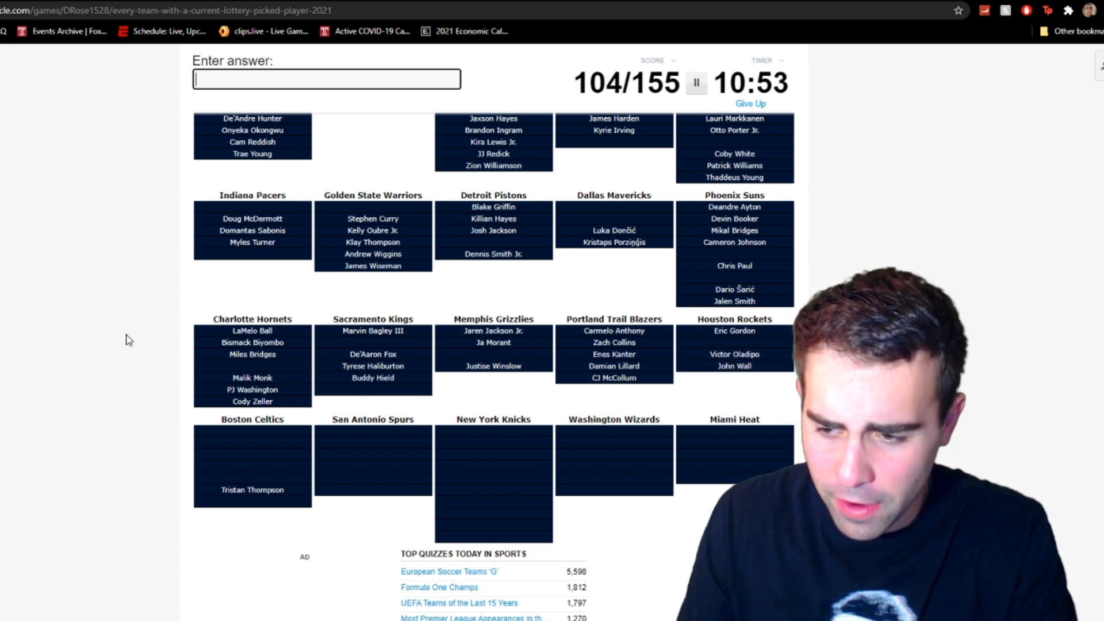
type("Ben McLemore")
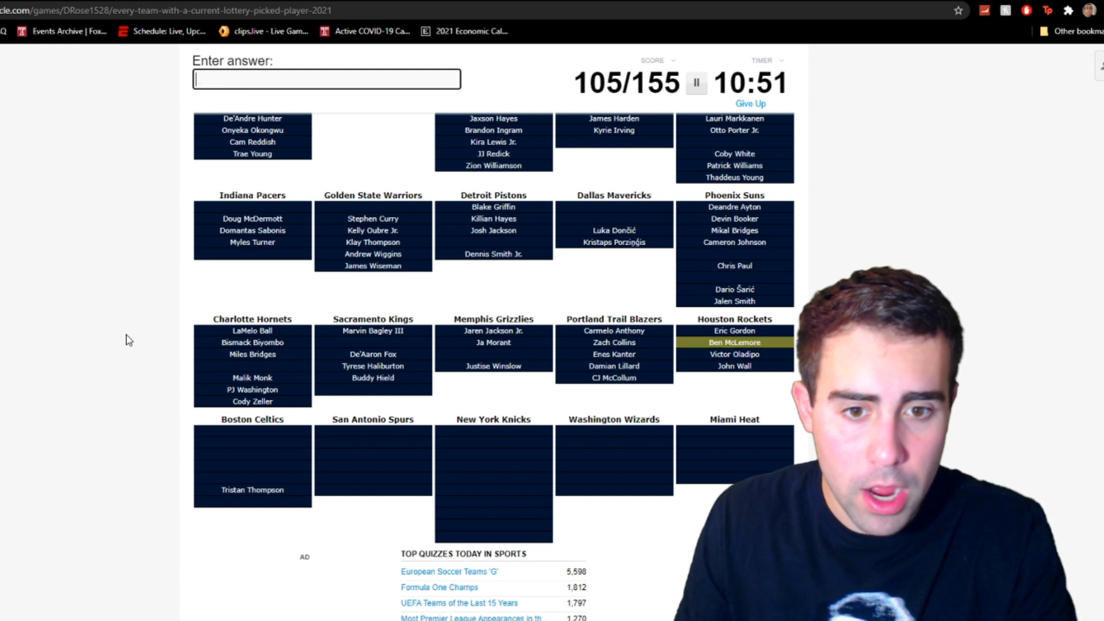
type("Jayson Tatum")
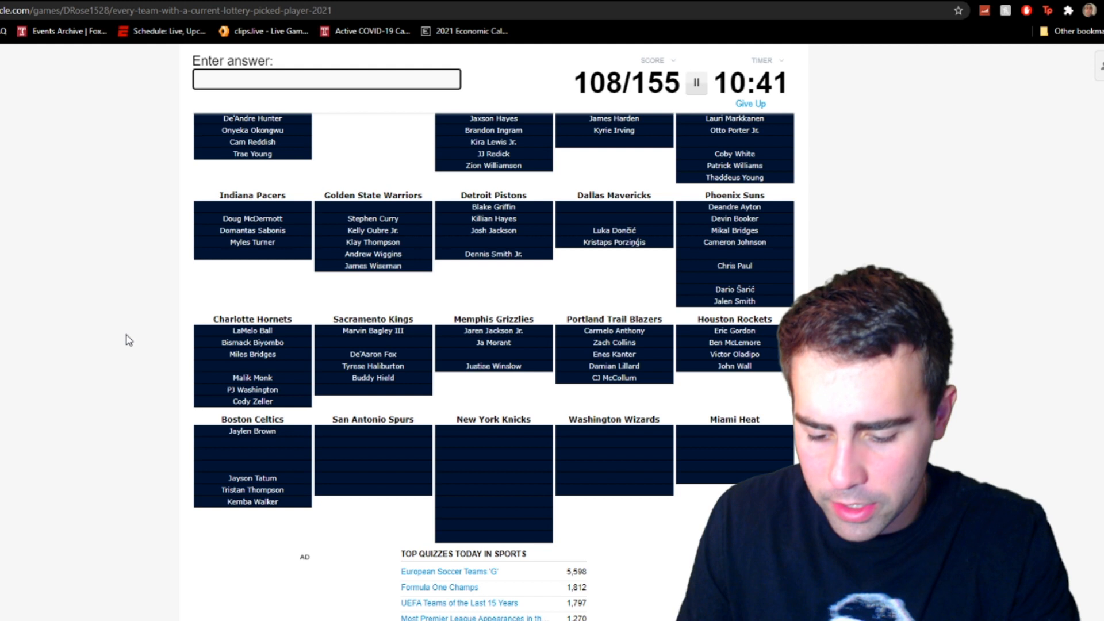
- Enter Aaron Nesmith, Romeo Langford, Williams and Teague for the Celtics, reaching 110/155
type("Aaron Nesmith")
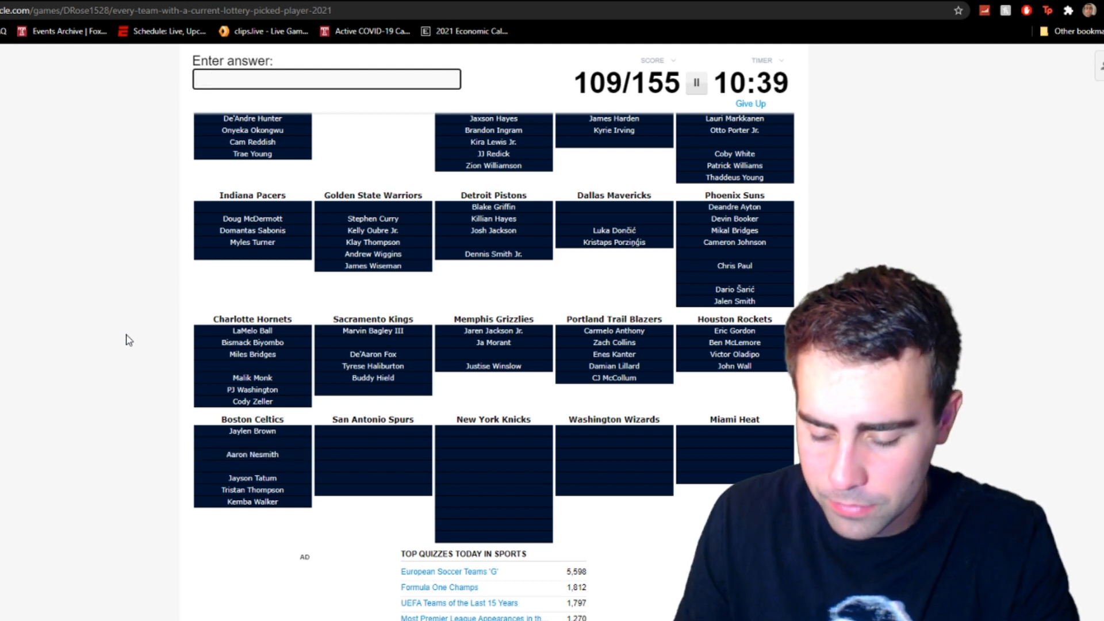
type("Romeo Langford")
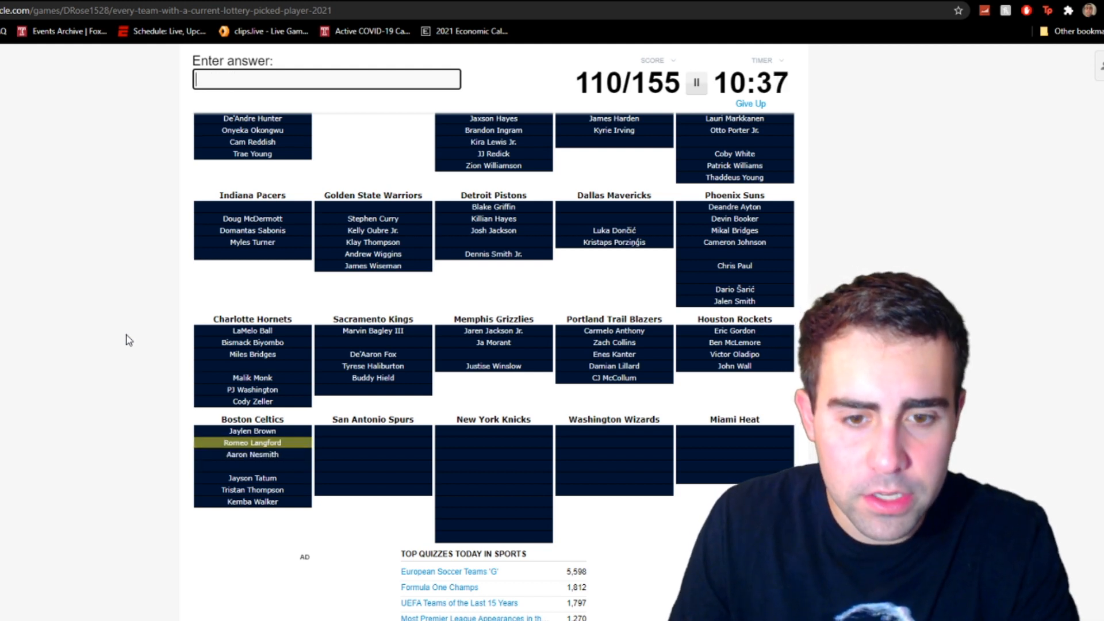
type("wil")
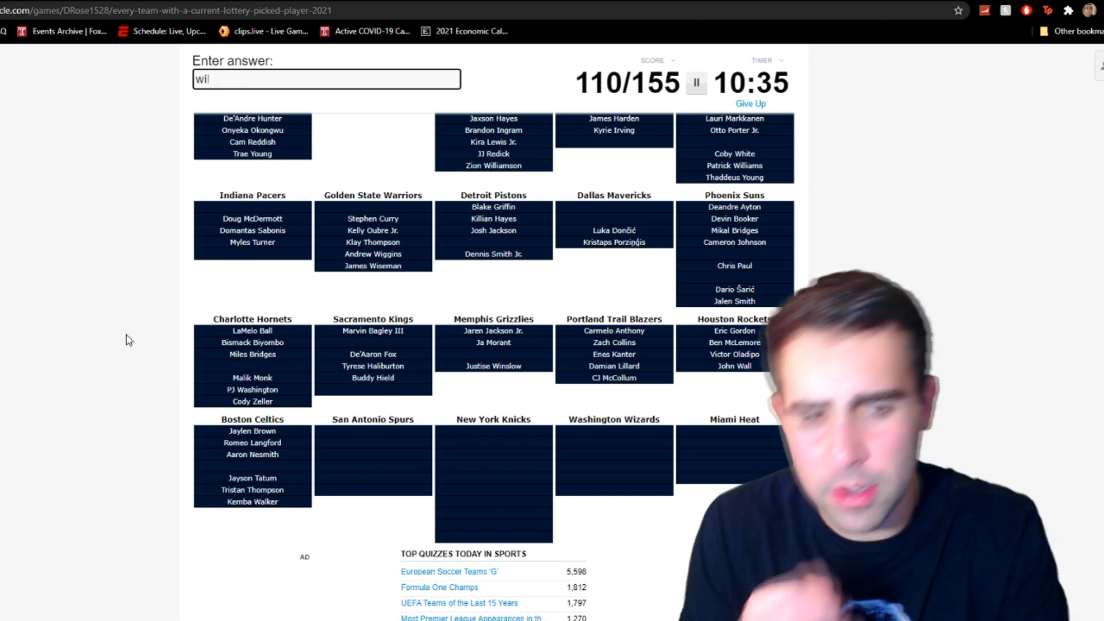
type("teague")
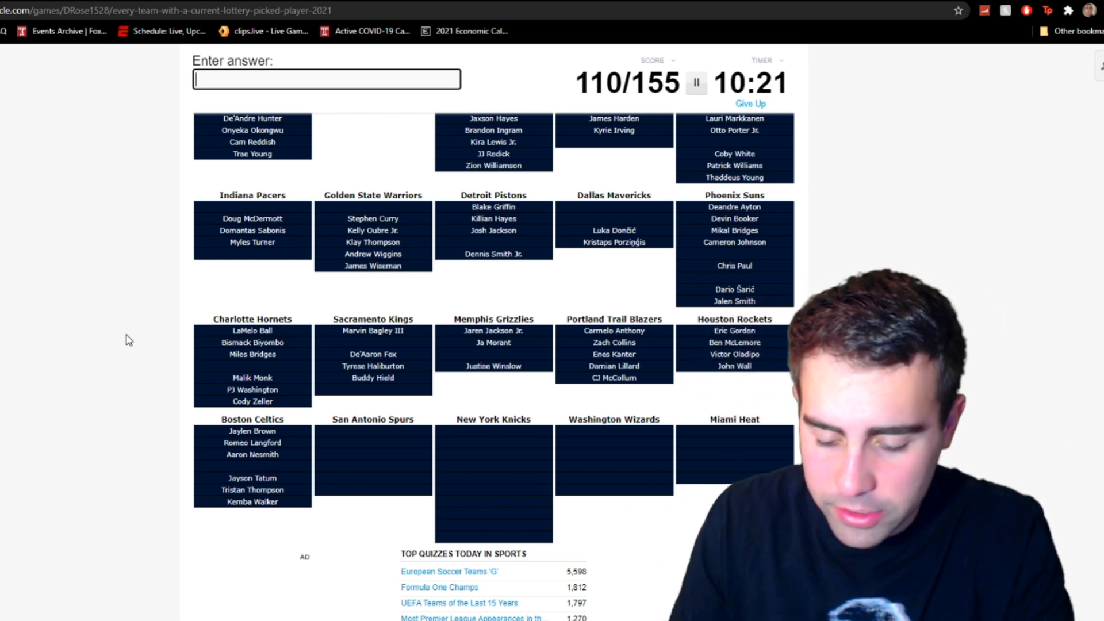
- Enter Aldridge, Poeltl, Mills, Walker and Vassell for the San Antonio Spurs, reaching 115/155
type("aldr")
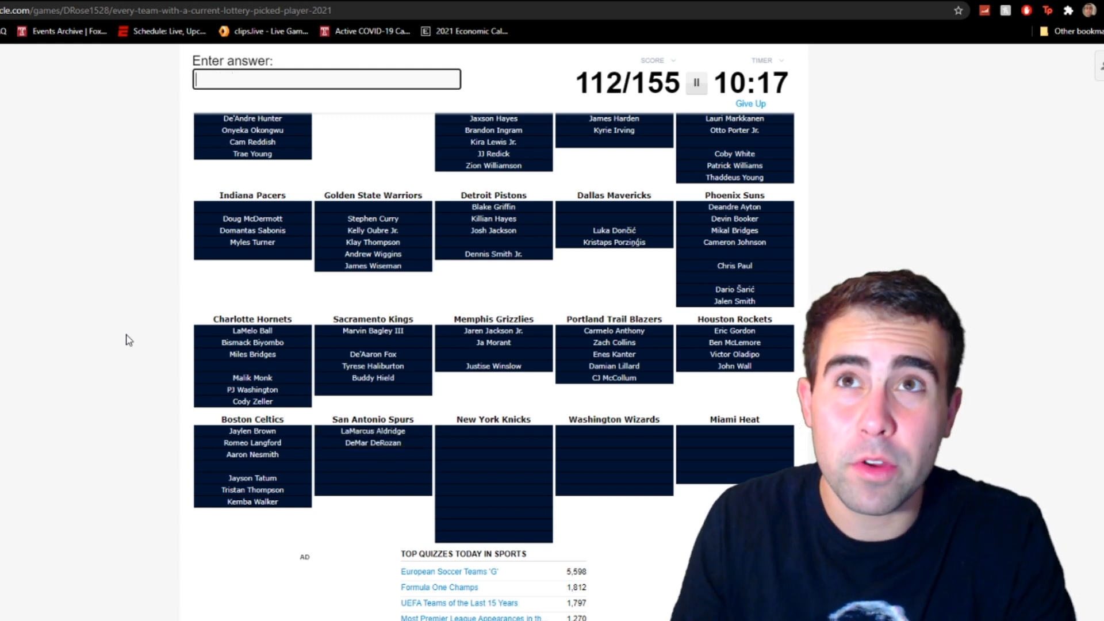
type("pe")
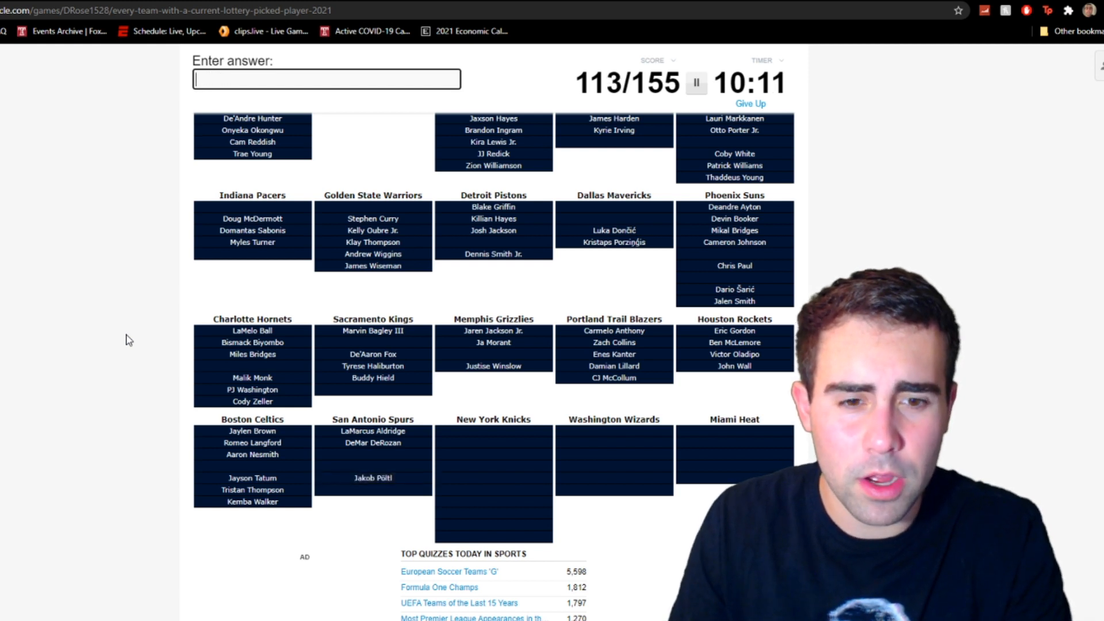
type("g")
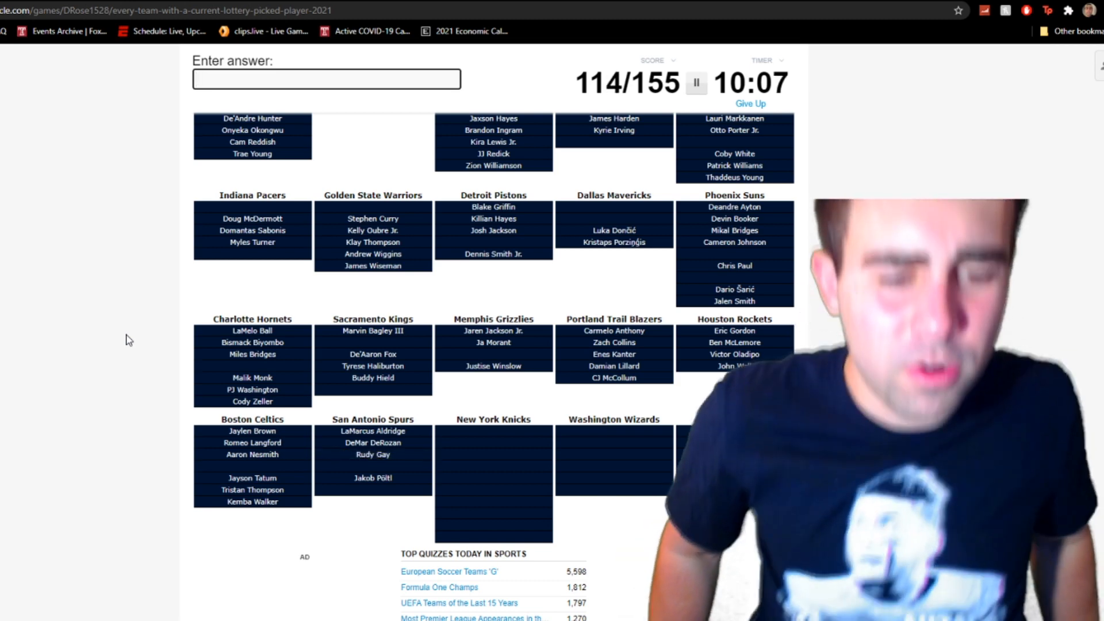
type("mills")
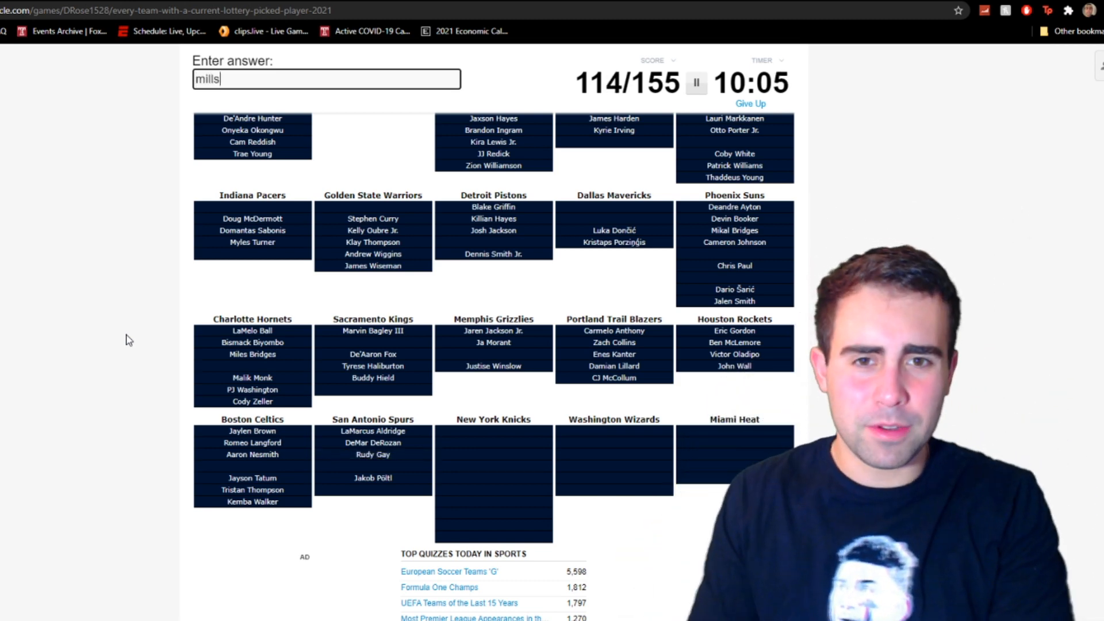
type("walke")
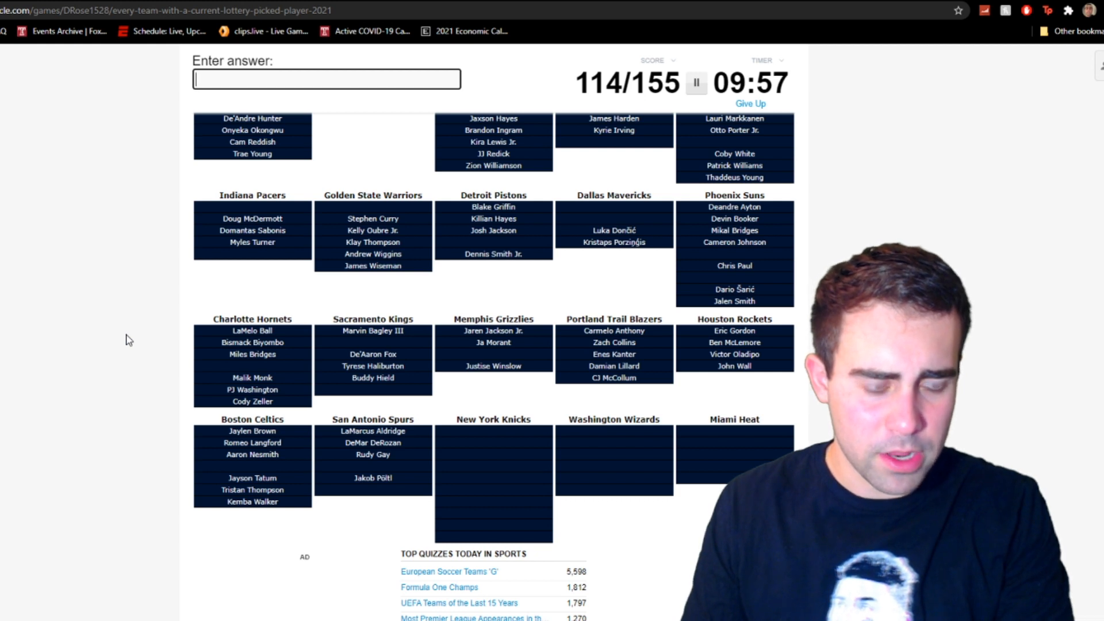
type("vassel")
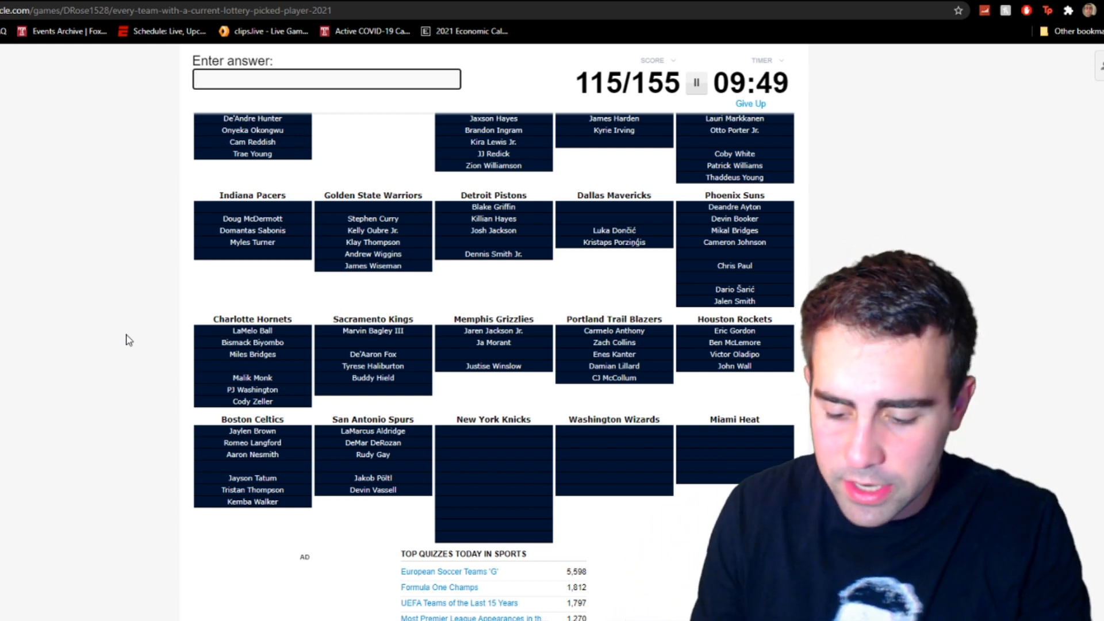
- Enter RJ Barrett, Ntilikina, Alec Burks and Bullock for the New York Knicks
type("r")
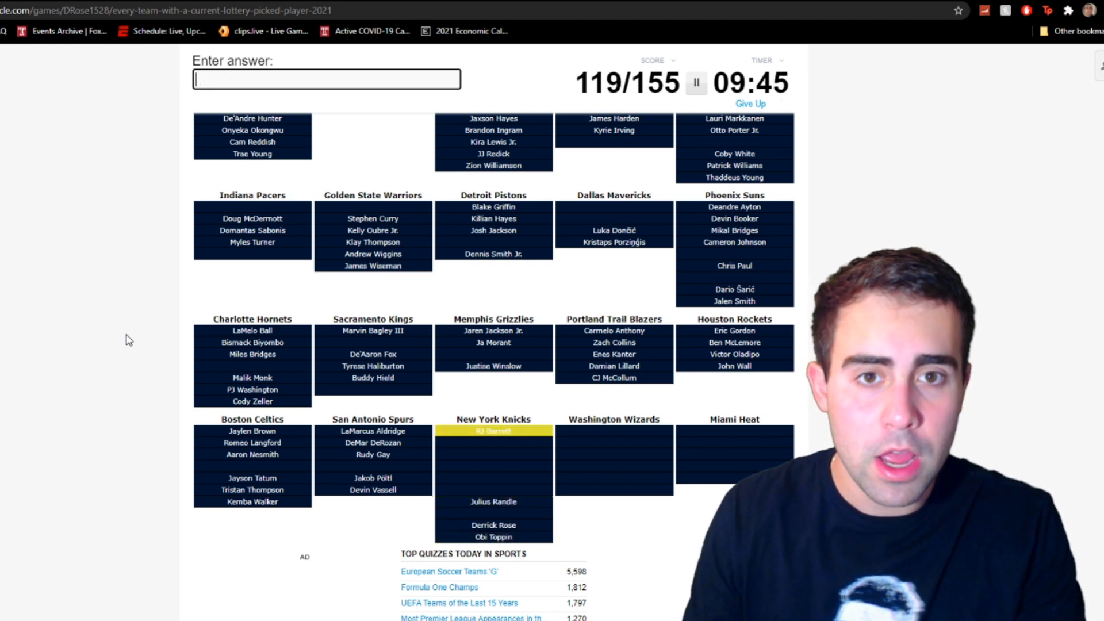
type("nti")
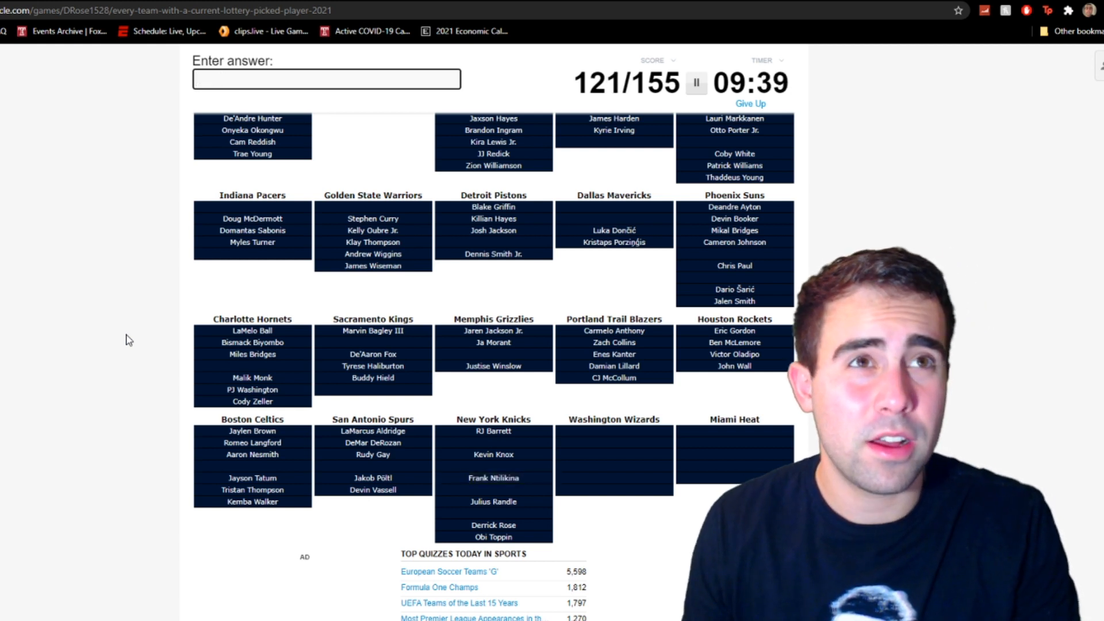
type("Alec Burks")
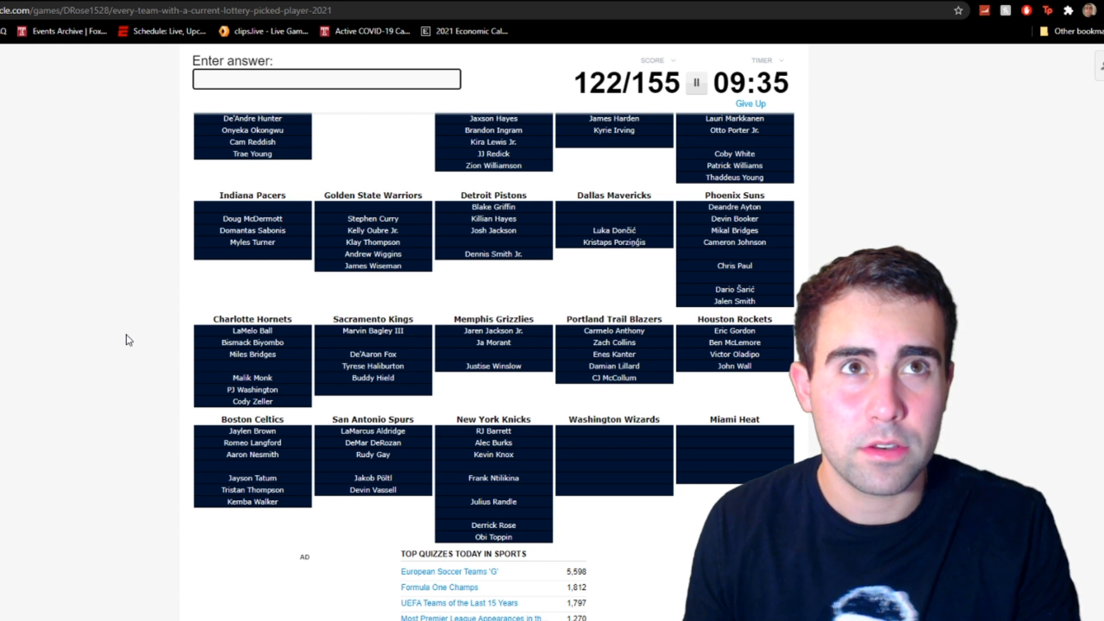
type("bullo")
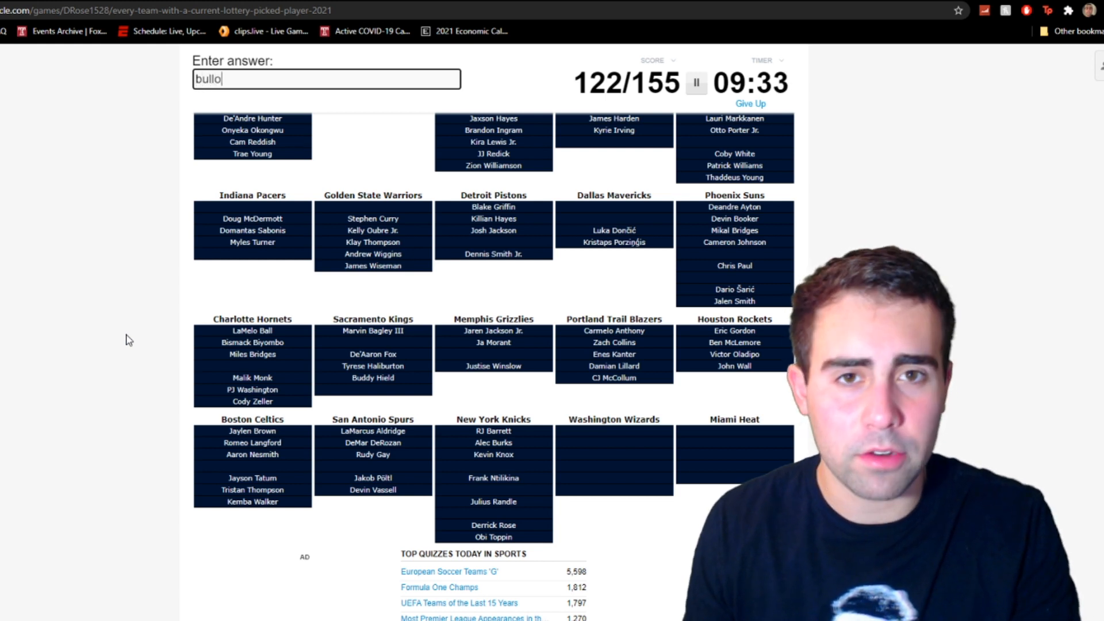
type("bullock")
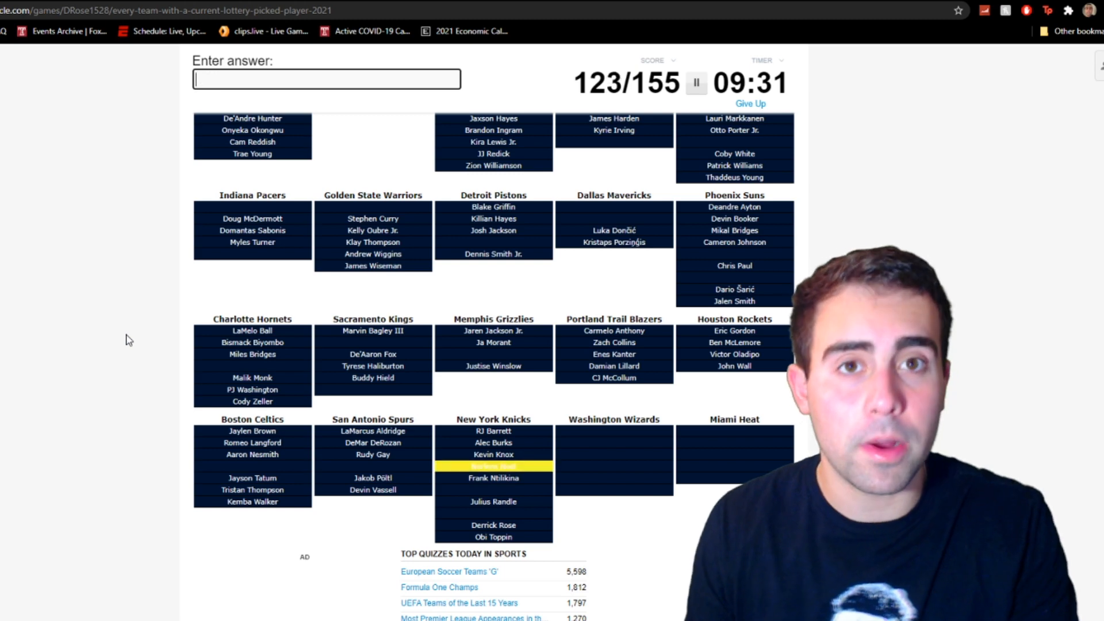
- Enter Gibson, Payton and Austin Rivers to complete the Knicks, reaching 125/155
type("gibsb")
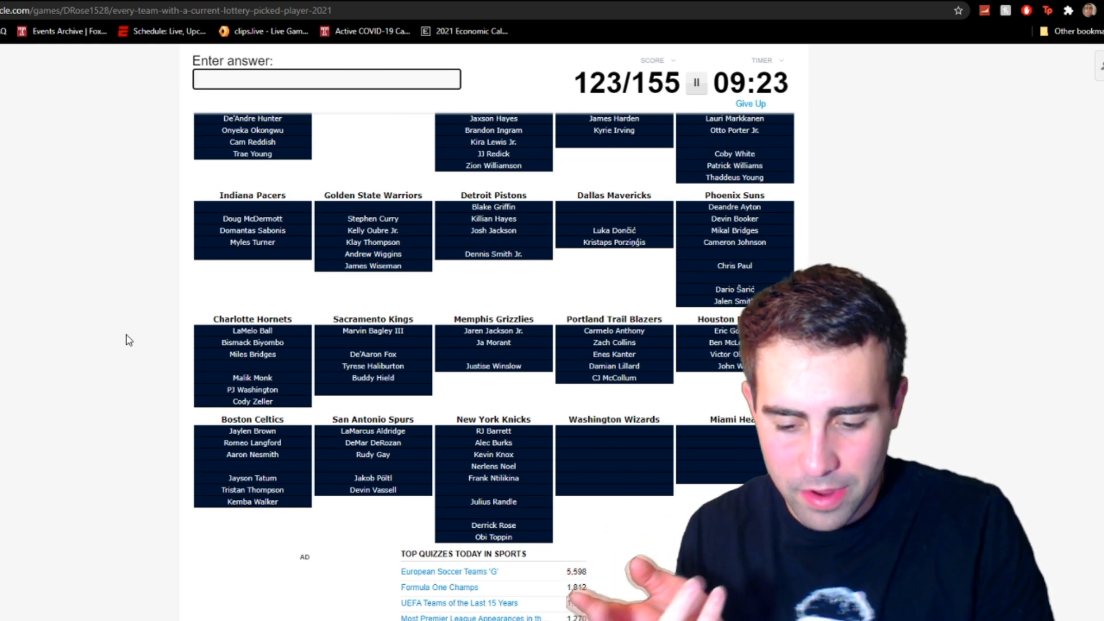
type("p")
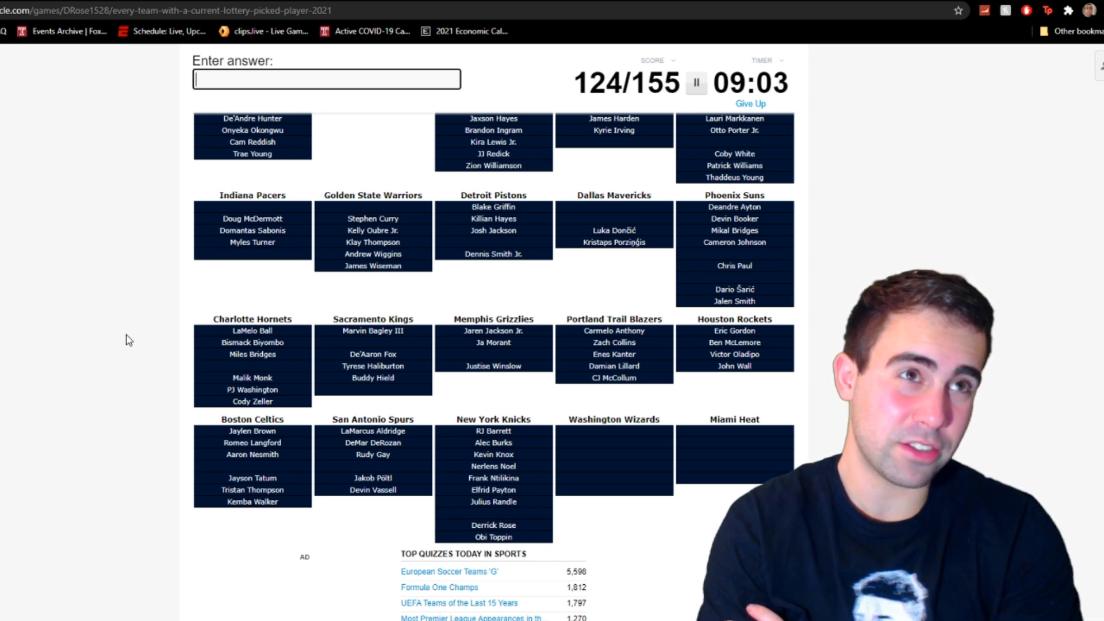
type("Austin Rivers")
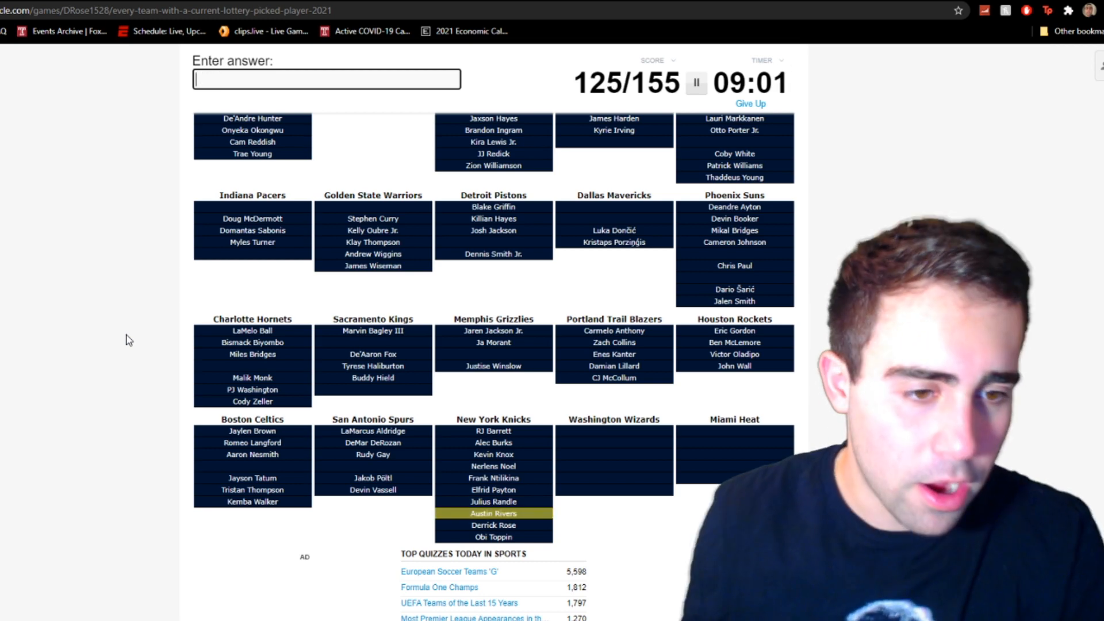
- Enter Westbrook, Avdija, Hachimura and Bam Adebayo for the Wizards and Heat
type("westb")
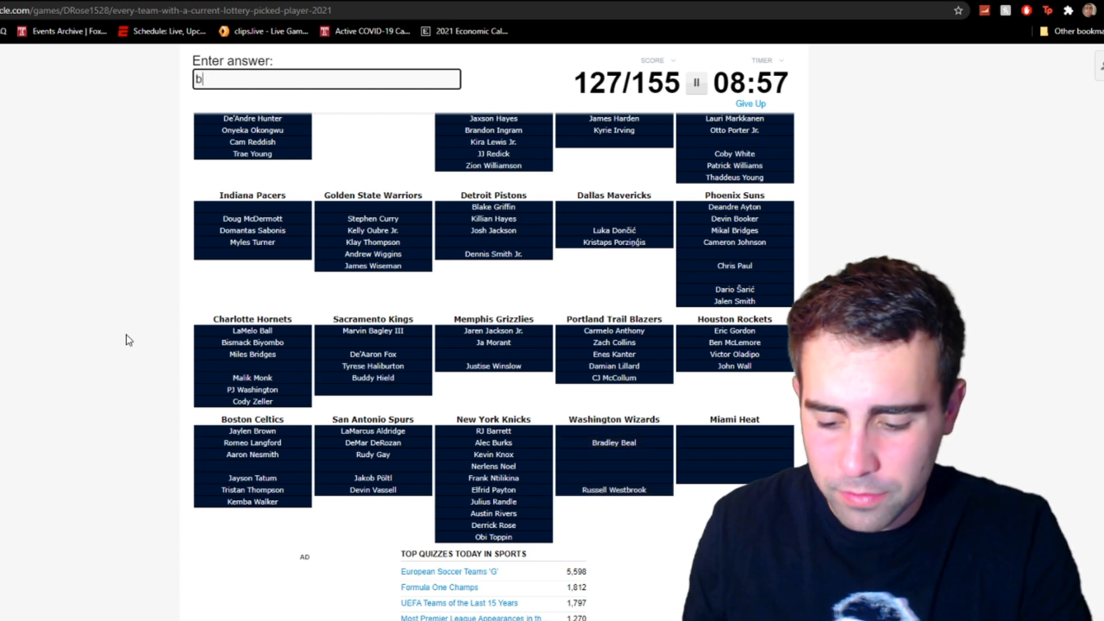
type("avdij")
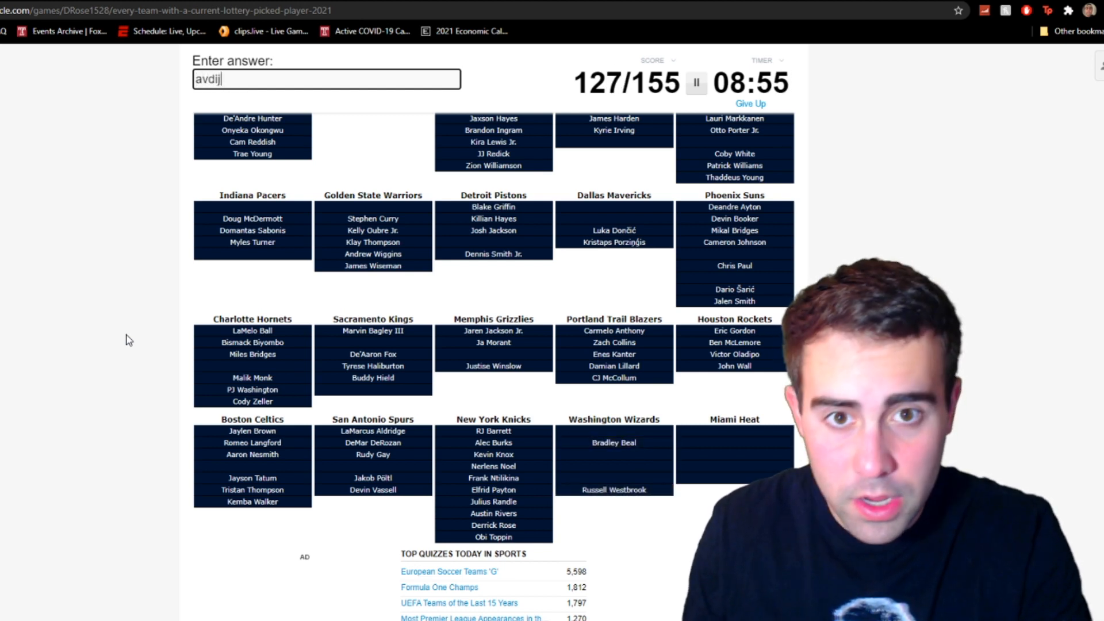
type("hachimu")
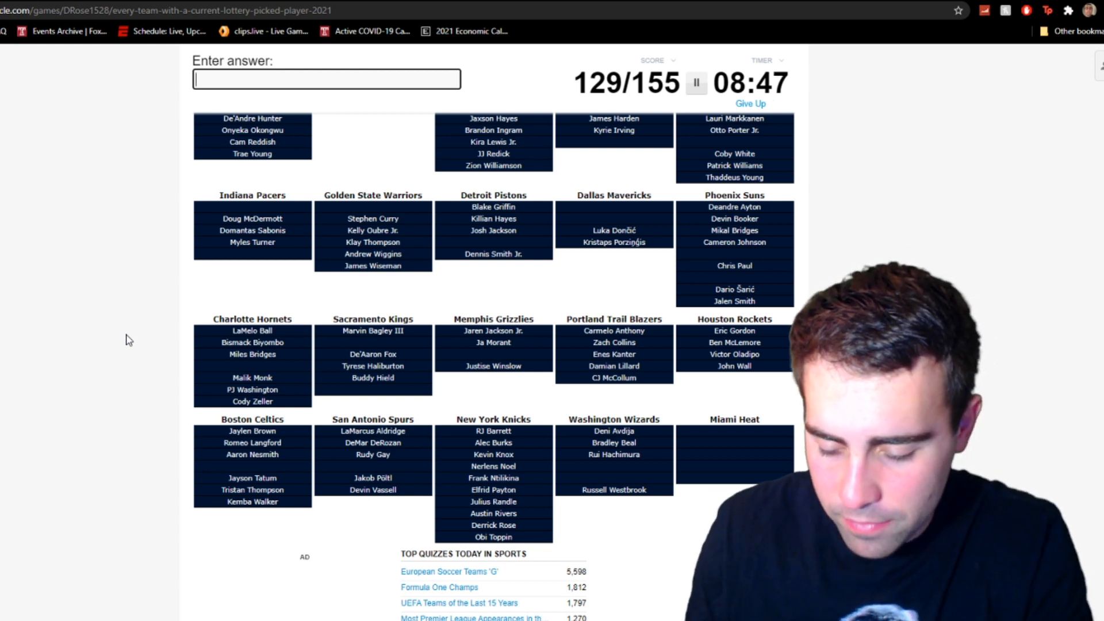
type("Bam Adebayo")
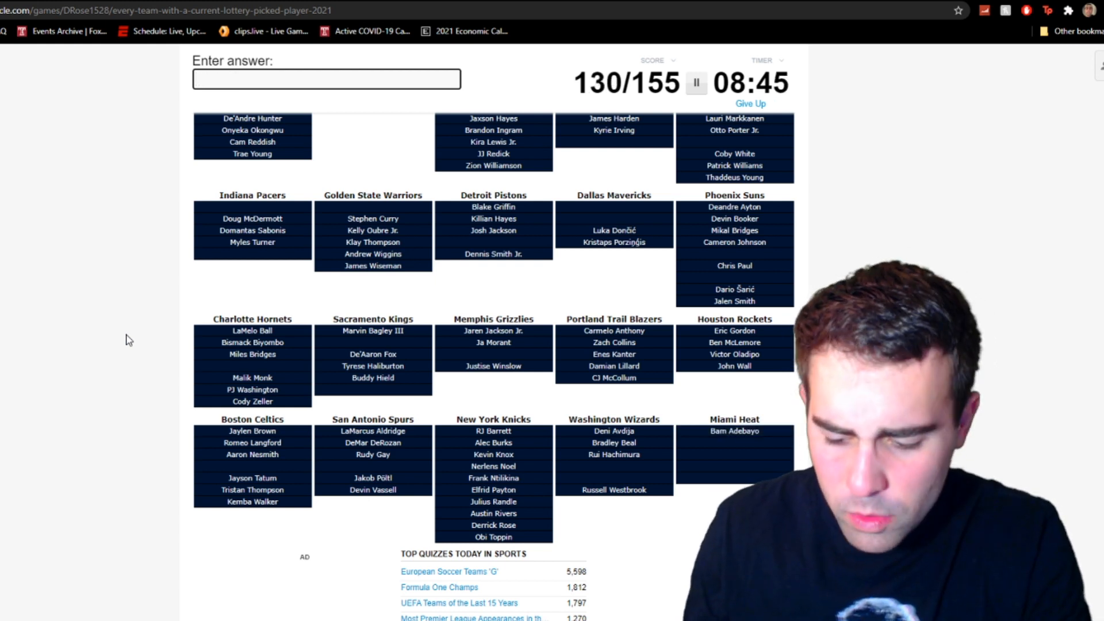
- Enter Meyers Leonard, Andre Iguodala and Tyler Herro for the Miami Heat, reaching 134/155
type("a")
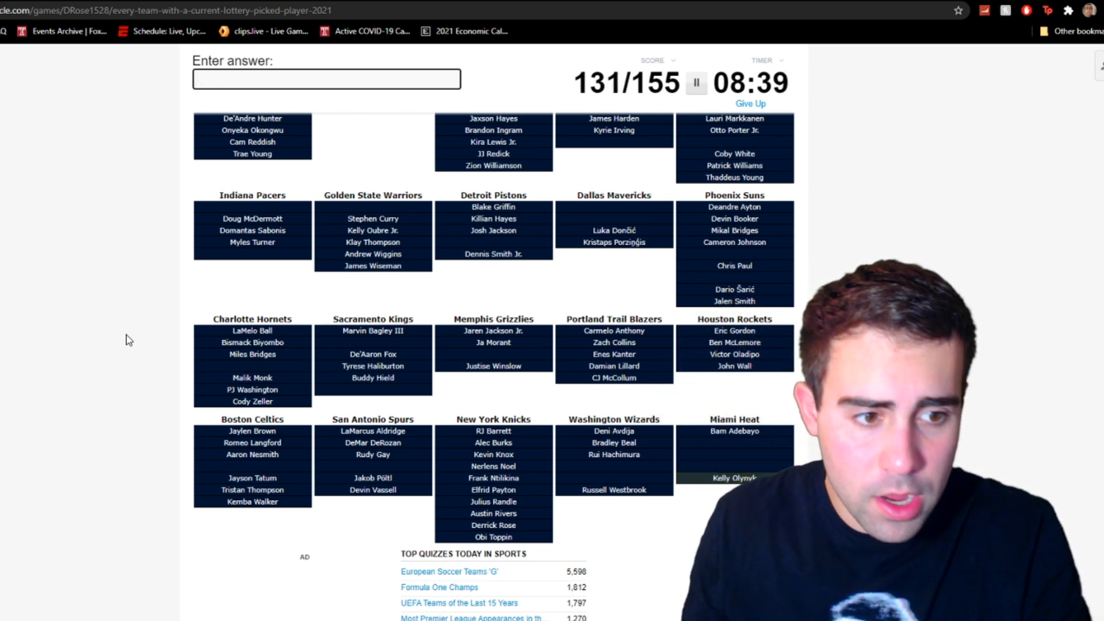
type("Meyers Leonard")
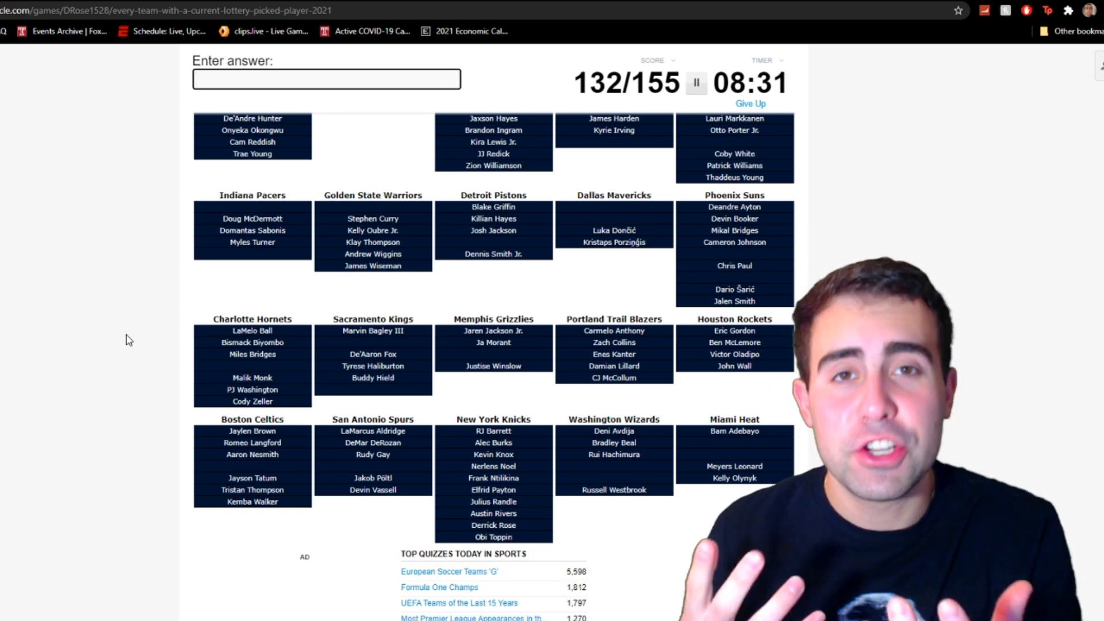
type("Andre Iguodala")
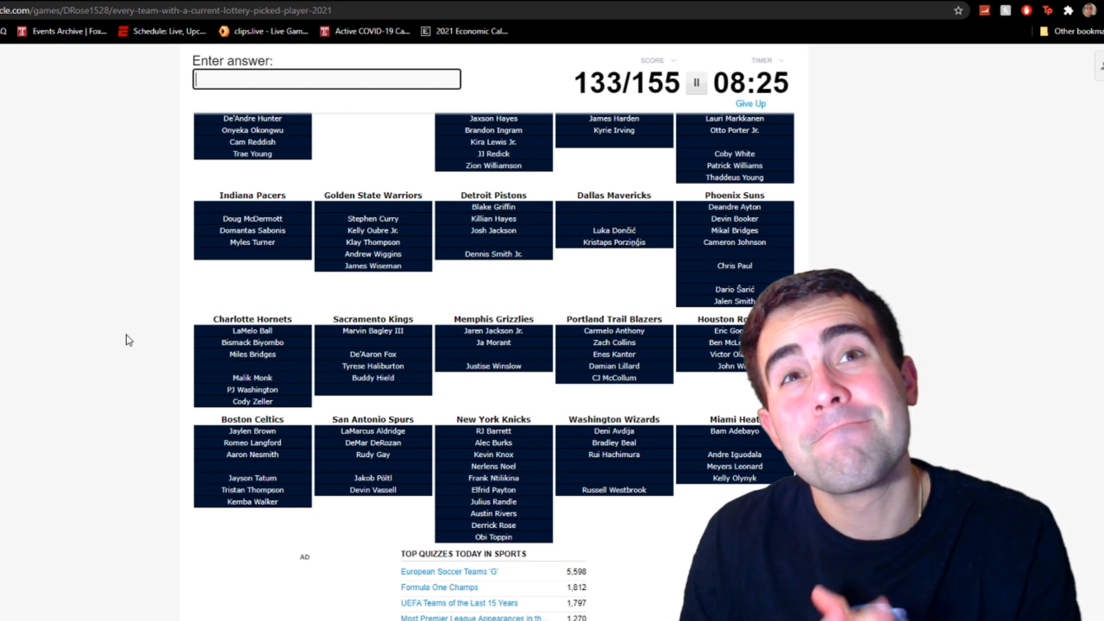
type("Tyler Herro")
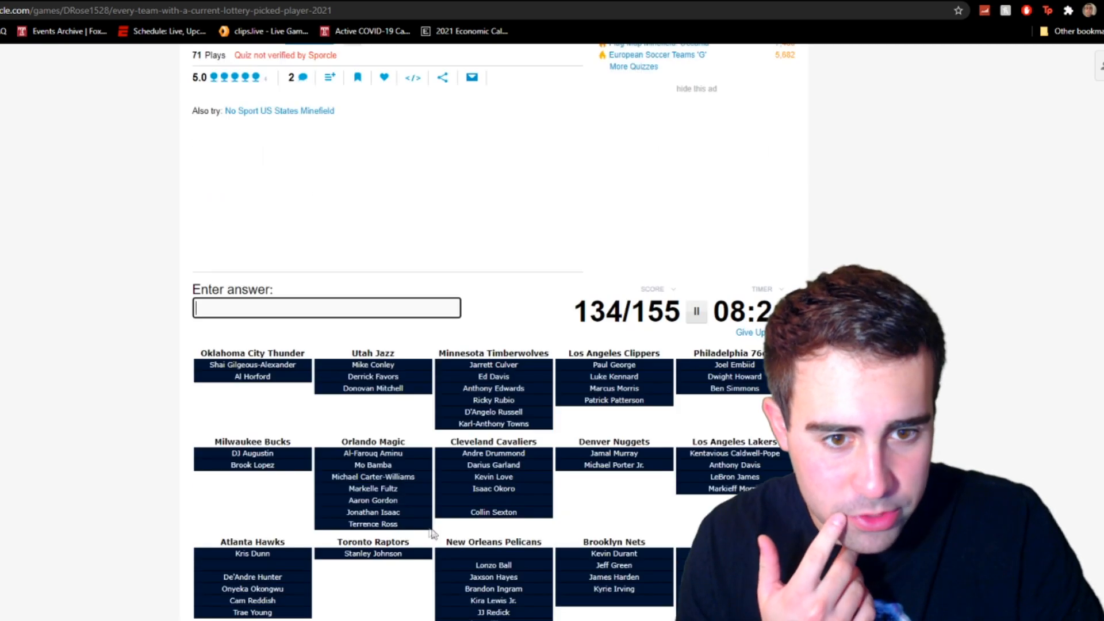
scroll("down", 3)
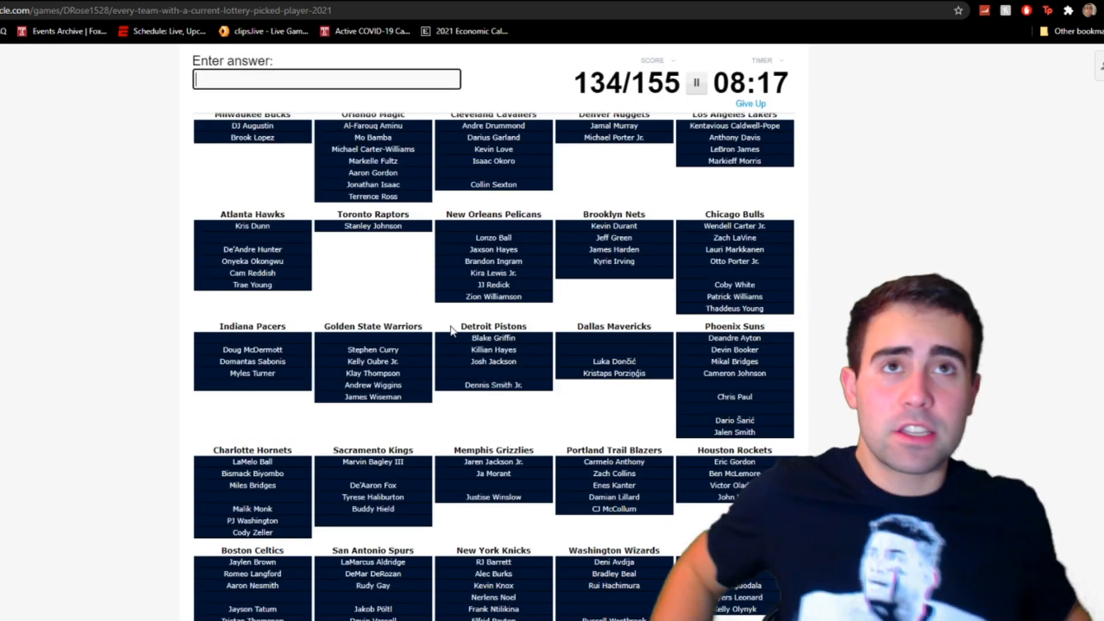
type("bruns")
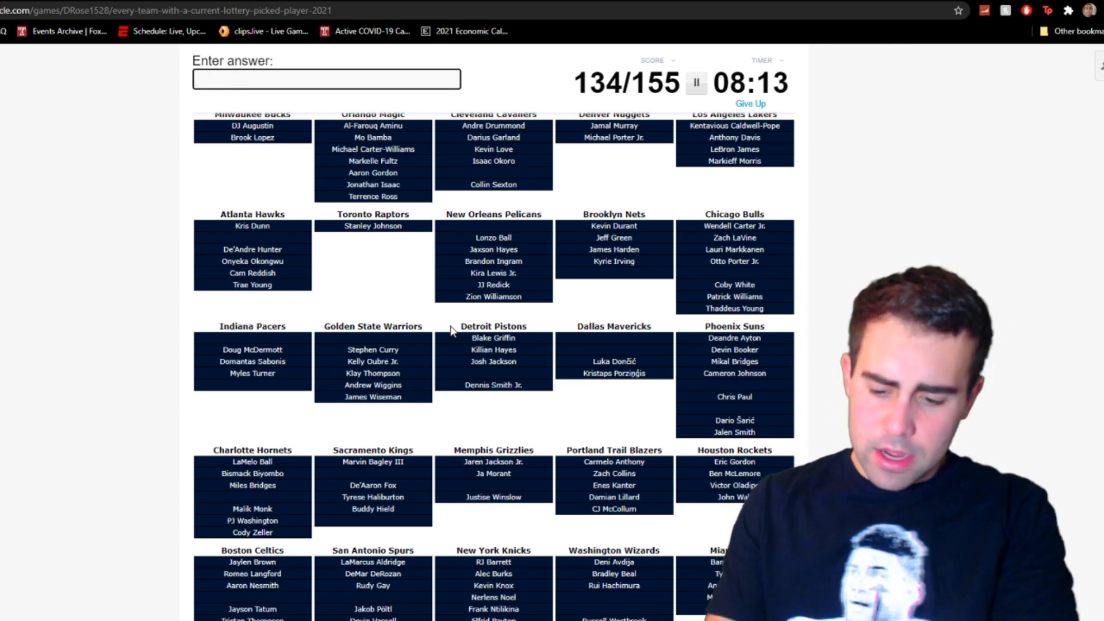
type("wrigh")
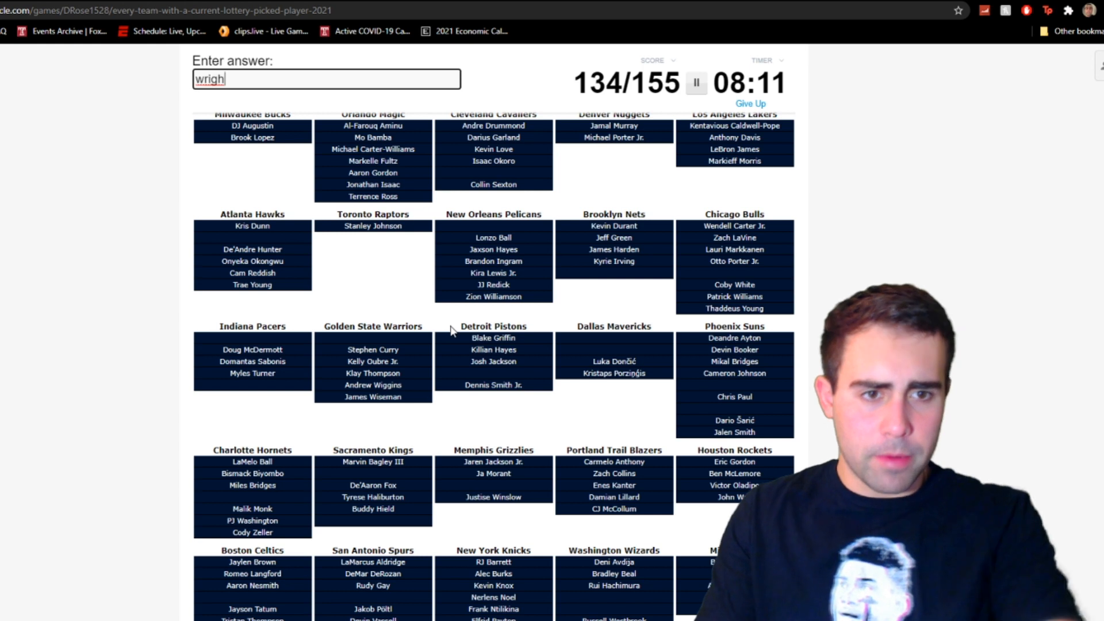
mouse_move(542, 373)
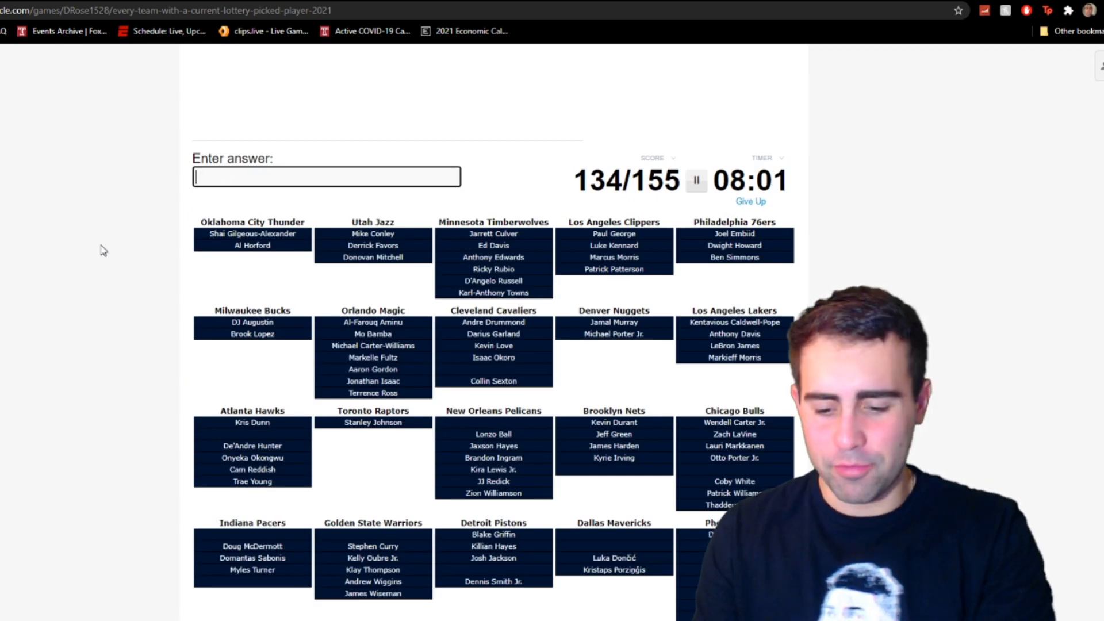
type("ex")
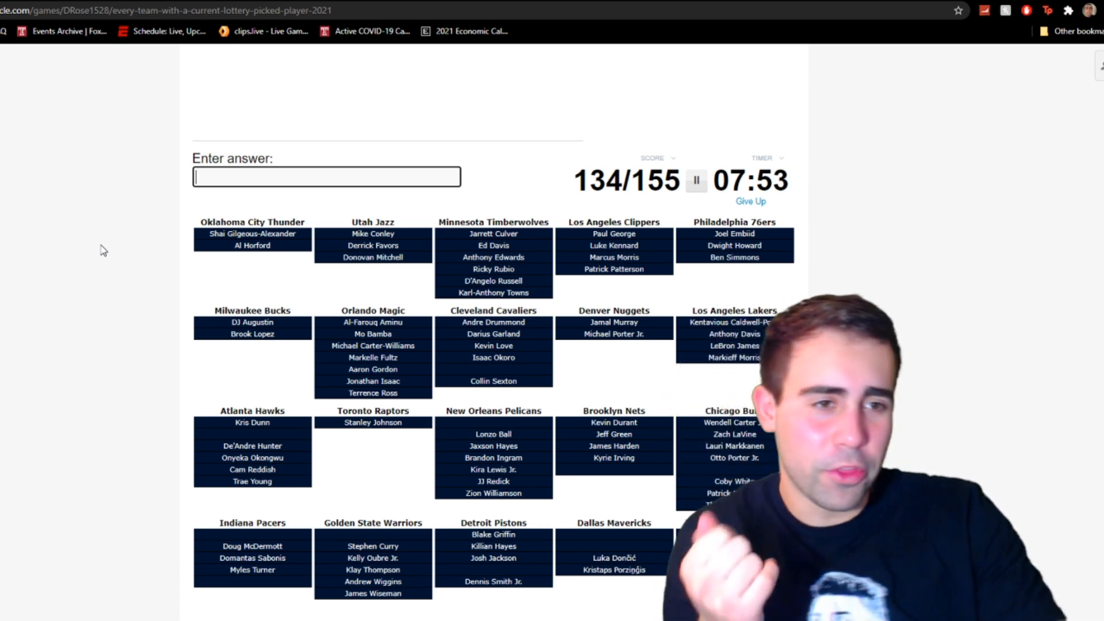
mouse_move(539, 377)
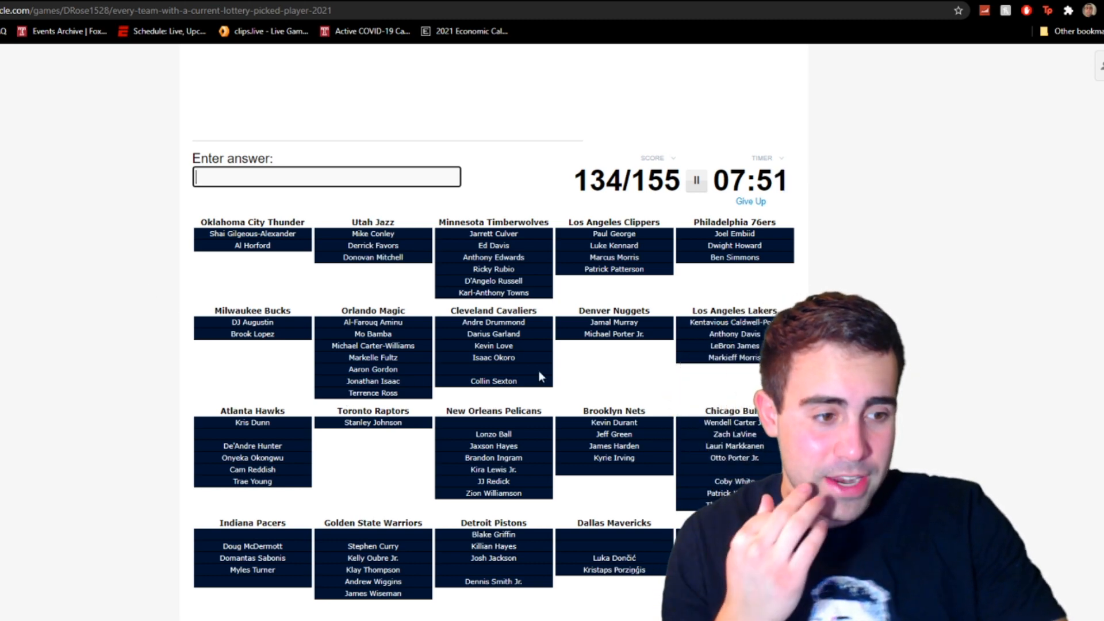
scroll("down", 3)
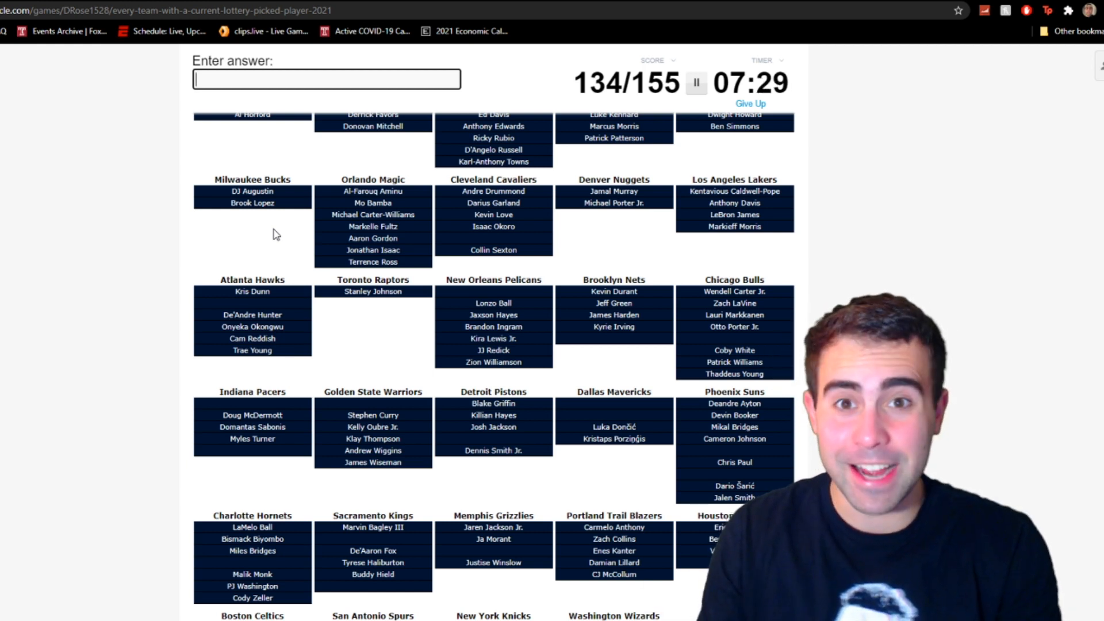
- Enter Melton, Valanciunas, Booker and Frank Kaminsky guesses, reaching 137/155
type("melton")
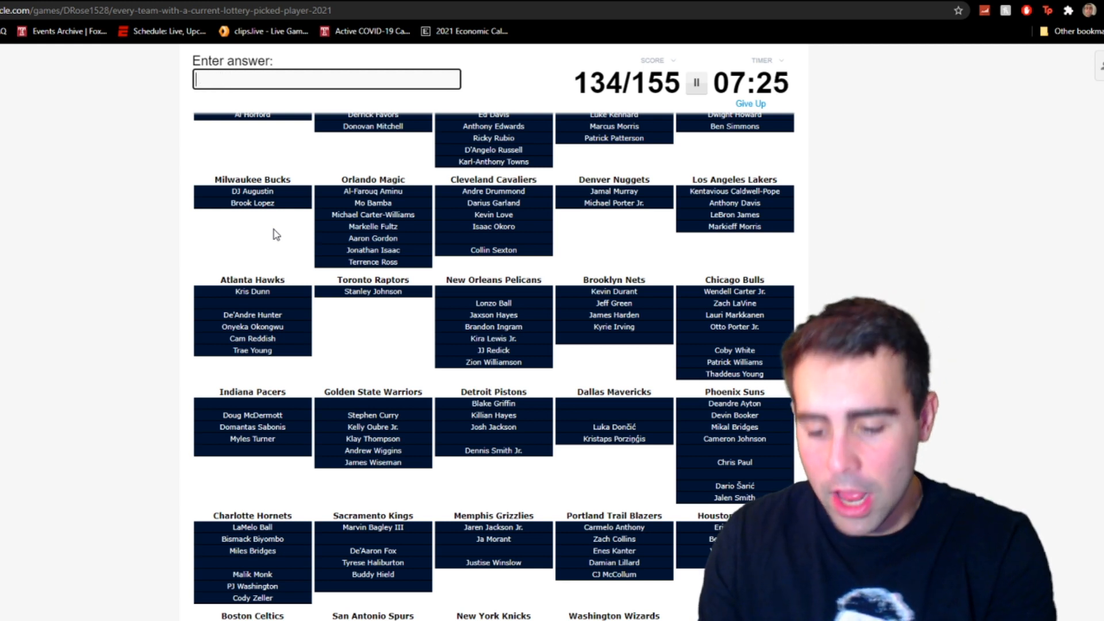
type("valan")
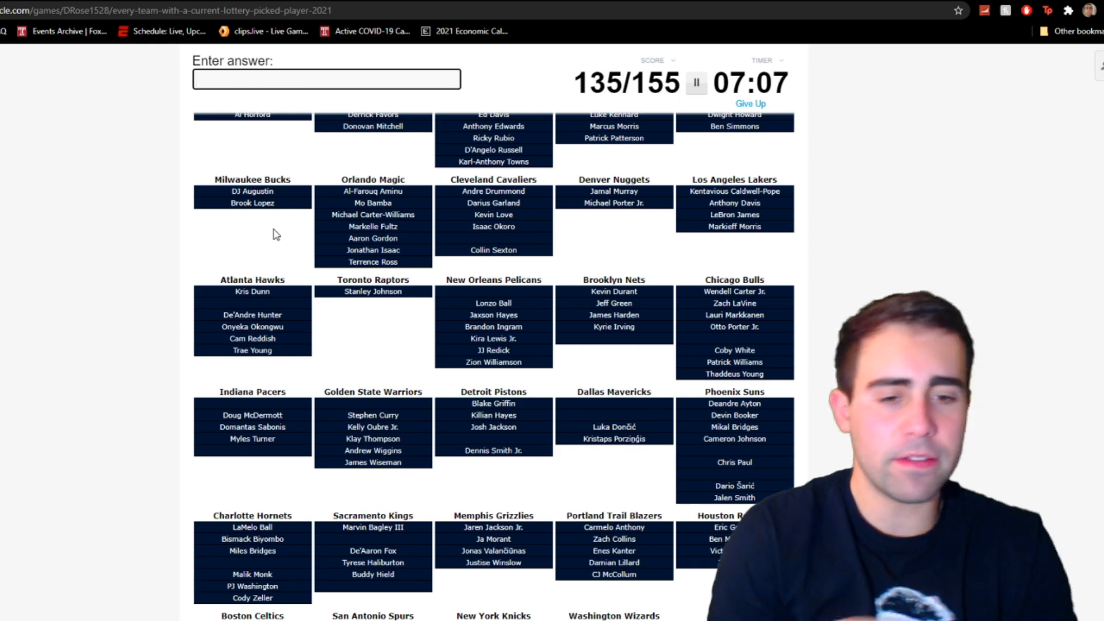
scroll("down", 3)
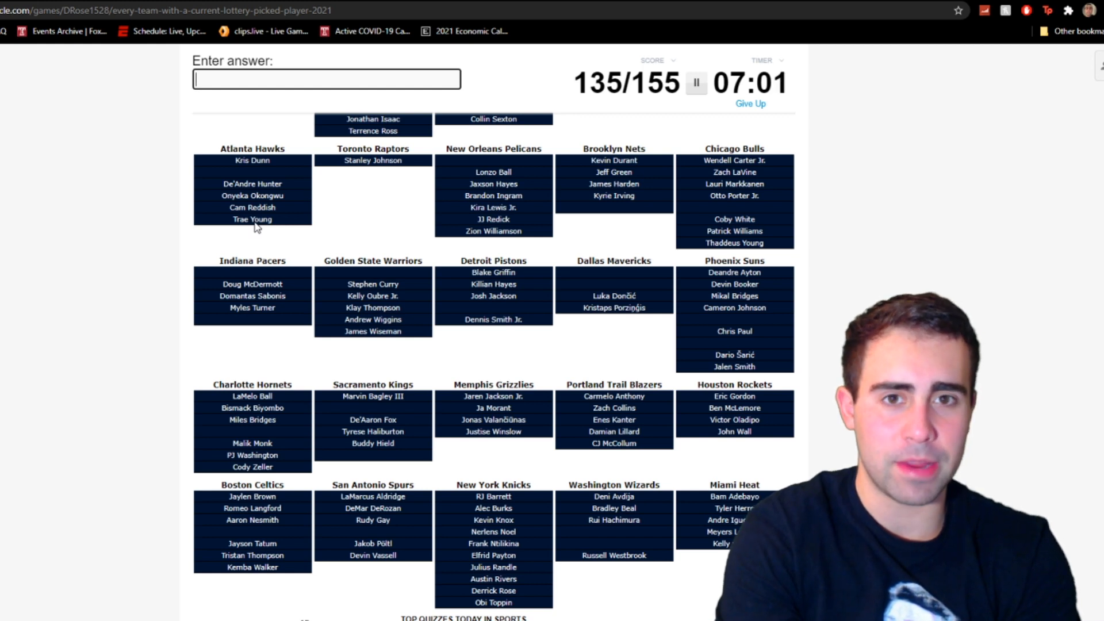
type("booker")
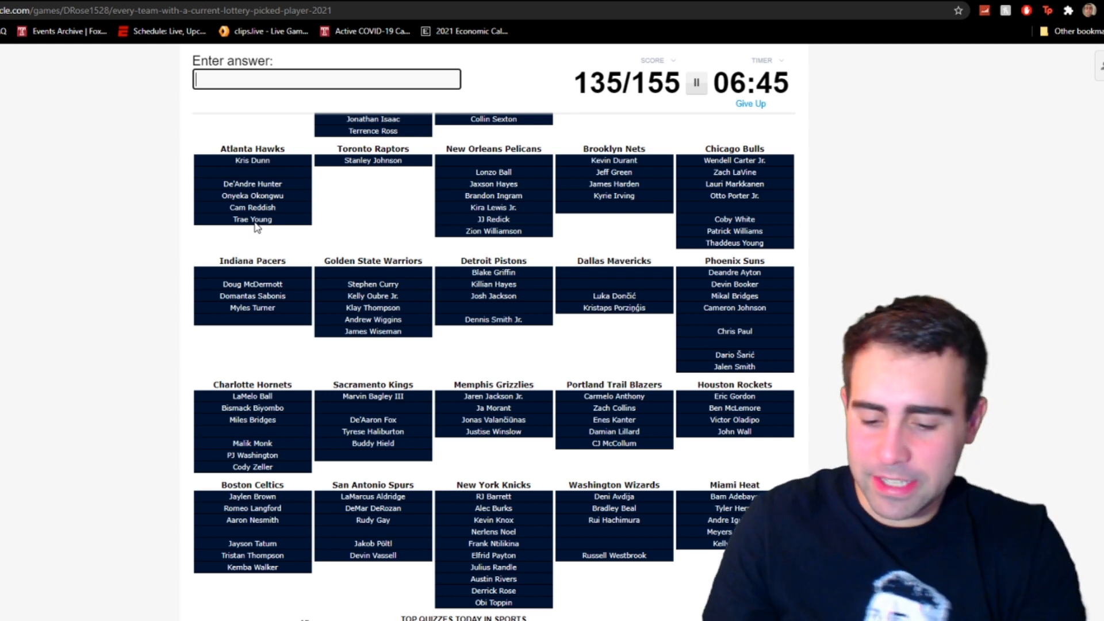
type("Frank Kaminsky")
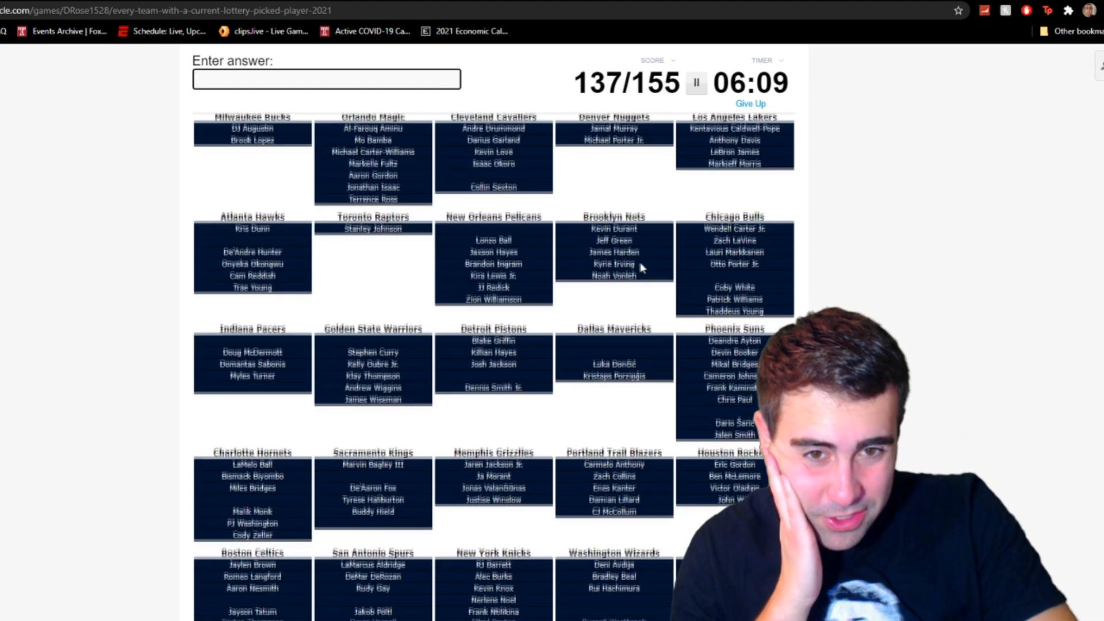
- Try Smith, Warren and THP guesses until TJ Warren is accepted for the Pacers at 138/155
scroll("down", 3)
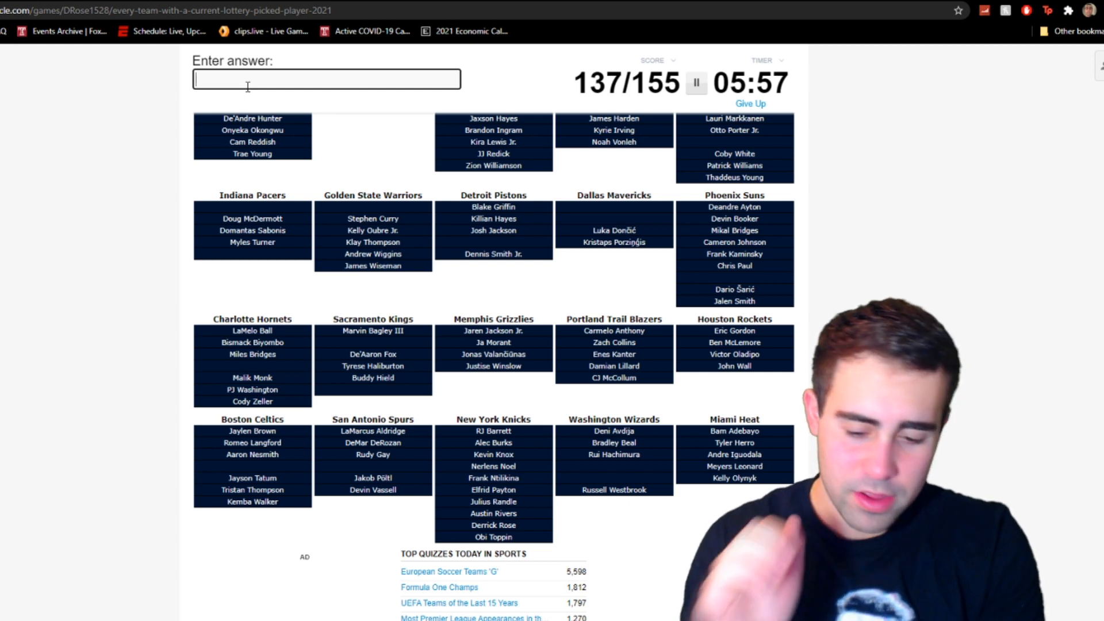
type("smit")
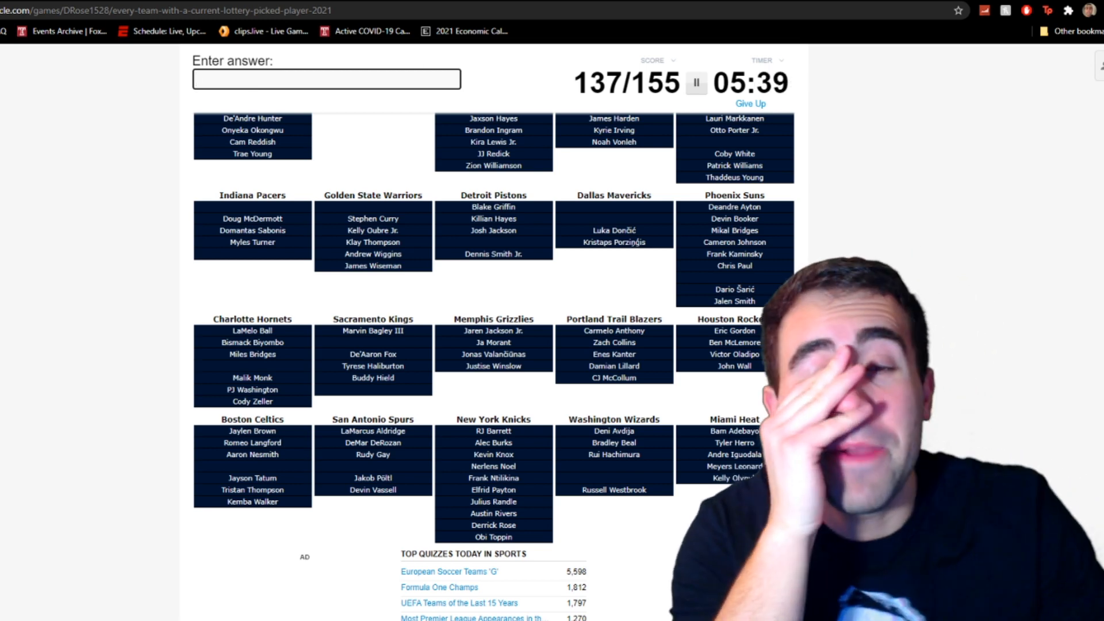
type("wa")
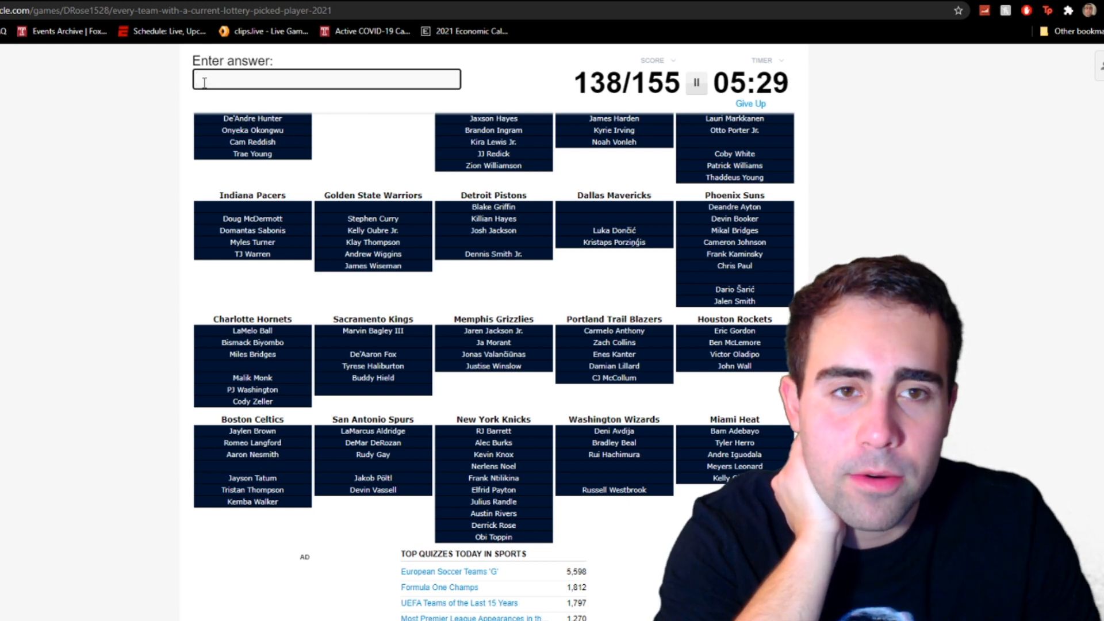
type("thp")
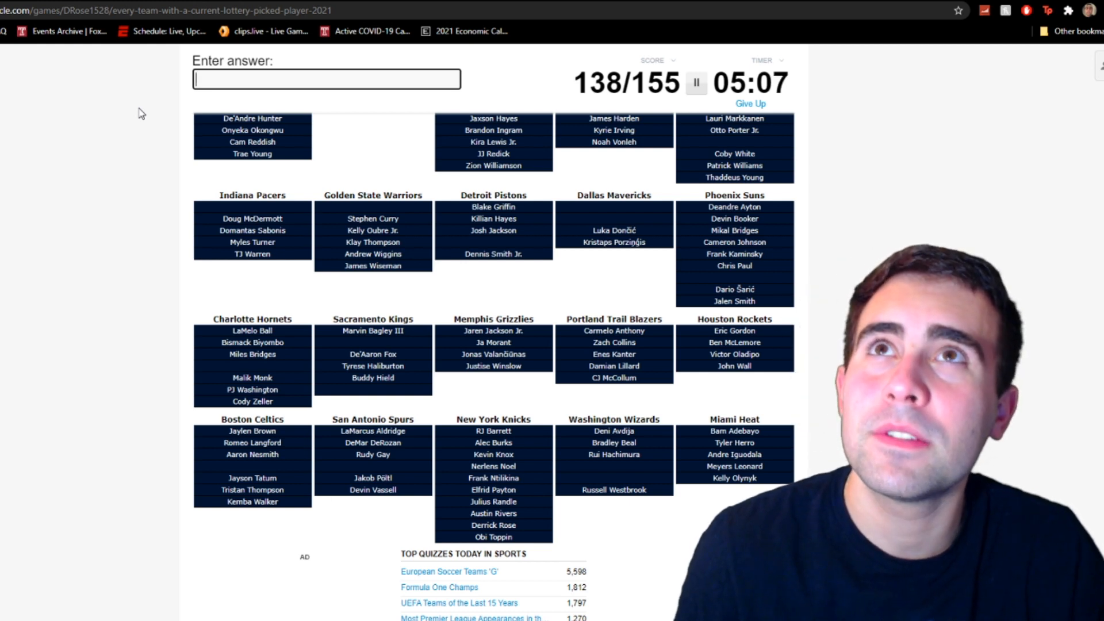
- Enter Marcus Smart, Harrison Barnes and Gallinari, checking the grid, to reach 141/155
type("Marcus Smart")
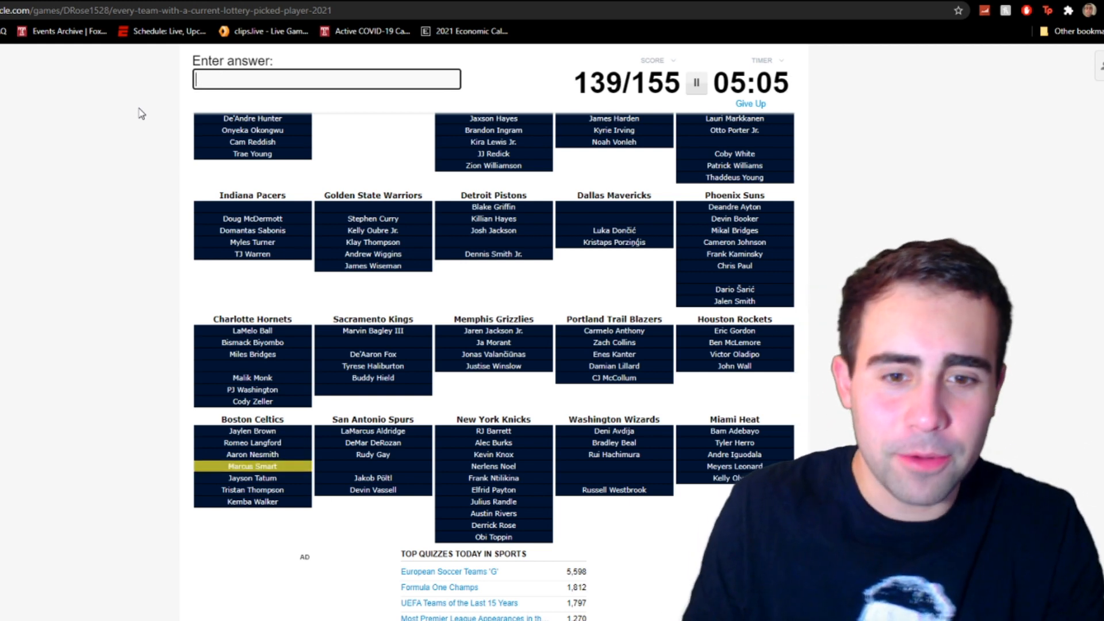
type("d")
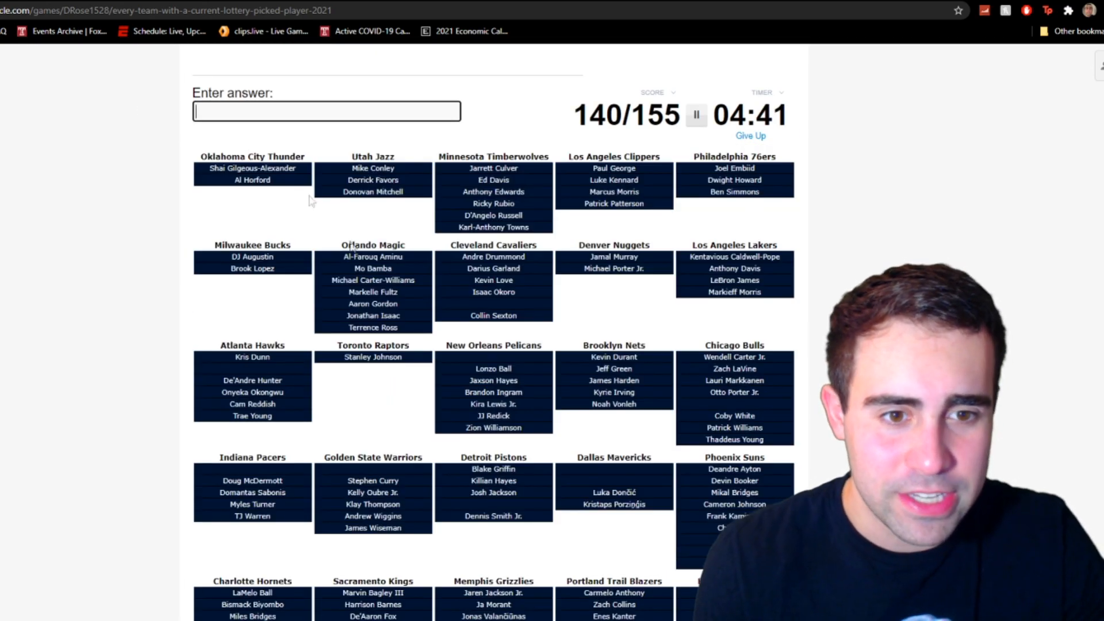
scroll("down", 3)
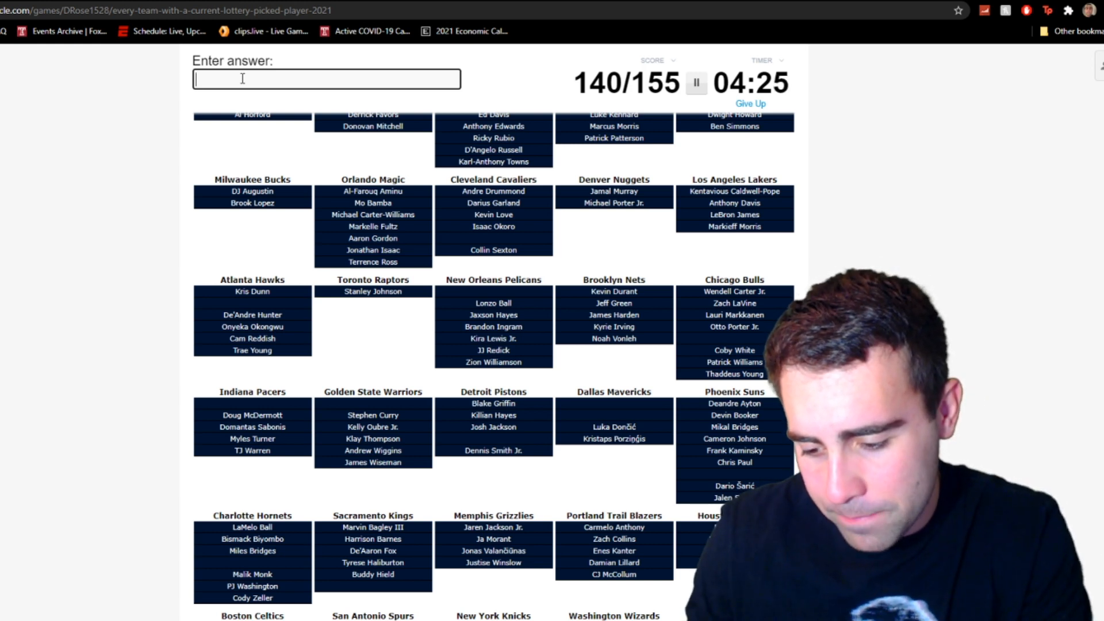
type("gallina")
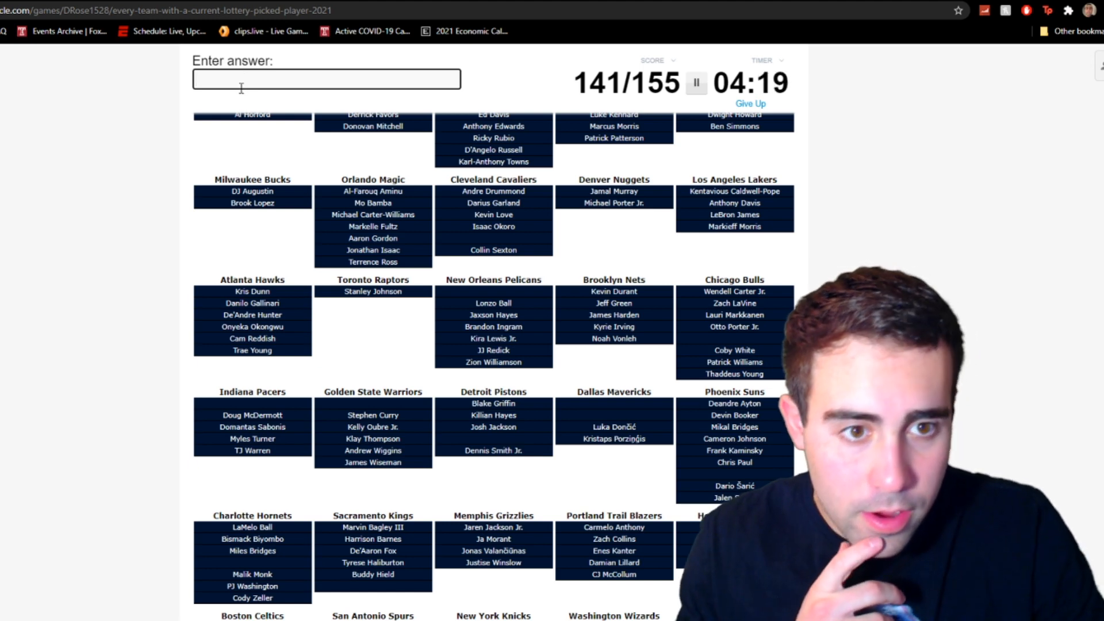
scroll("down", 3)
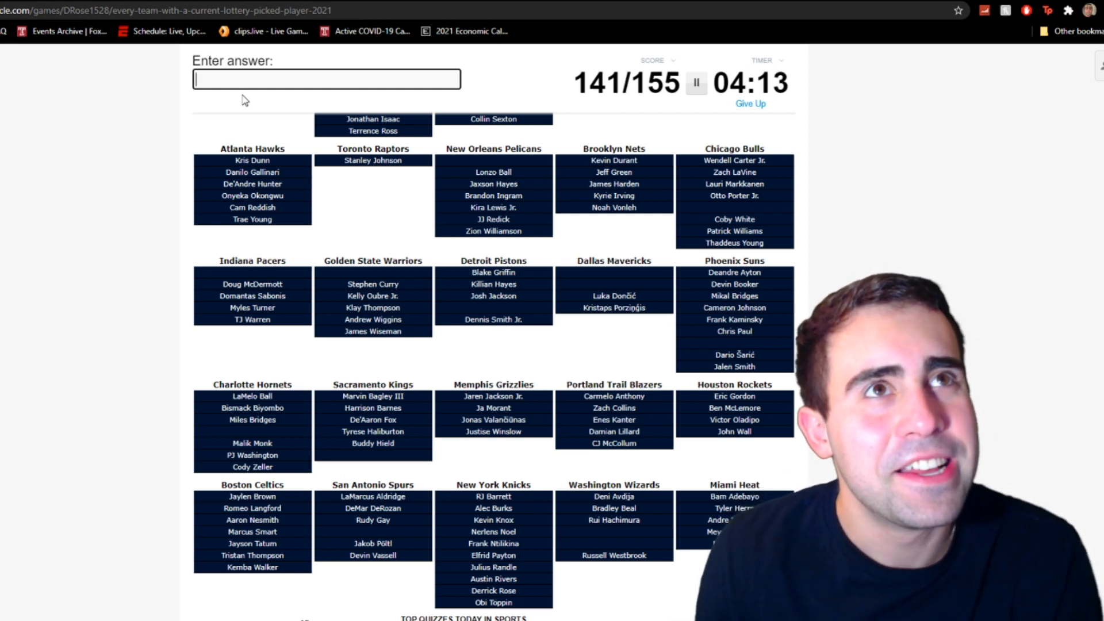
- Guess Jahlil Okafor for the Detroit Pistons, reaching 142/155, plus a few unrecognized tries
type("bit")
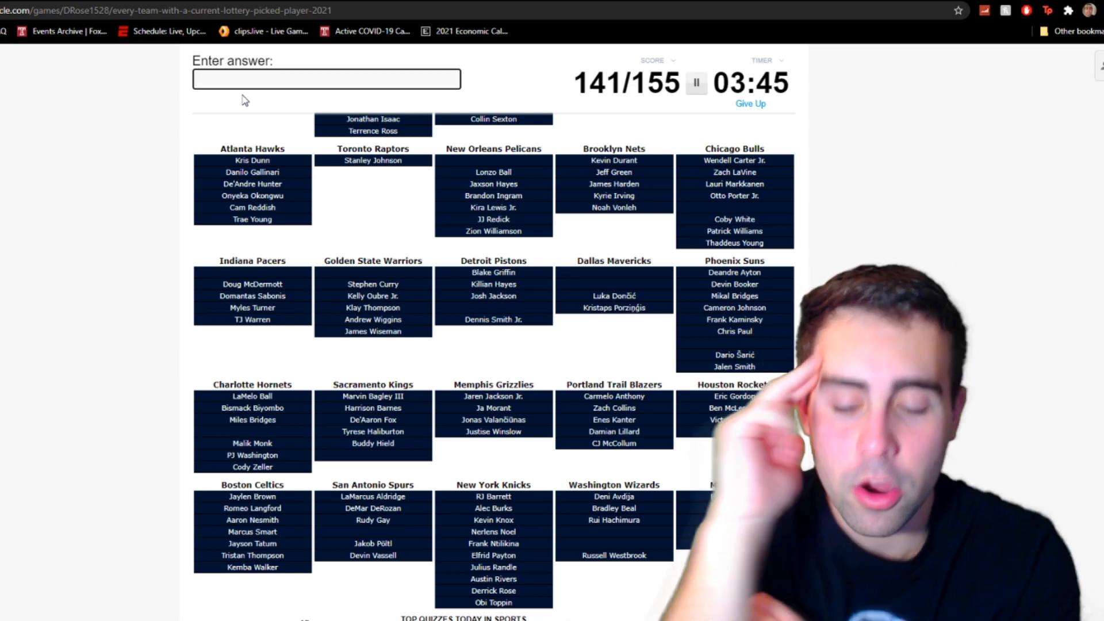
type("Jahlil Okafor")
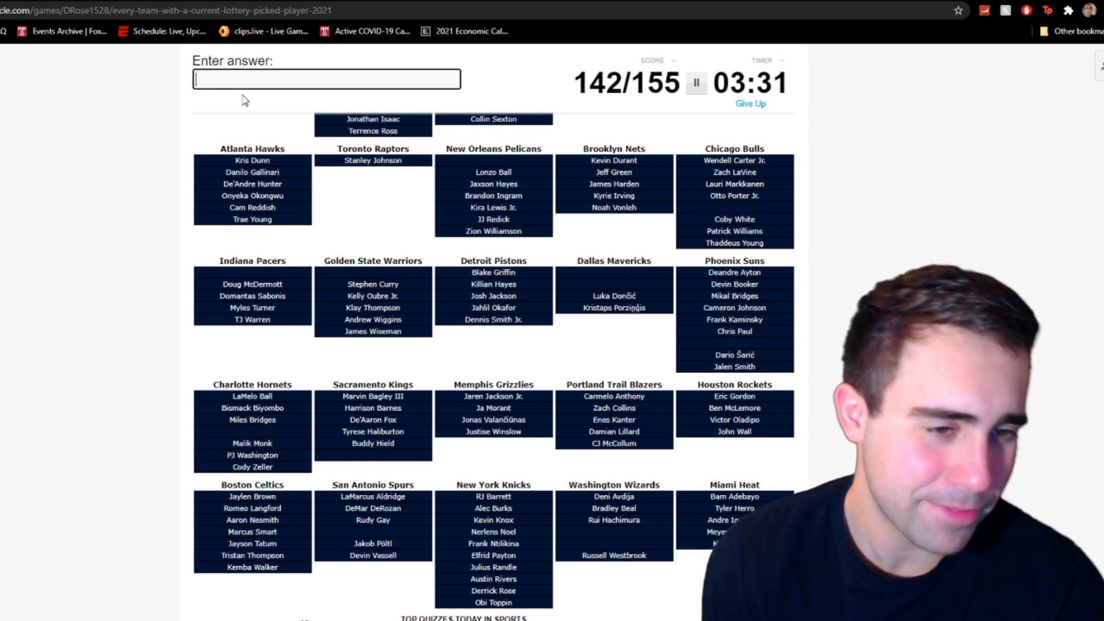
type("kle")
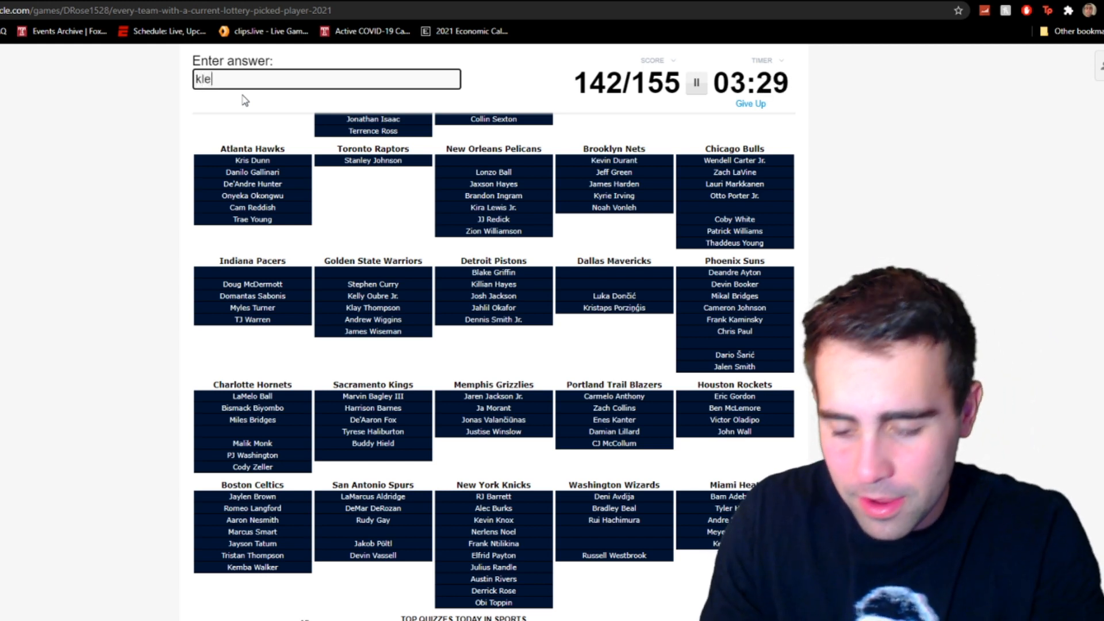
type("powel")
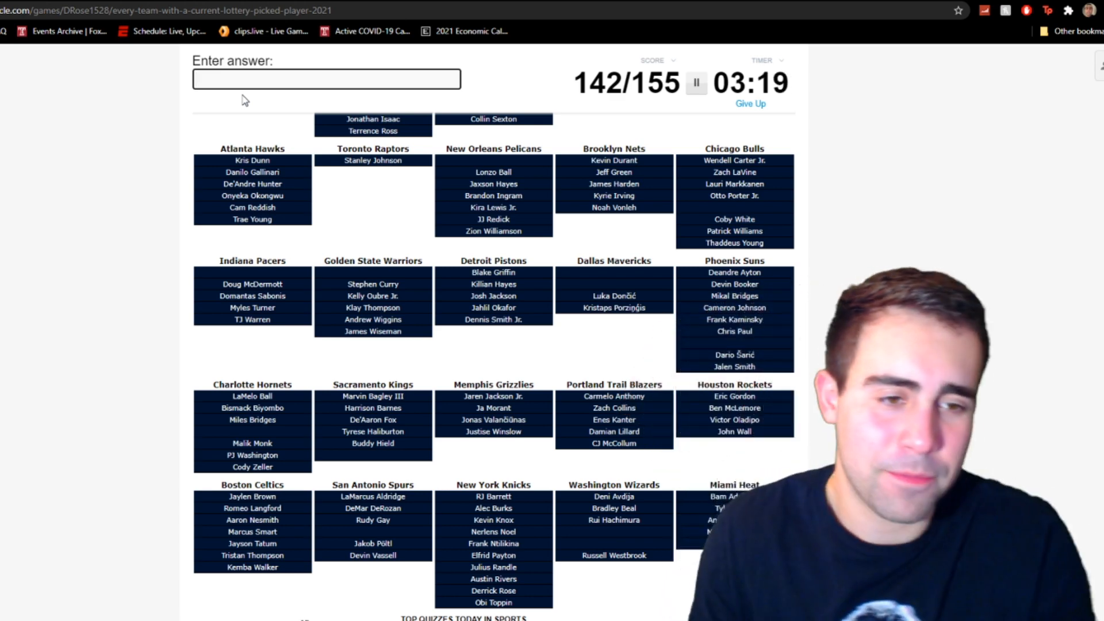
mouse_move(471, 482)
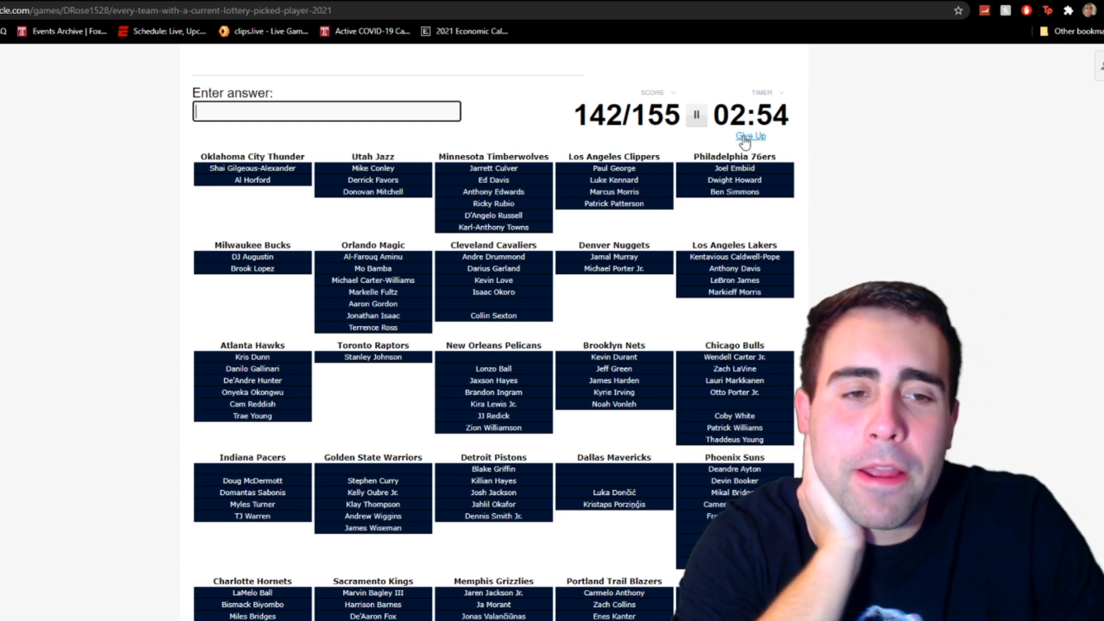
- After two last guesses, give up to reveal missed players and the final 142/155 (92%)
type("moor")
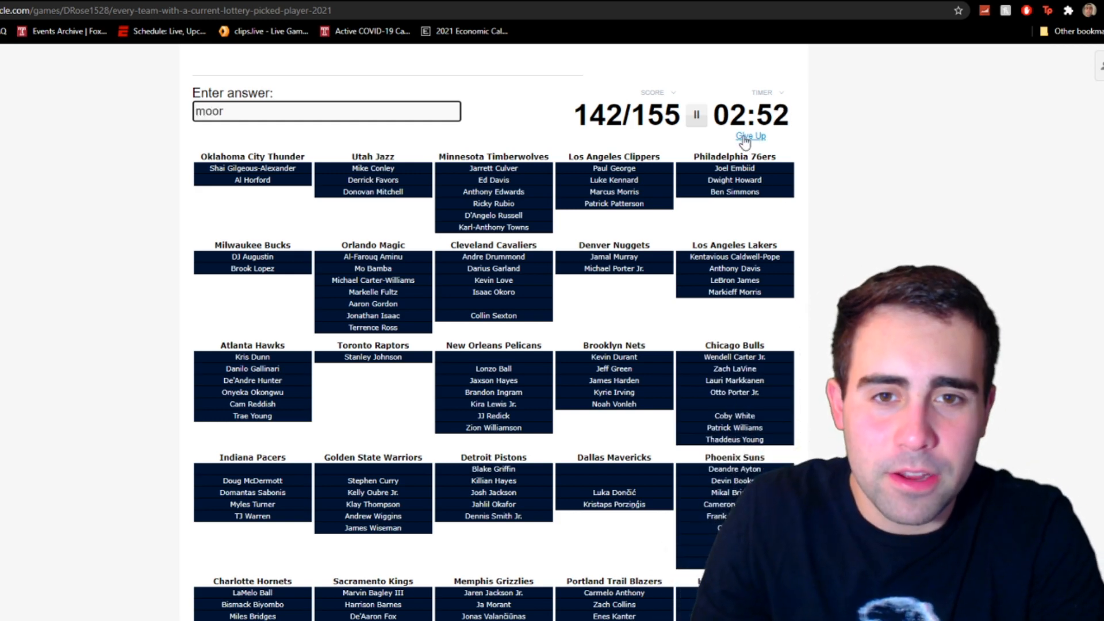
type("mil")
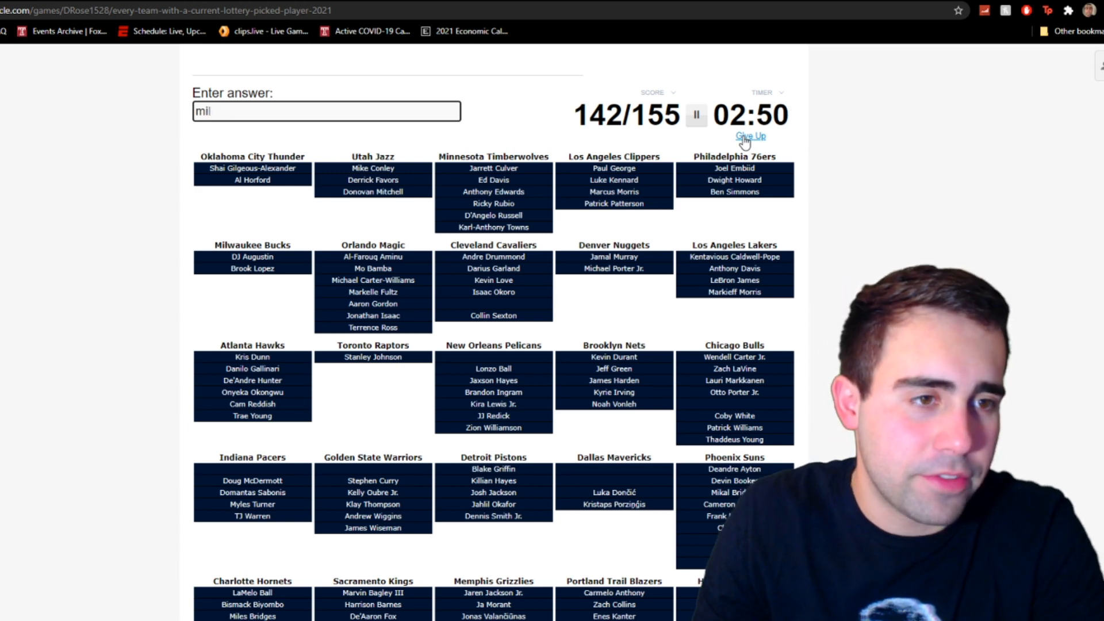
left_click(750, 136)
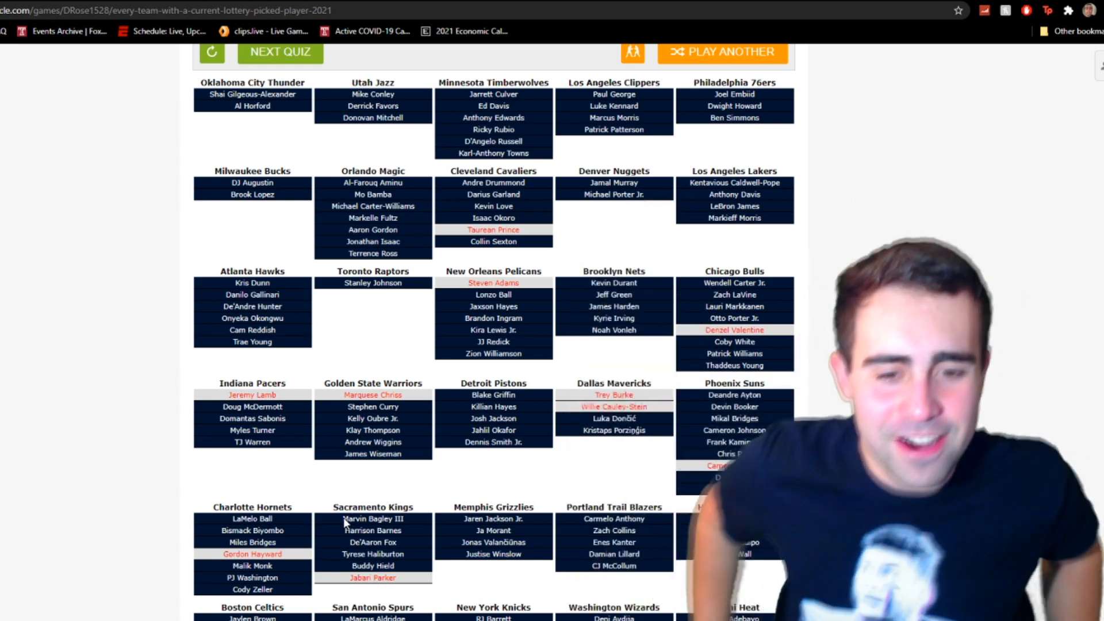
scroll("down", 3)
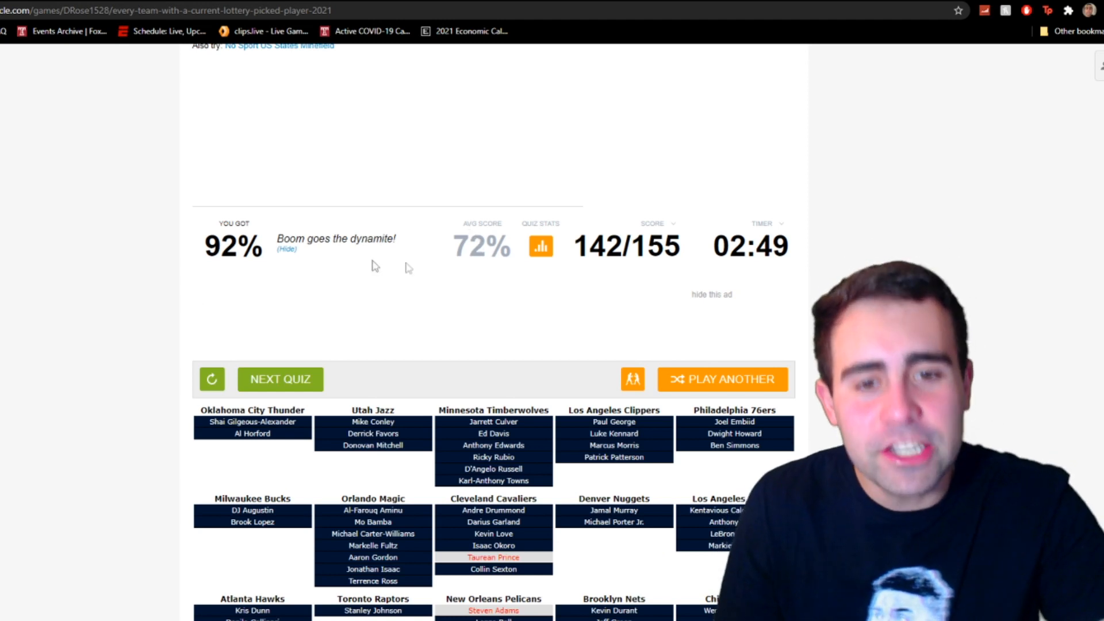
mouse_move(458, 305)
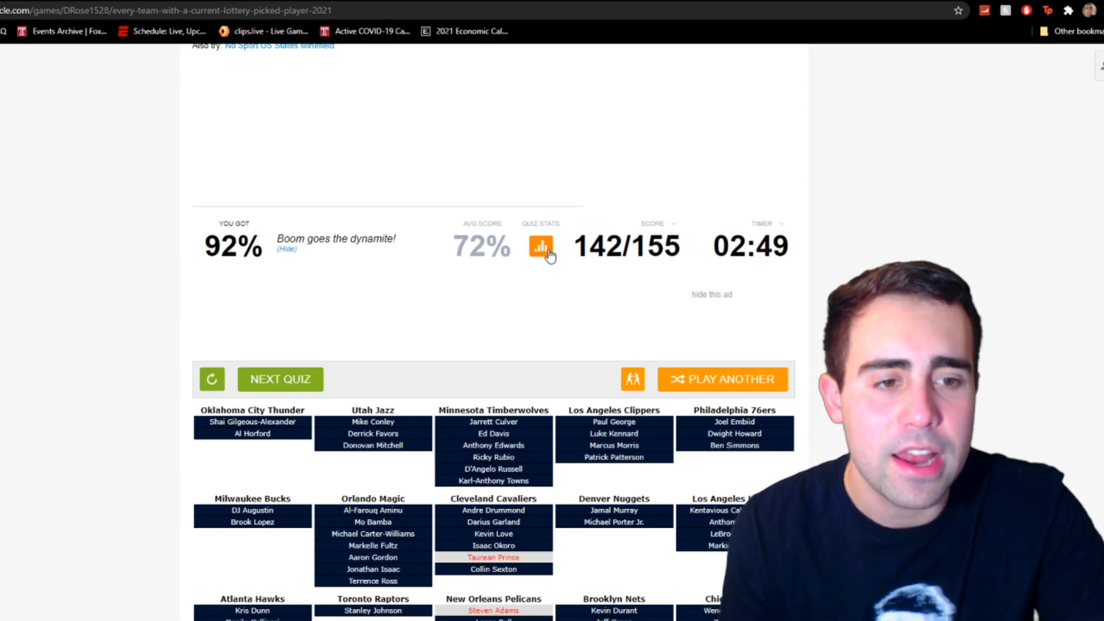
- View the quiz stats table of each answer's percent-correct rate
left_click(541, 249)
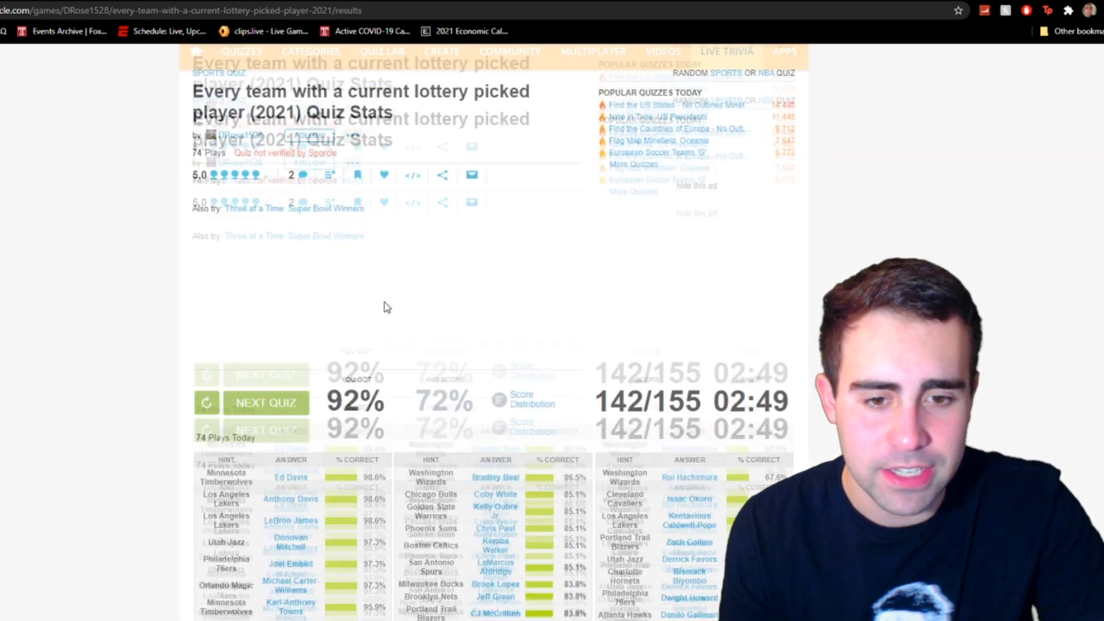
scroll("down", 3)
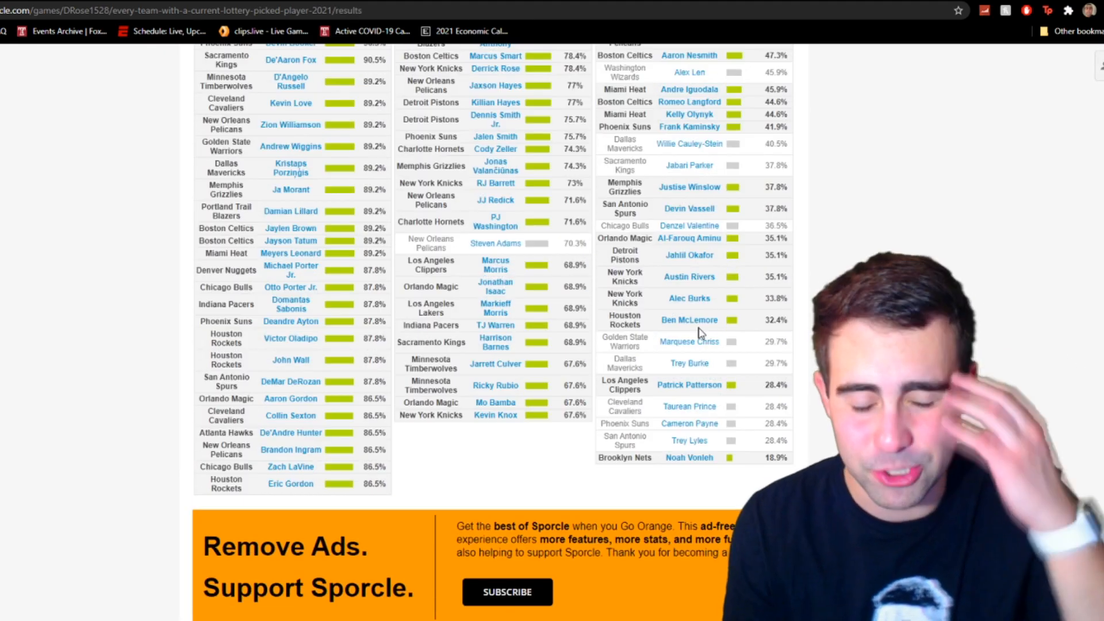
scroll("up", 3)
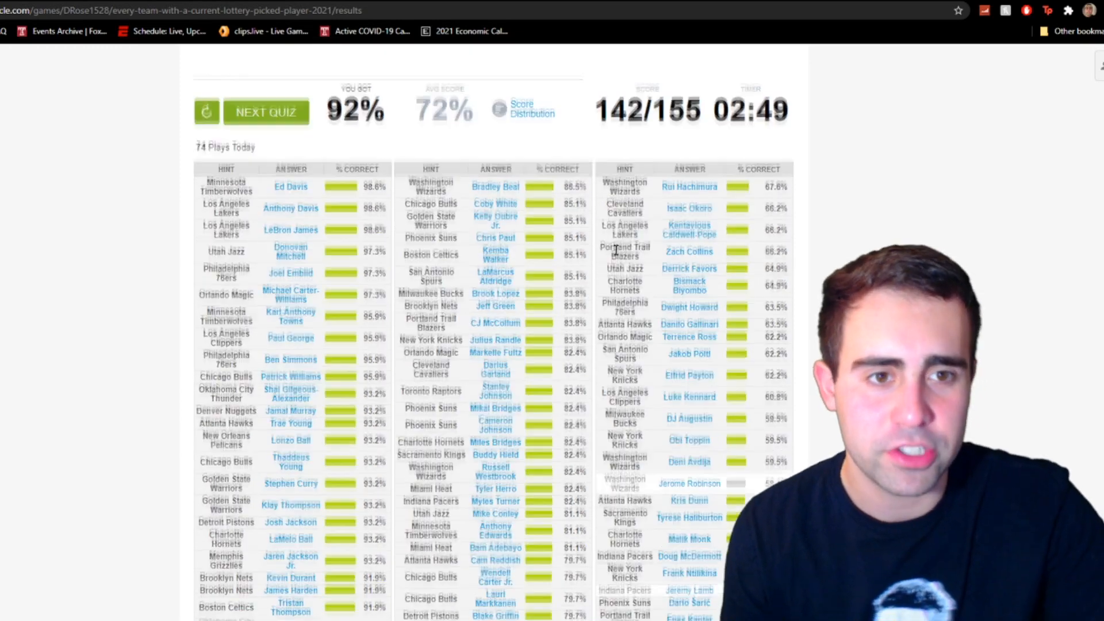
- Show the score distribution placing 142/155 in the 141-147 band, 88th percentile
left_click(531, 108)
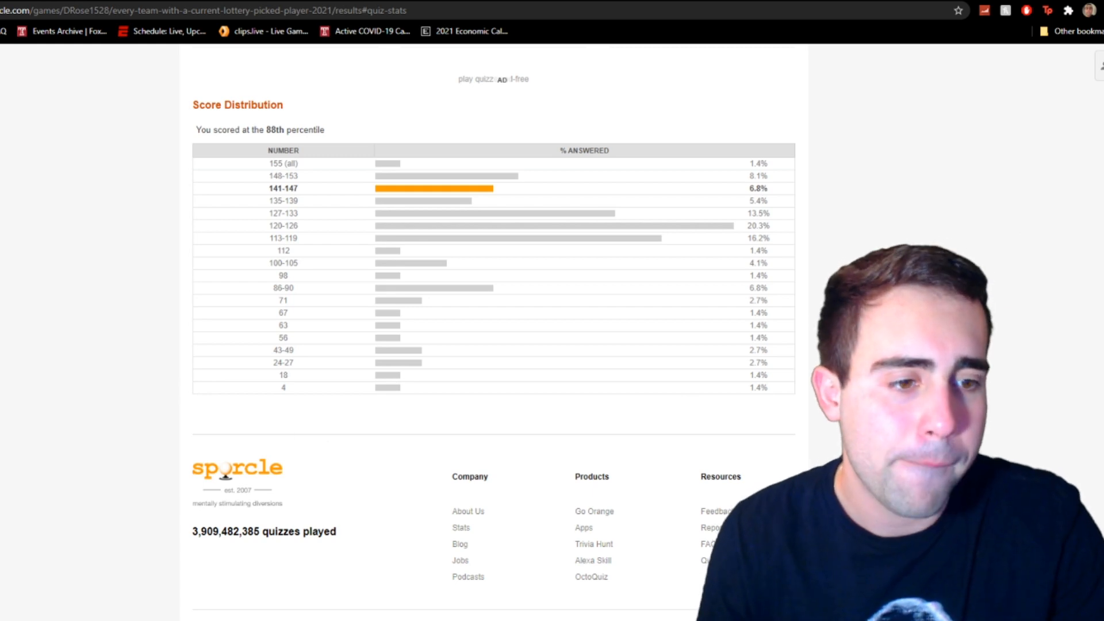
mouse_move(111, 312)
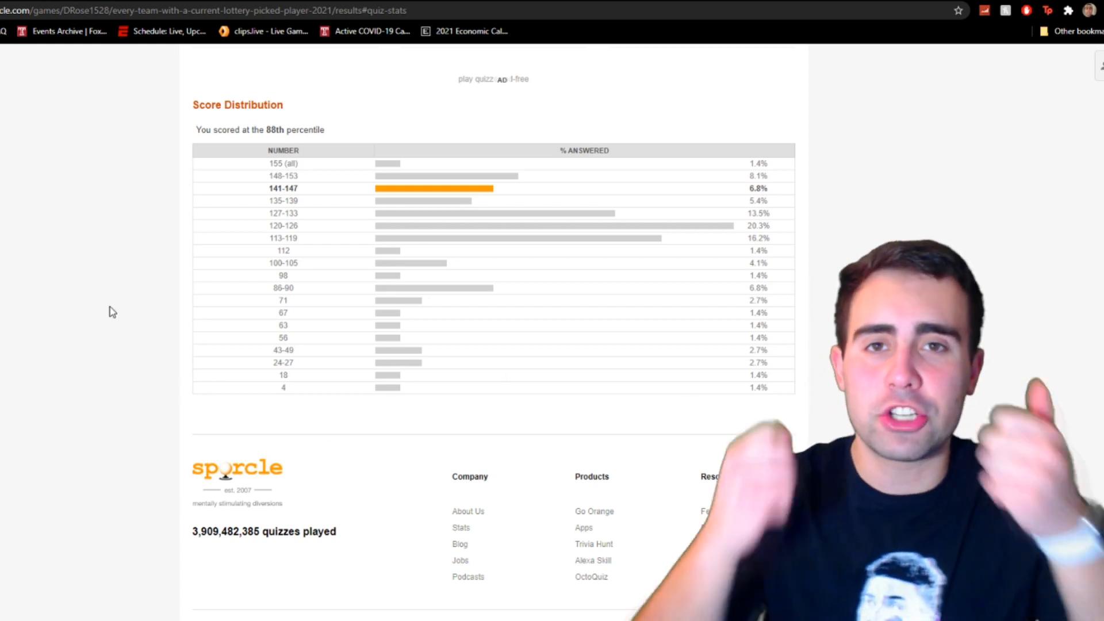